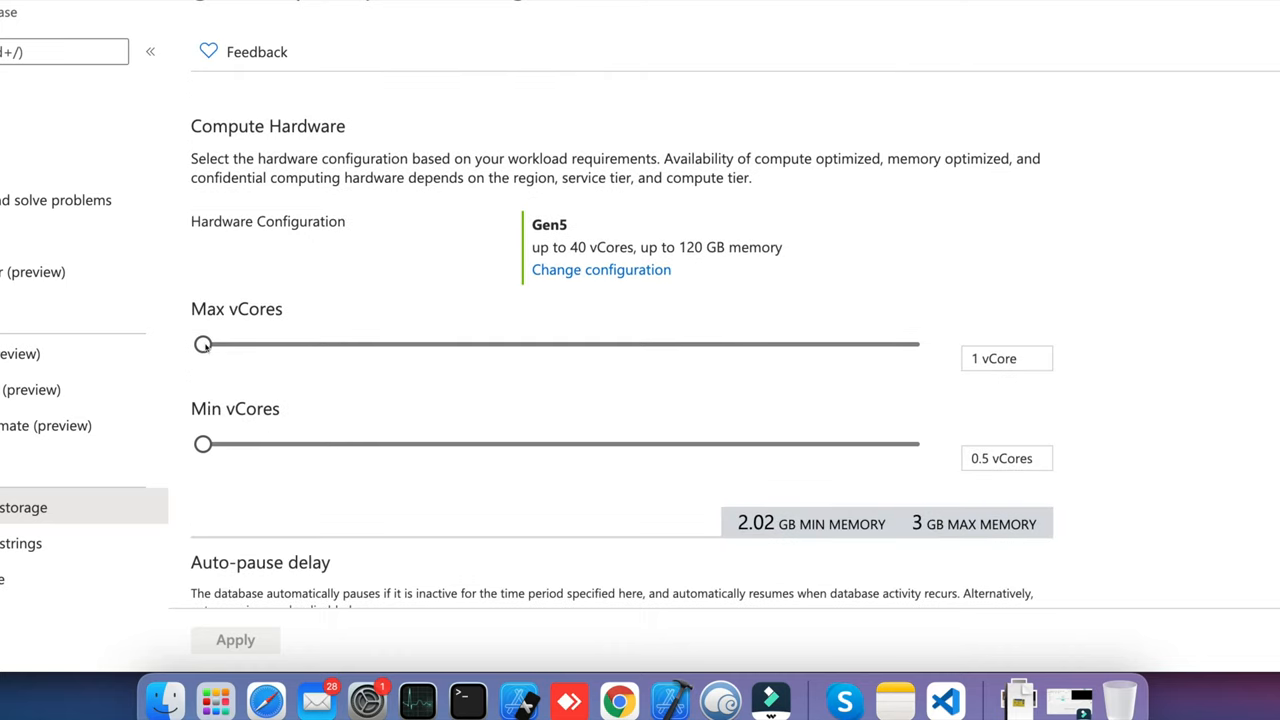
{"action": "mouse_move", "coordinate": [924, 360]}
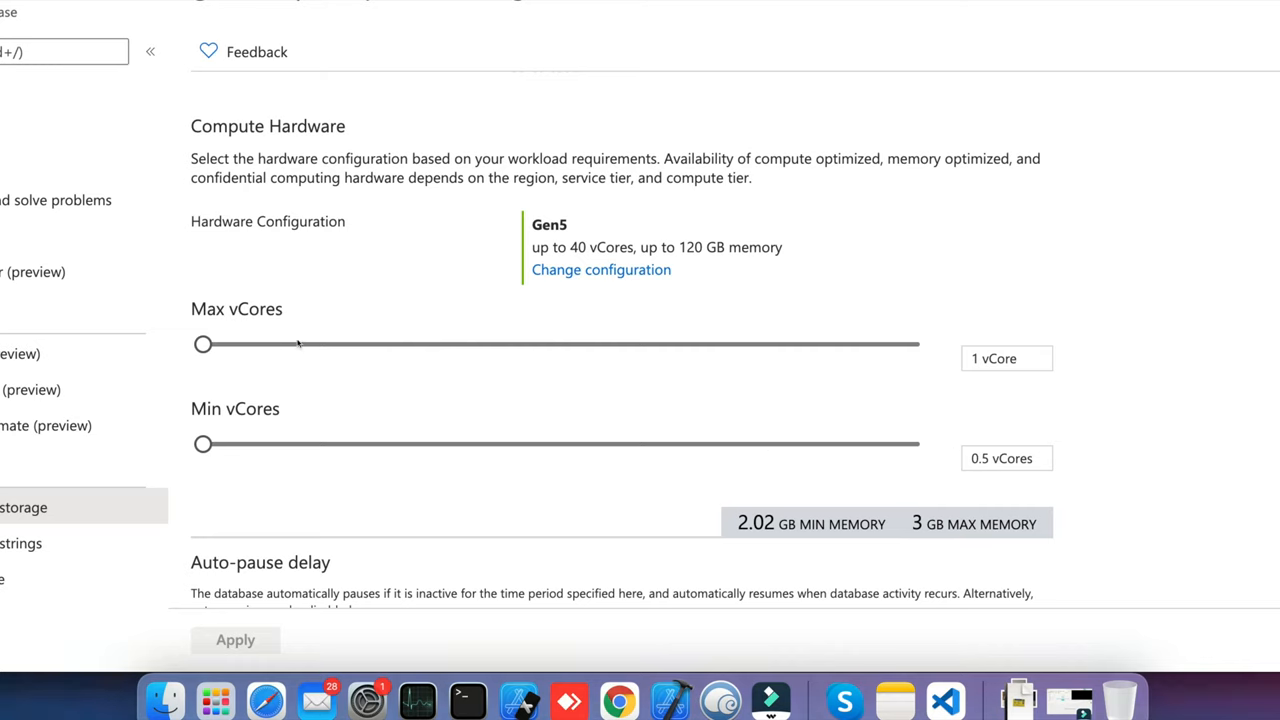
Drag the serverless sliders to a maximum of 4 vCores and a minimum of 1 vCore.
{"action": "left_click_drag", "start_coordinate": [204, 344], "coordinate": [312, 344]}
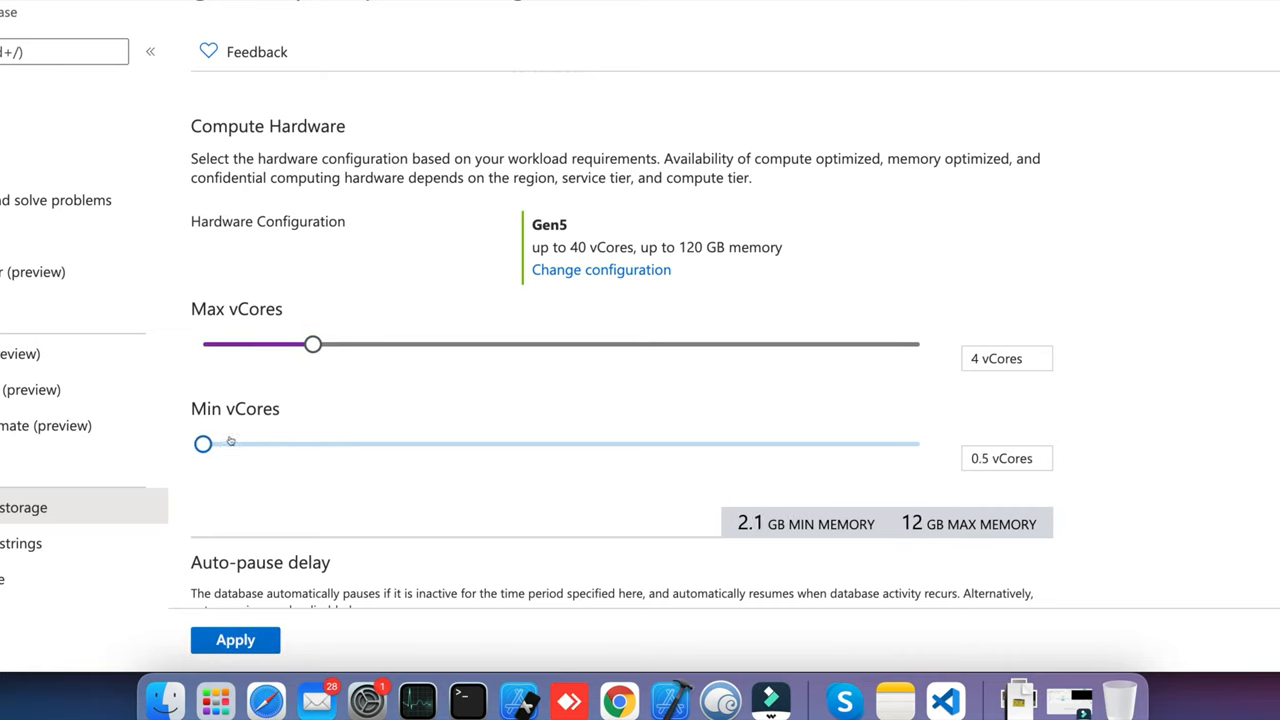
{"action": "left_click_drag", "start_coordinate": [204, 444], "coordinate": [346, 444]}
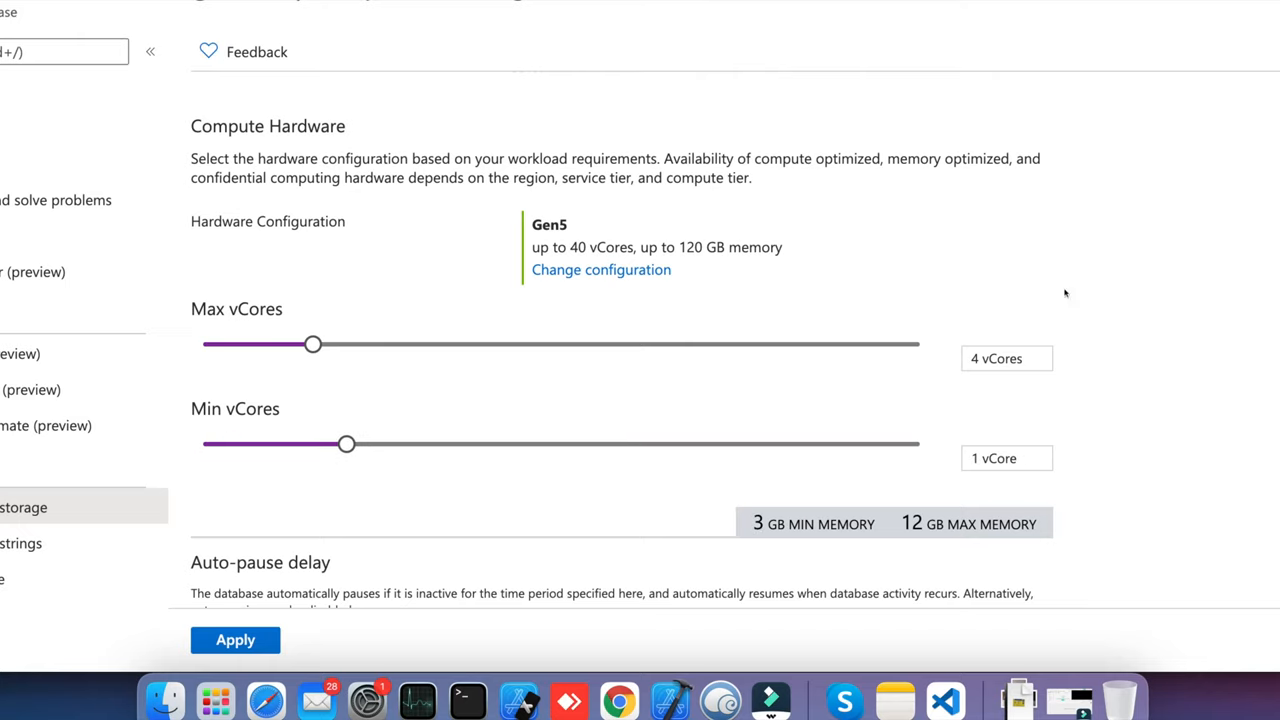
{"action": "mouse_move", "coordinate": [344, 420]}
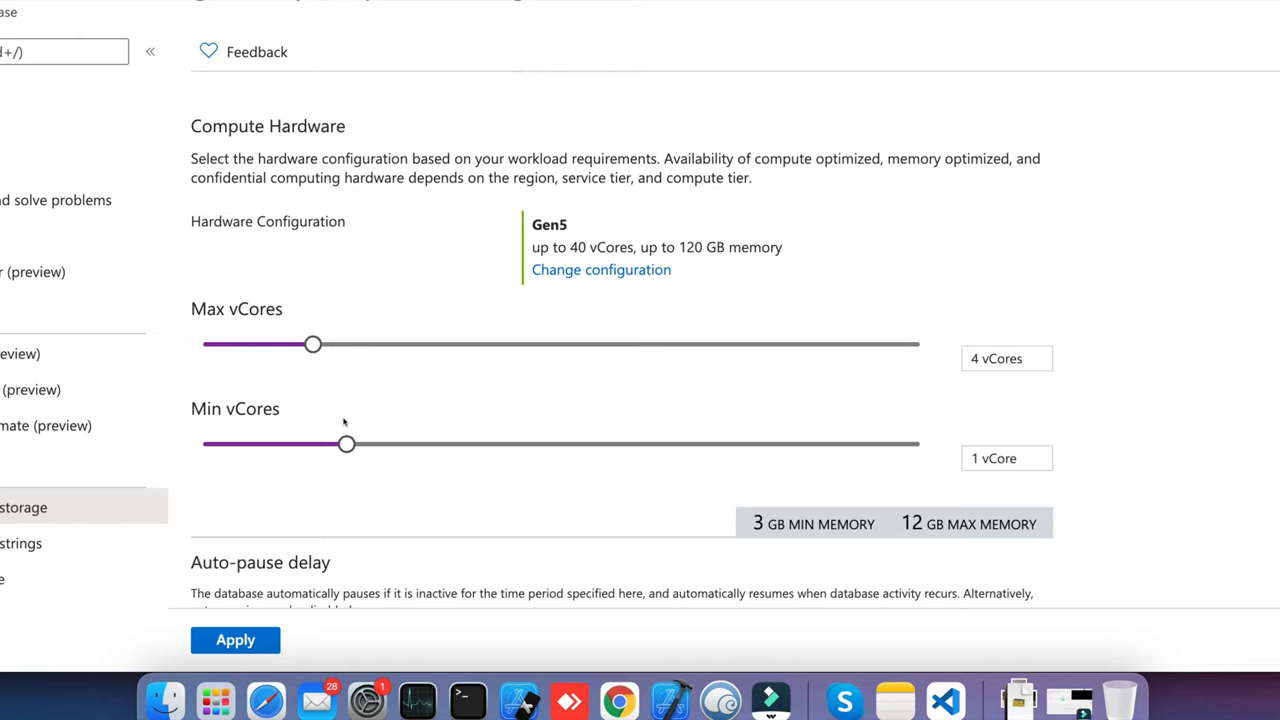
{"action": "mouse_move", "coordinate": [660, 512]}
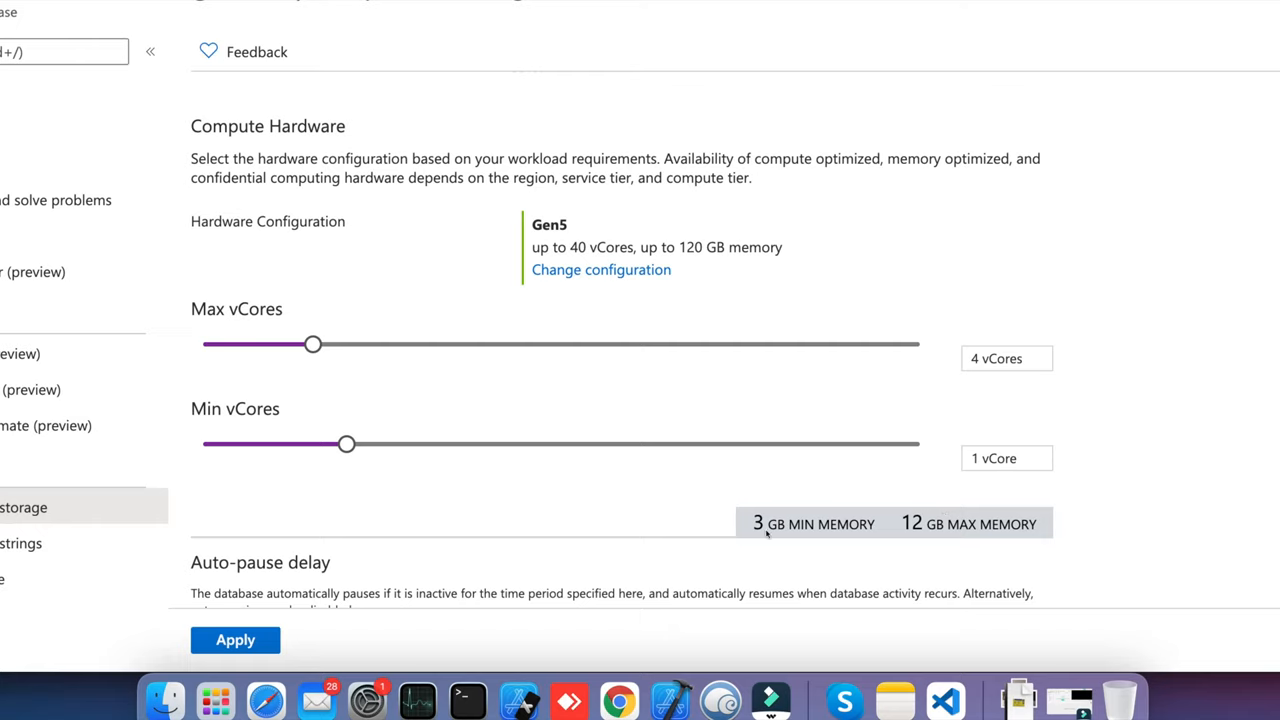
{"action": "mouse_move", "coordinate": [1000, 466]}
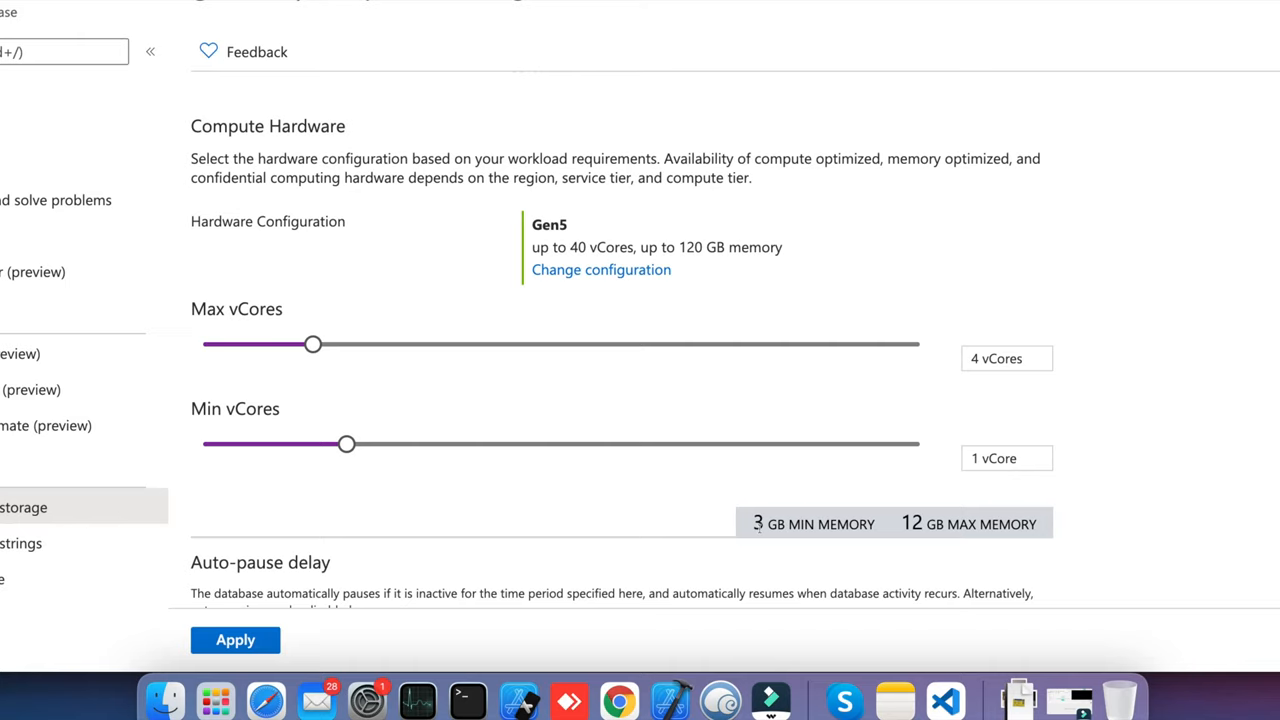
{"action": "mouse_move", "coordinate": [800, 532]}
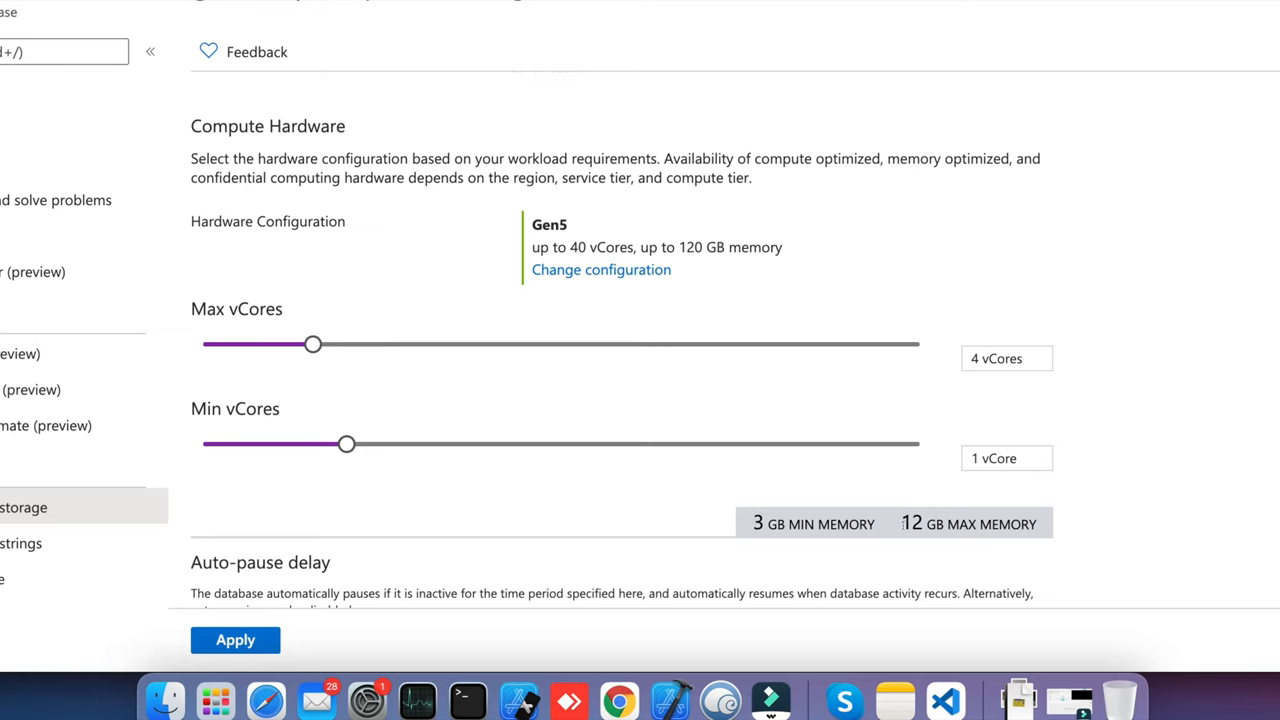
{"action": "double_click", "coordinate": [964, 524]}
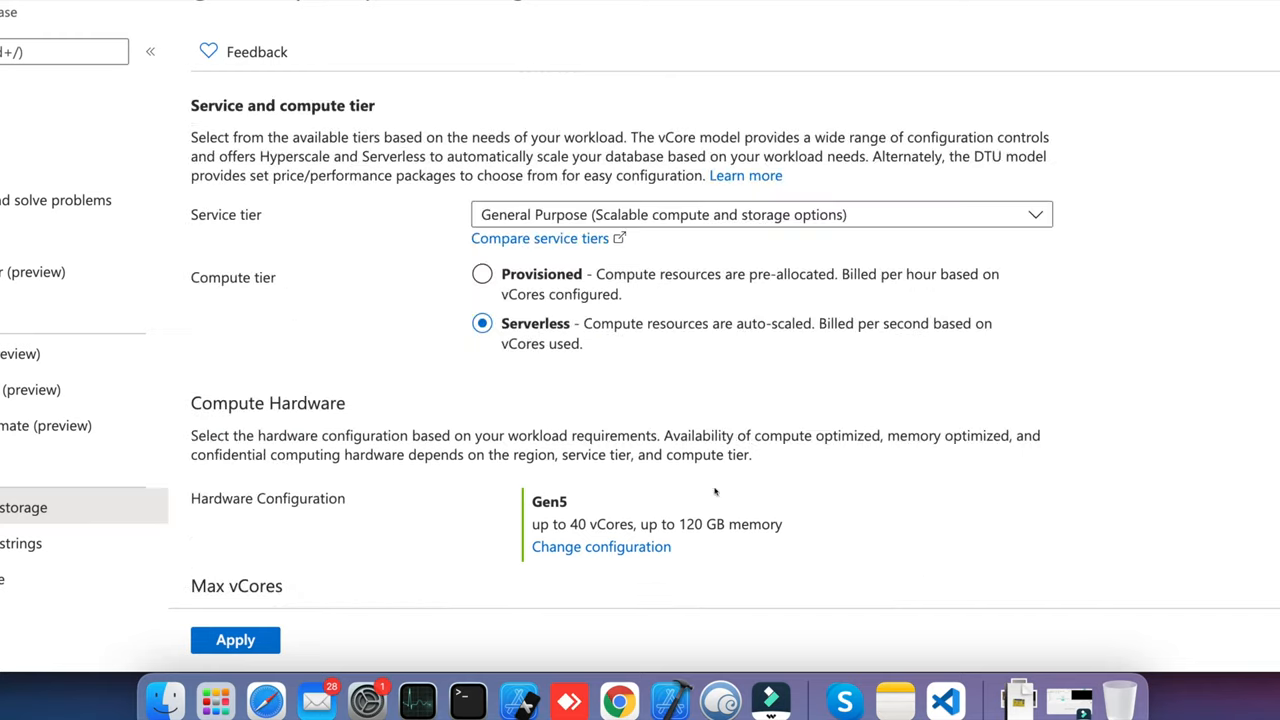
{"action": "scroll", "scroll_direction": "down", "scroll_amount": 3}
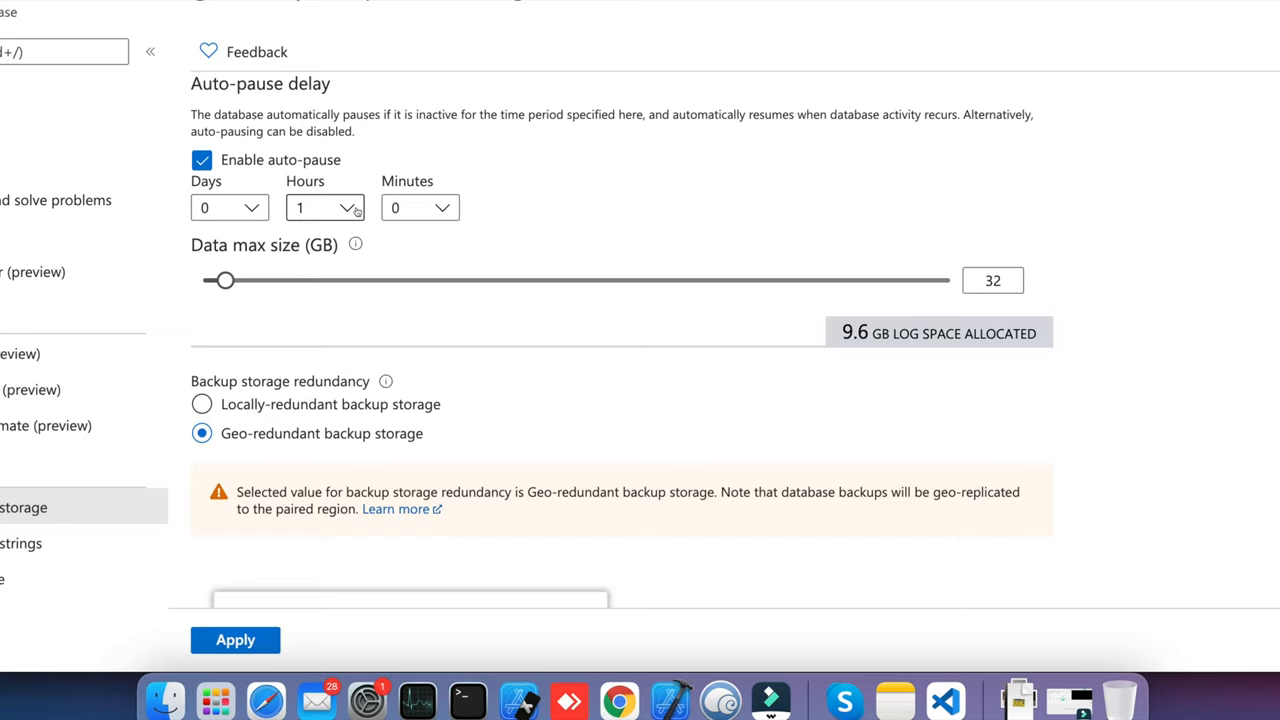
{"action": "scroll", "scroll_direction": "down", "scroll_amount": 3}
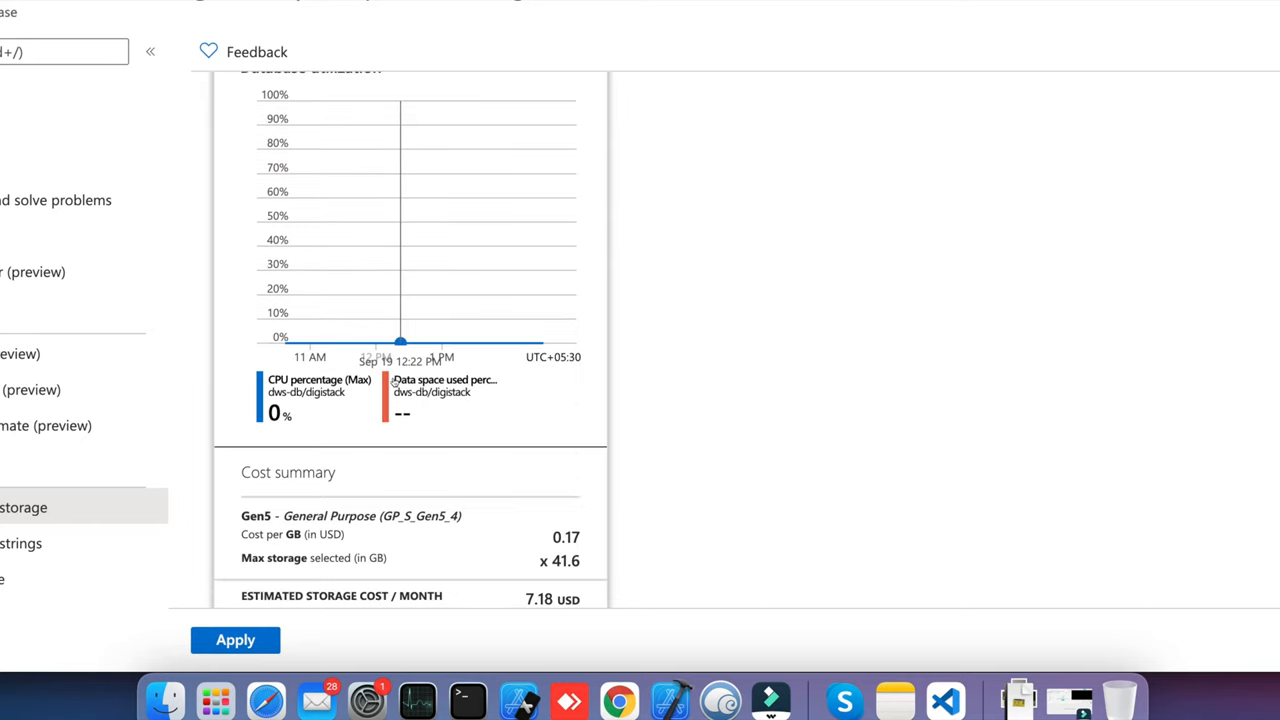
{"action": "scroll", "scroll_direction": "down", "scroll_amount": 3}
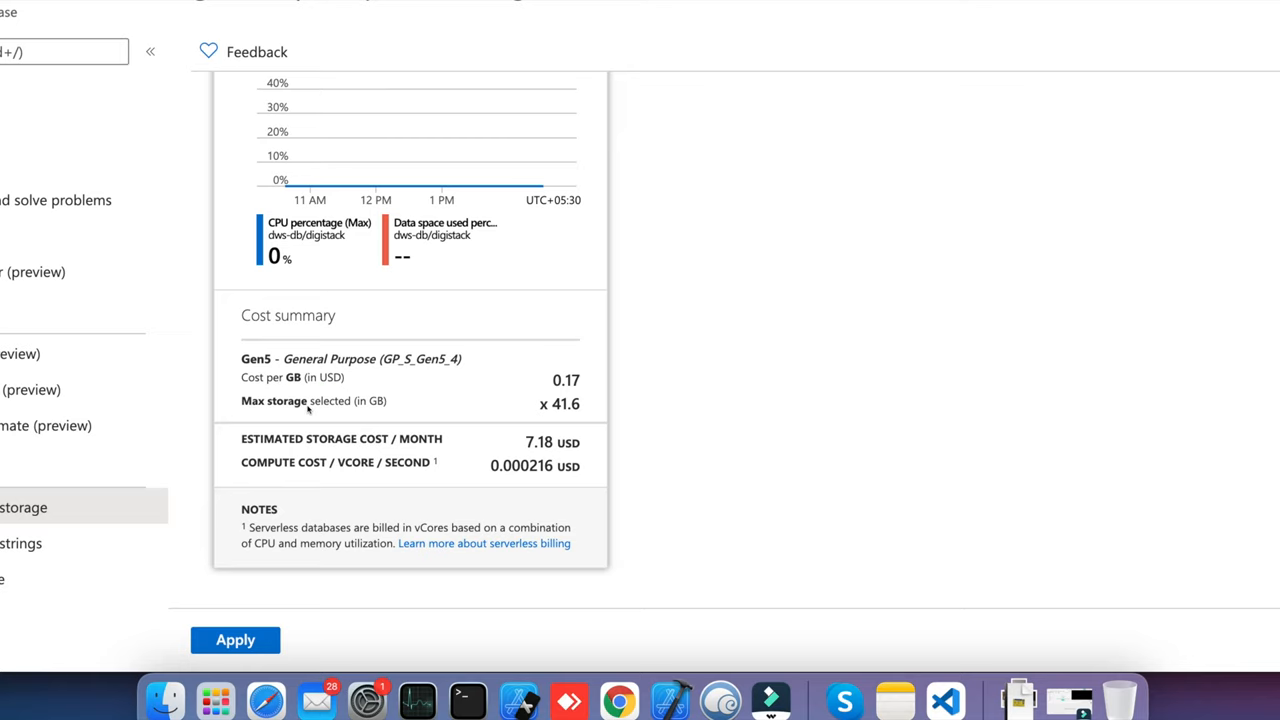
{"action": "mouse_move", "coordinate": [420, 426]}
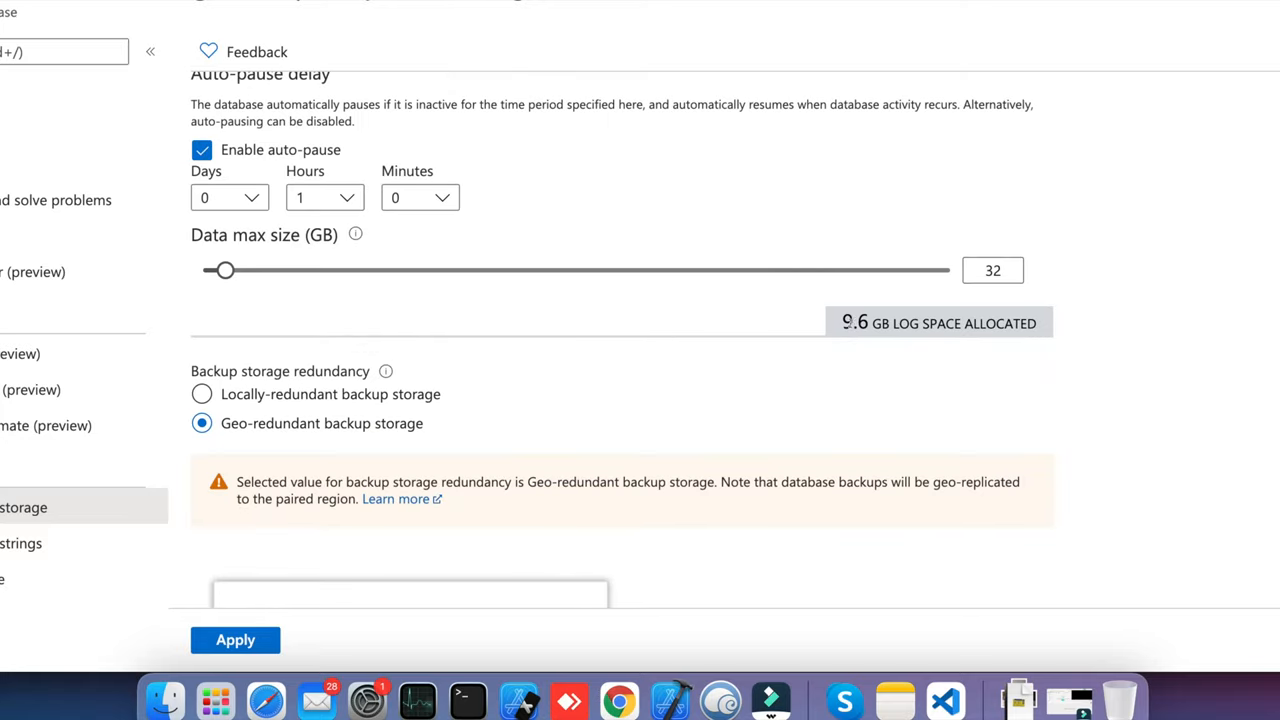
{"action": "mouse_move", "coordinate": [892, 392]}
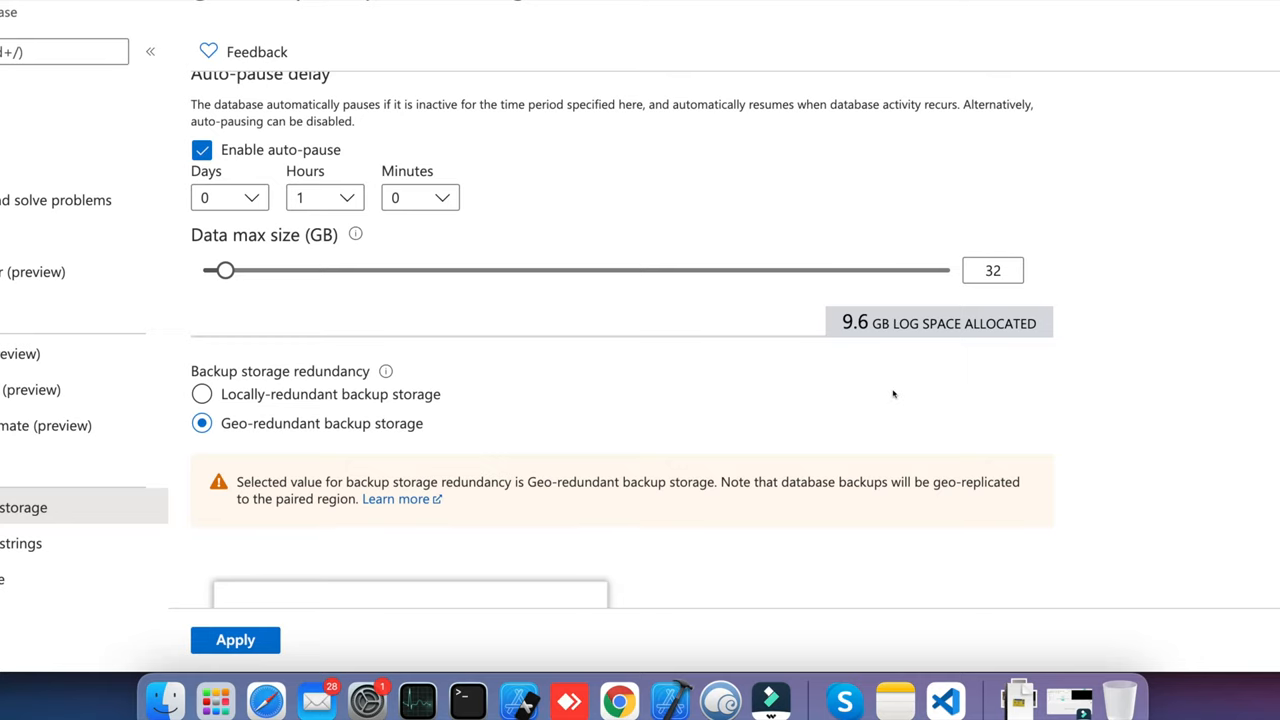
{"action": "scroll", "scroll_direction": "down", "scroll_amount": 3}
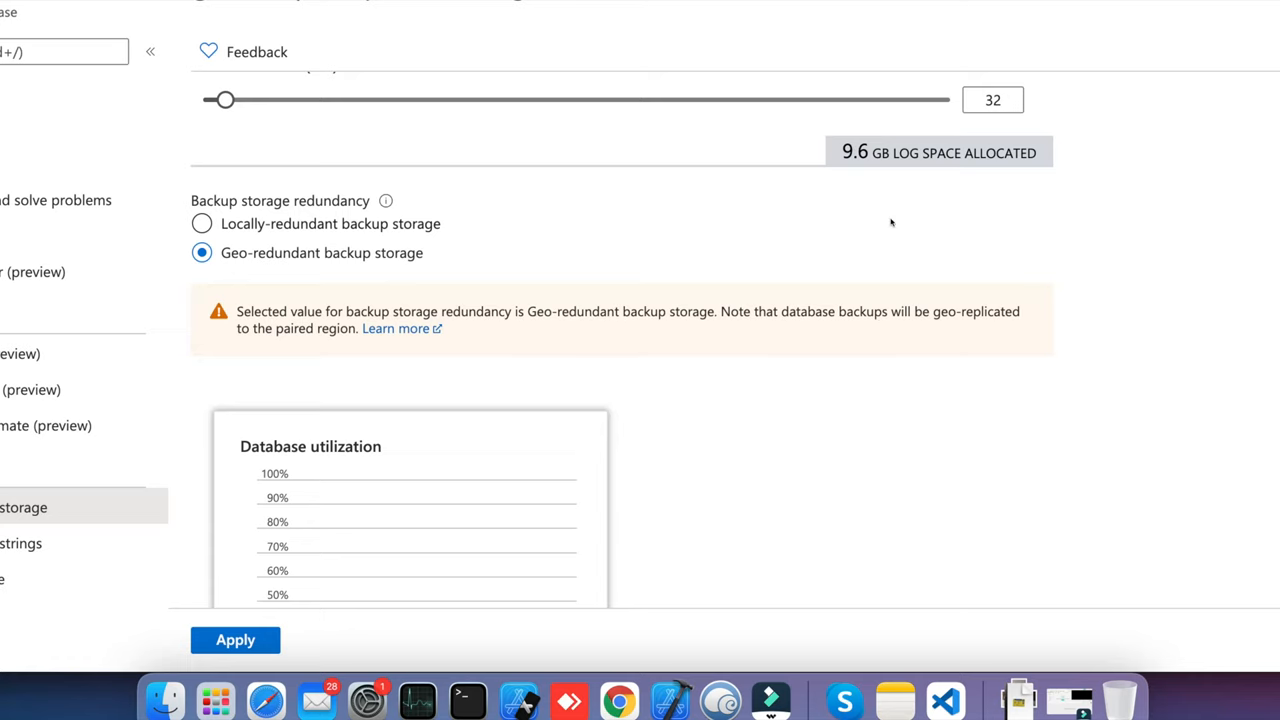
{"action": "scroll", "scroll_direction": "down", "scroll_amount": 3}
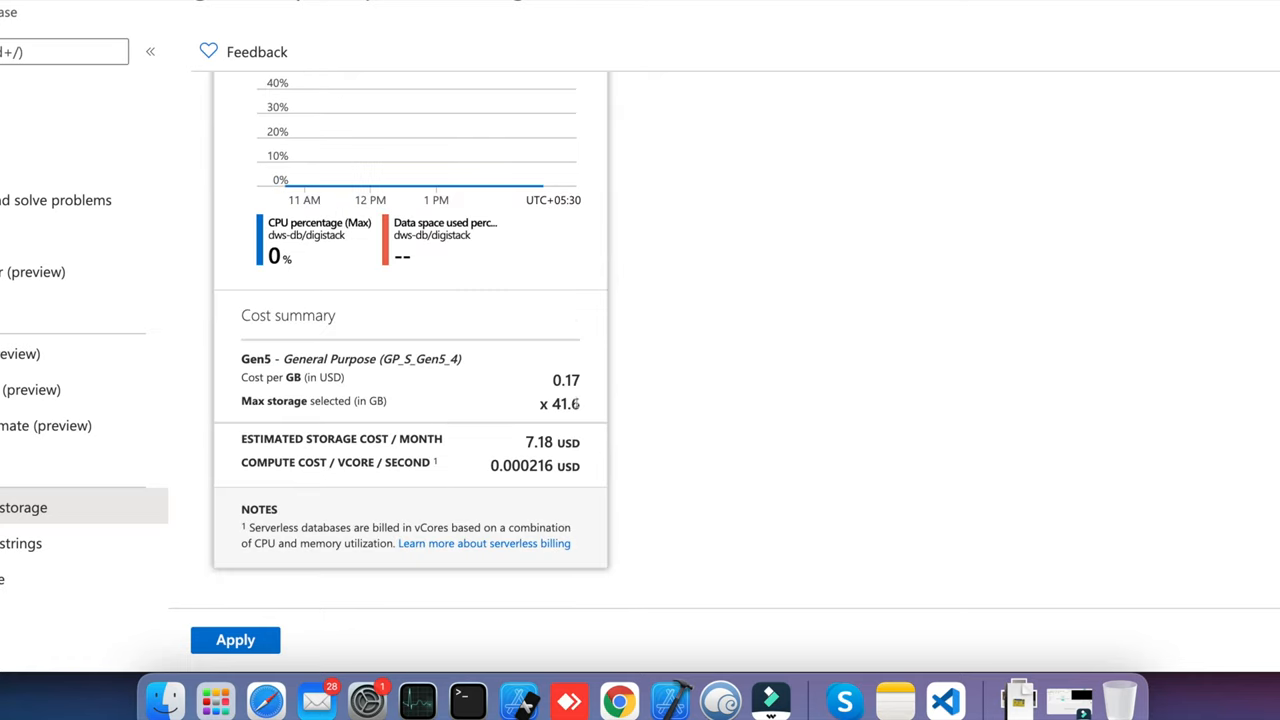
{"action": "double_click", "coordinate": [560, 404]}
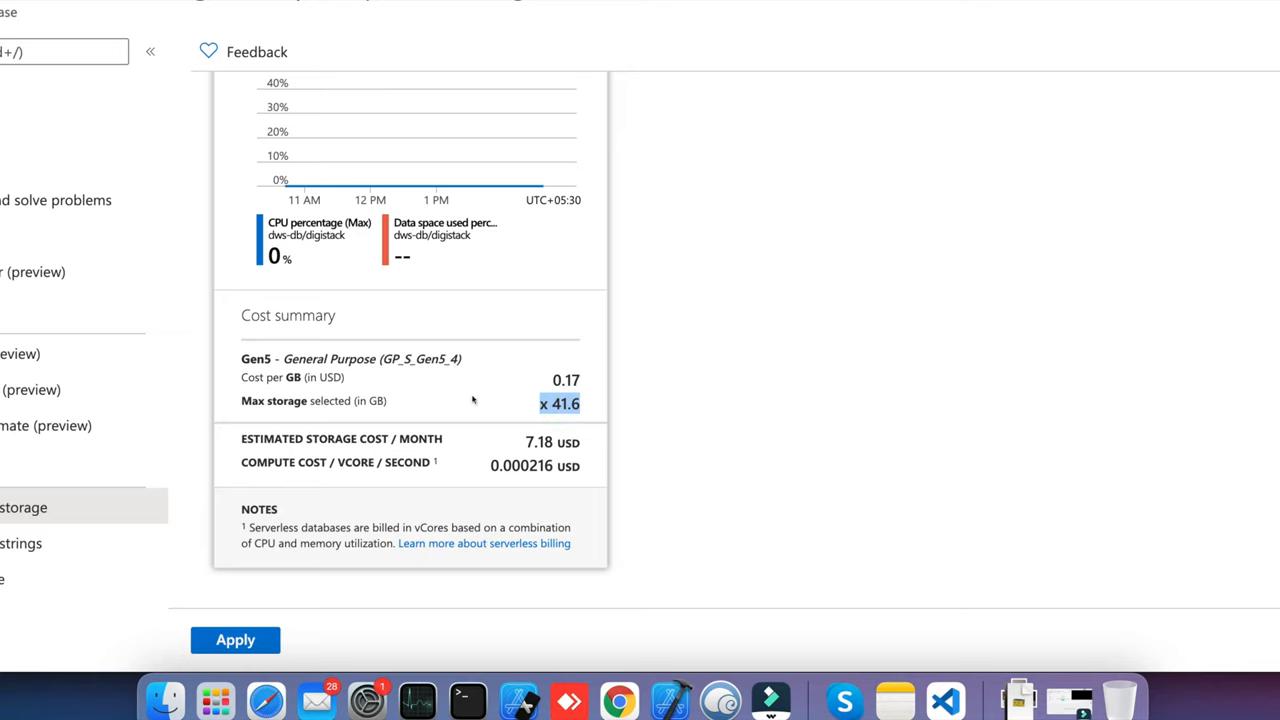
{"action": "mouse_move", "coordinate": [556, 378]}
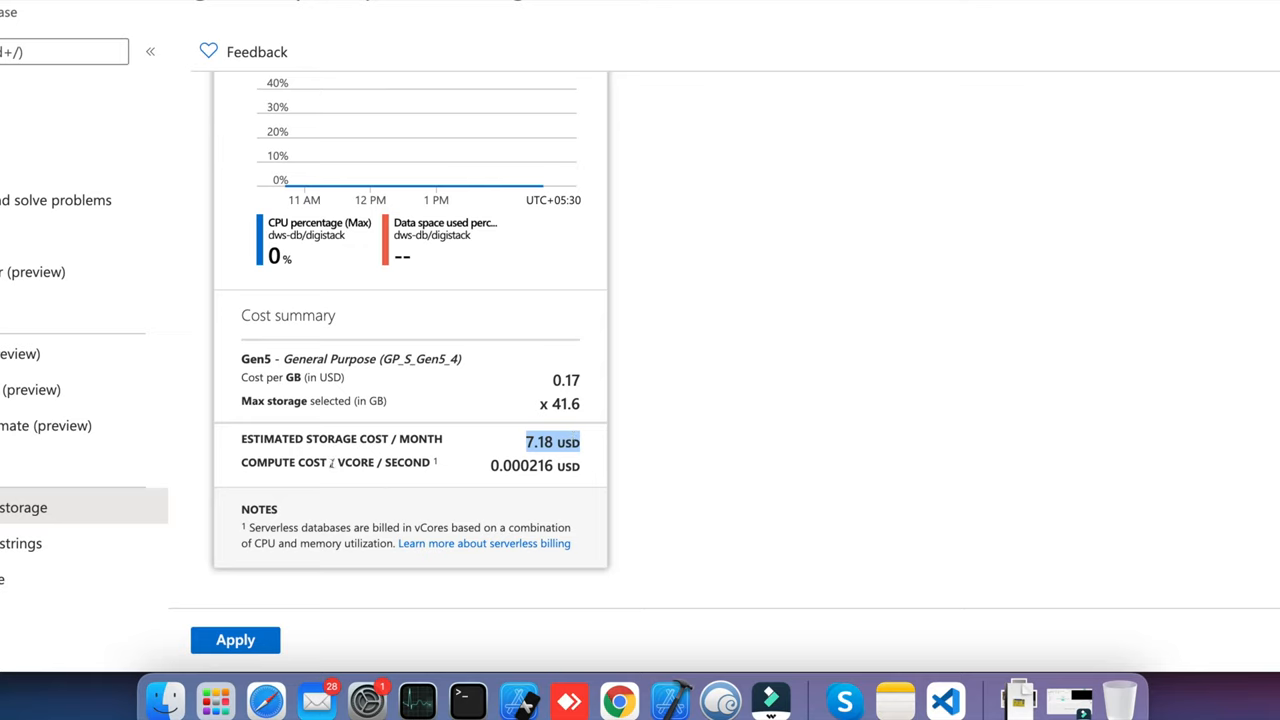
{"action": "mouse_move", "coordinate": [348, 472]}
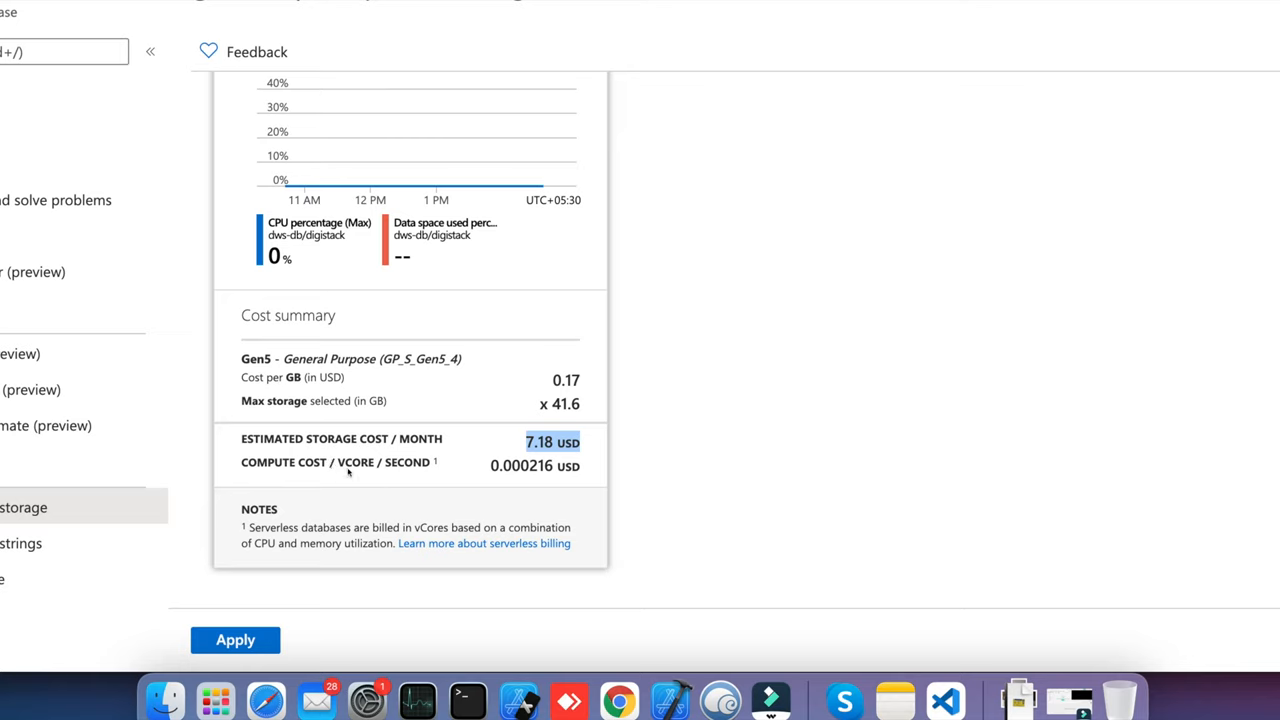
{"action": "mouse_move", "coordinate": [472, 466]}
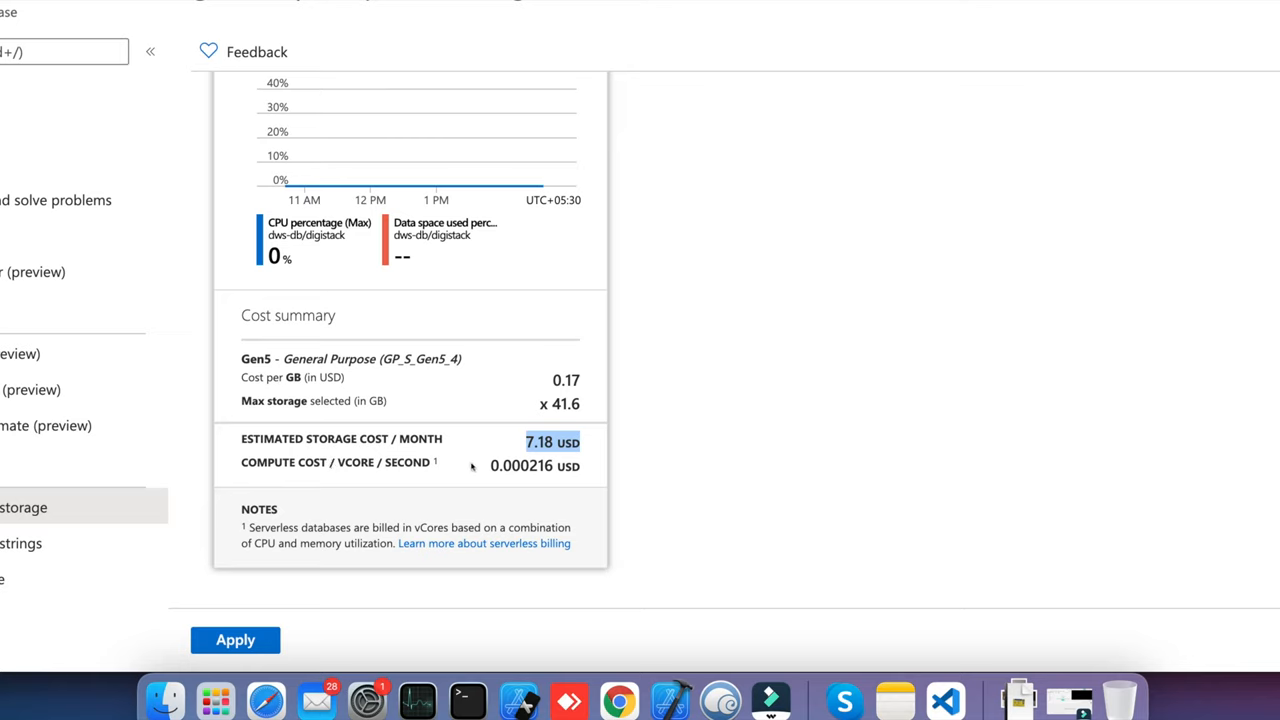
{"action": "mouse_move", "coordinate": [480, 468]}
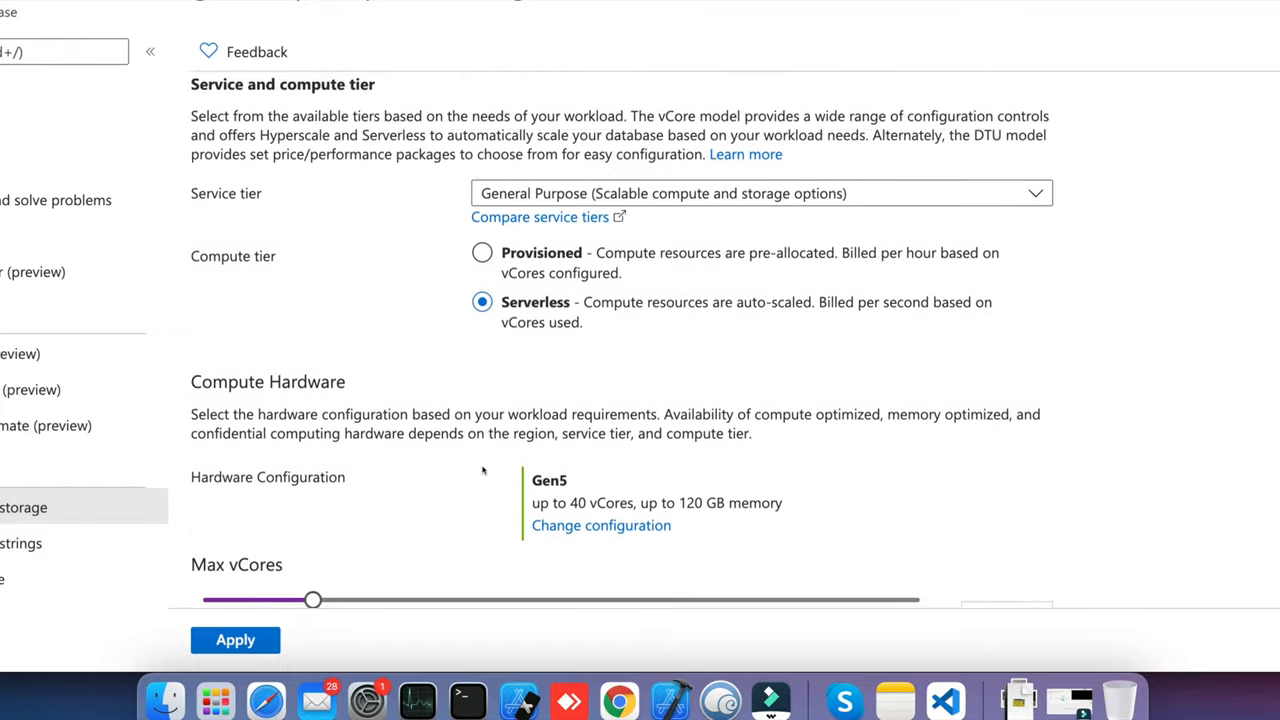
Expand the Service tier dropdown showing the vCore and DTU purchasing models.
{"action": "scroll", "scroll_direction": "down", "scroll_amount": 3}
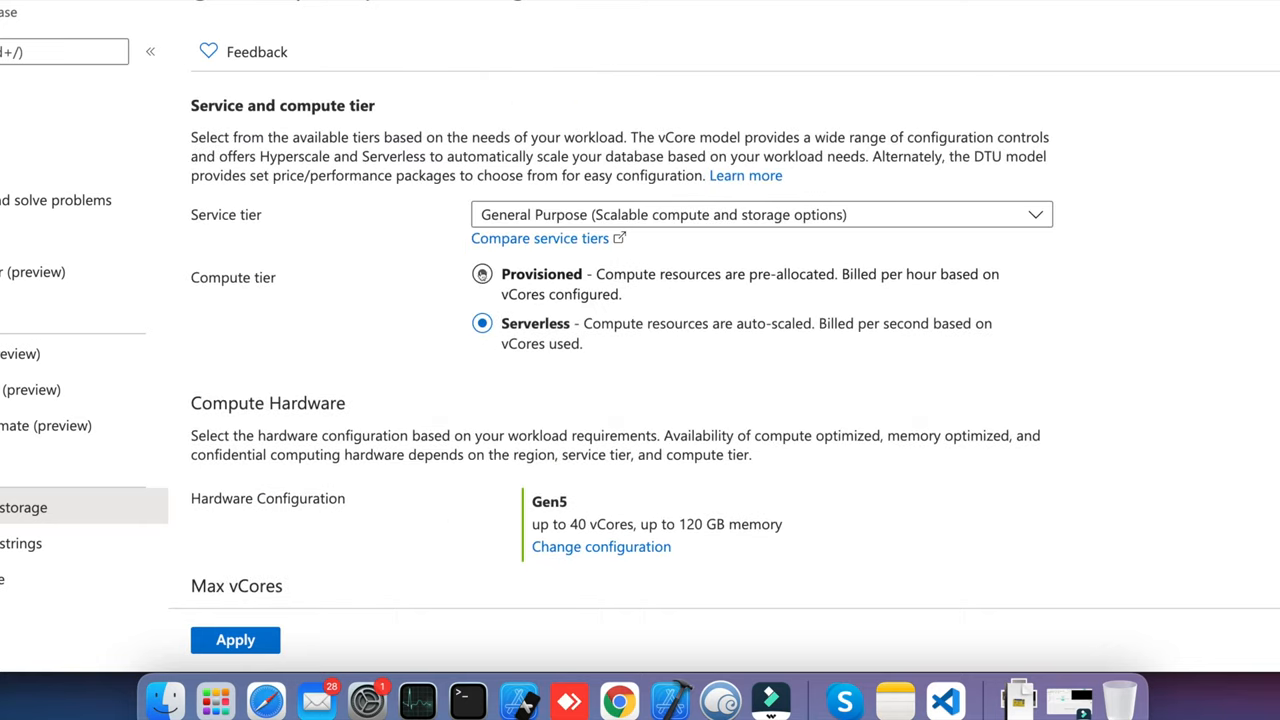
{"action": "left_click", "coordinate": [482, 274]}
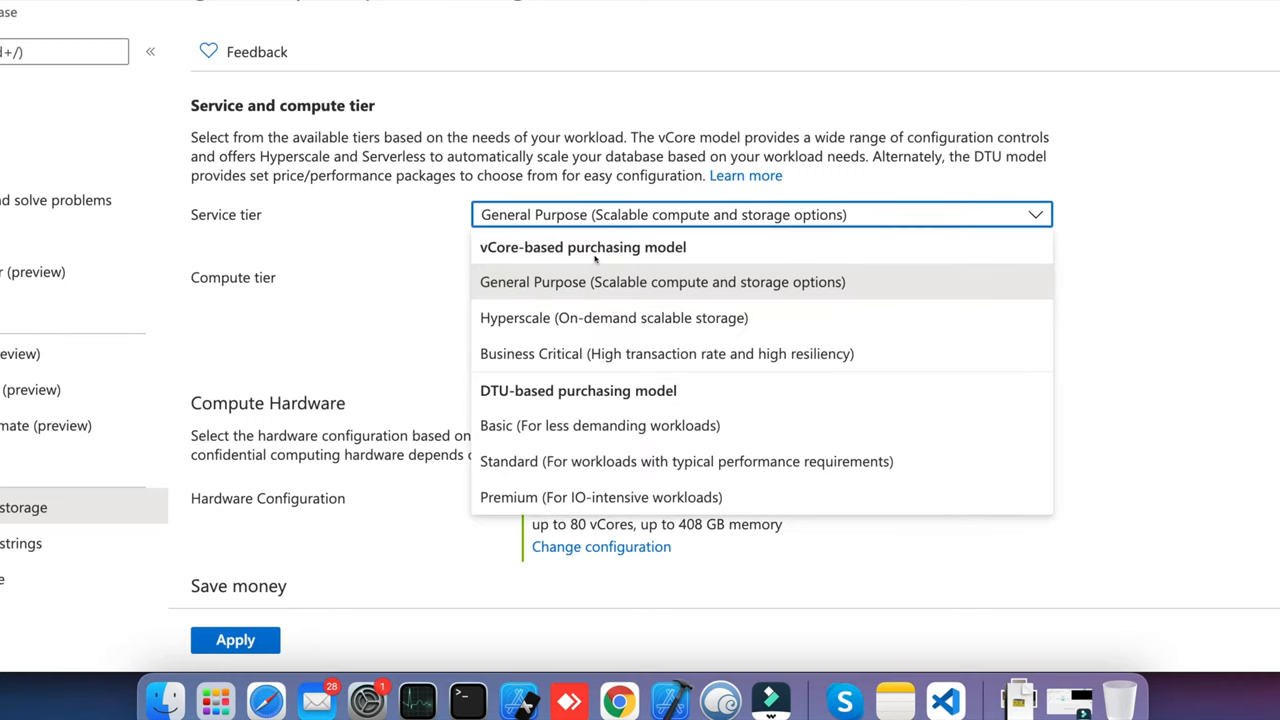
{"action": "mouse_move", "coordinate": [728, 292]}
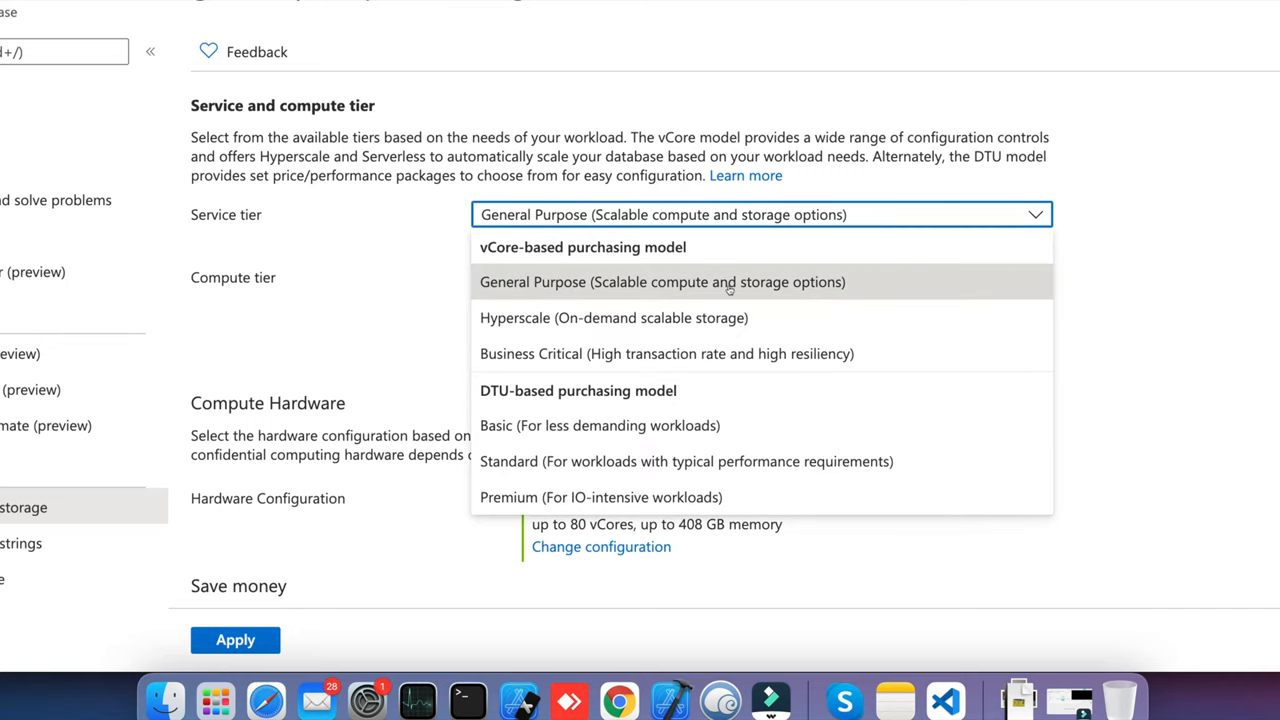
{"action": "mouse_move", "coordinate": [524, 308]}
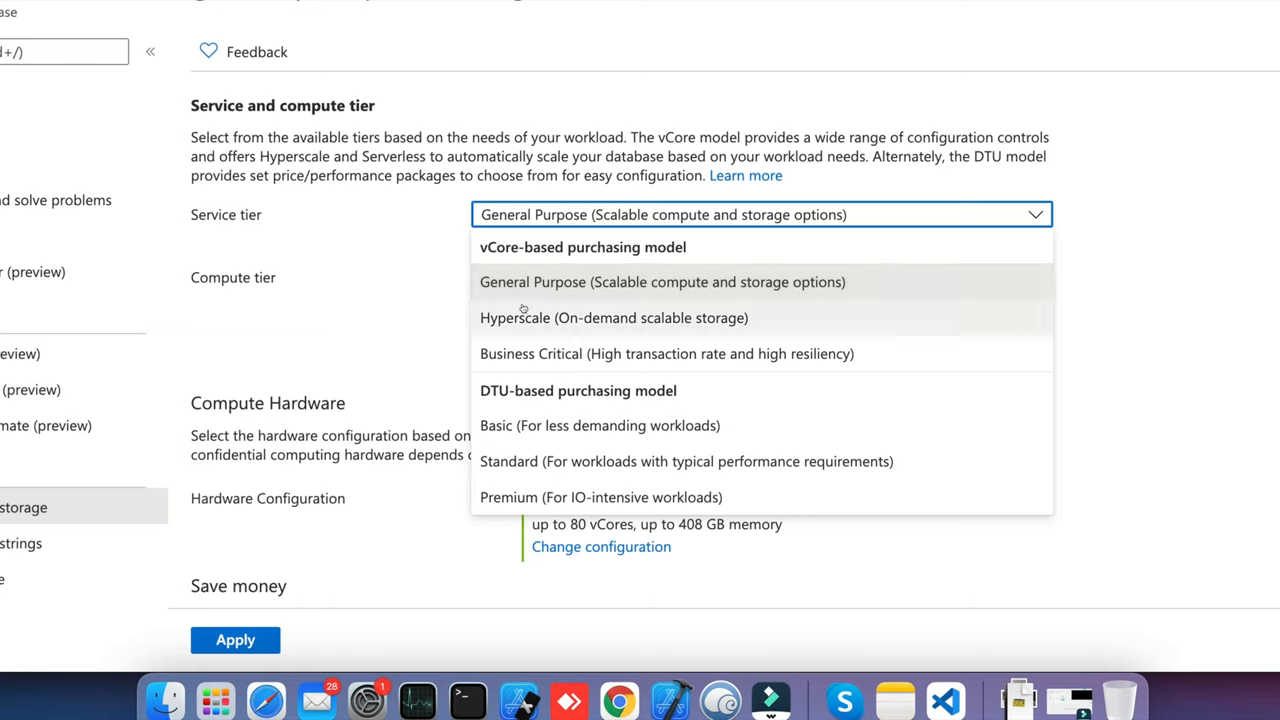
{"action": "mouse_move", "coordinate": [516, 410]}
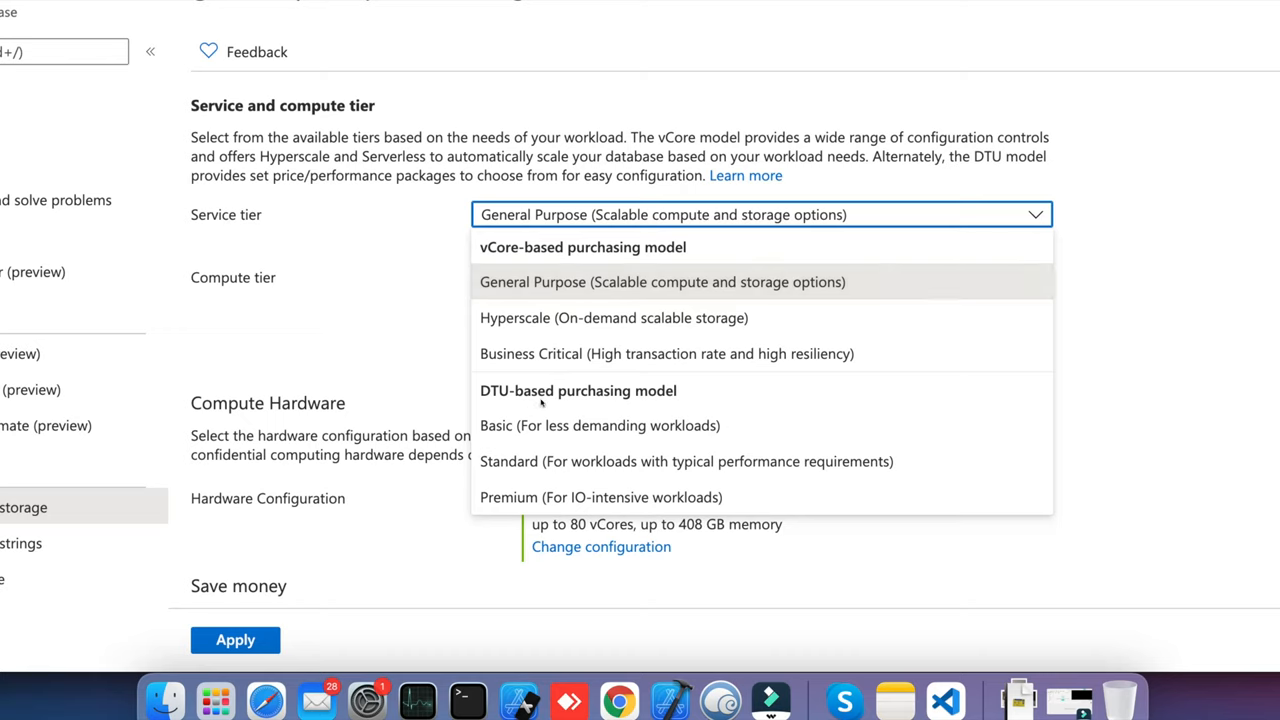
{"action": "mouse_move", "coordinate": [602, 398]}
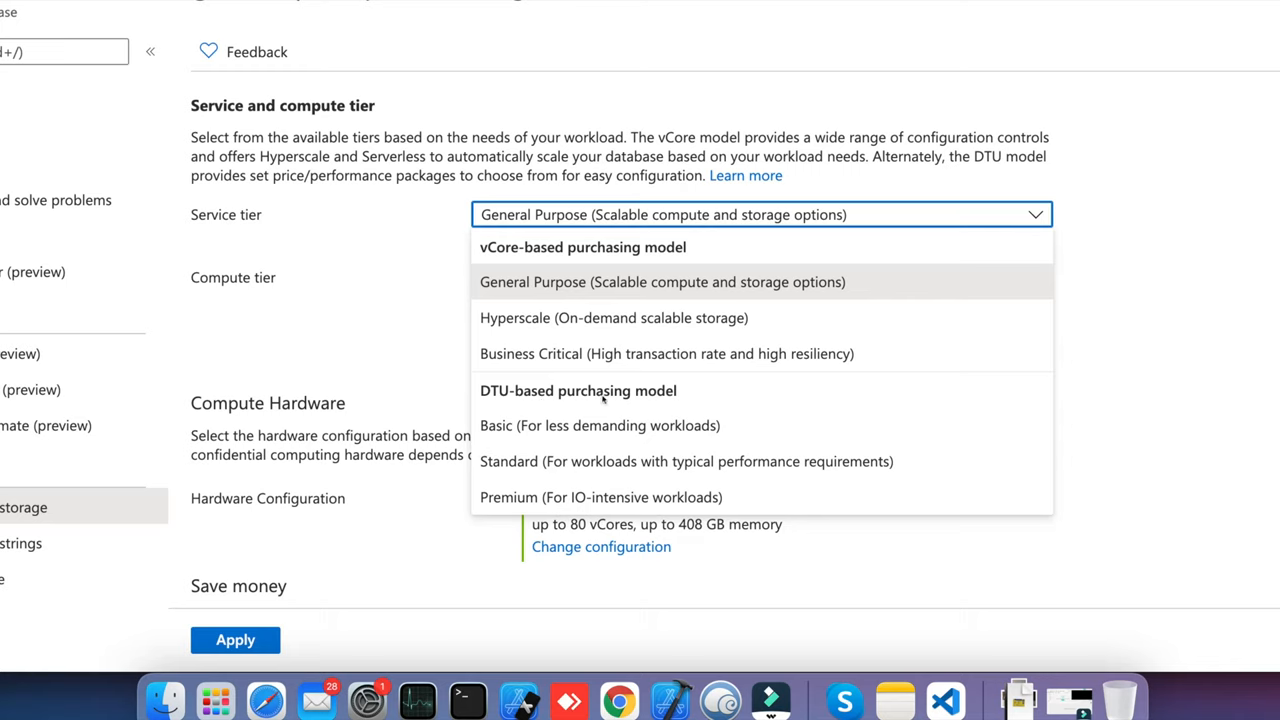
{"action": "mouse_move", "coordinate": [602, 396]}
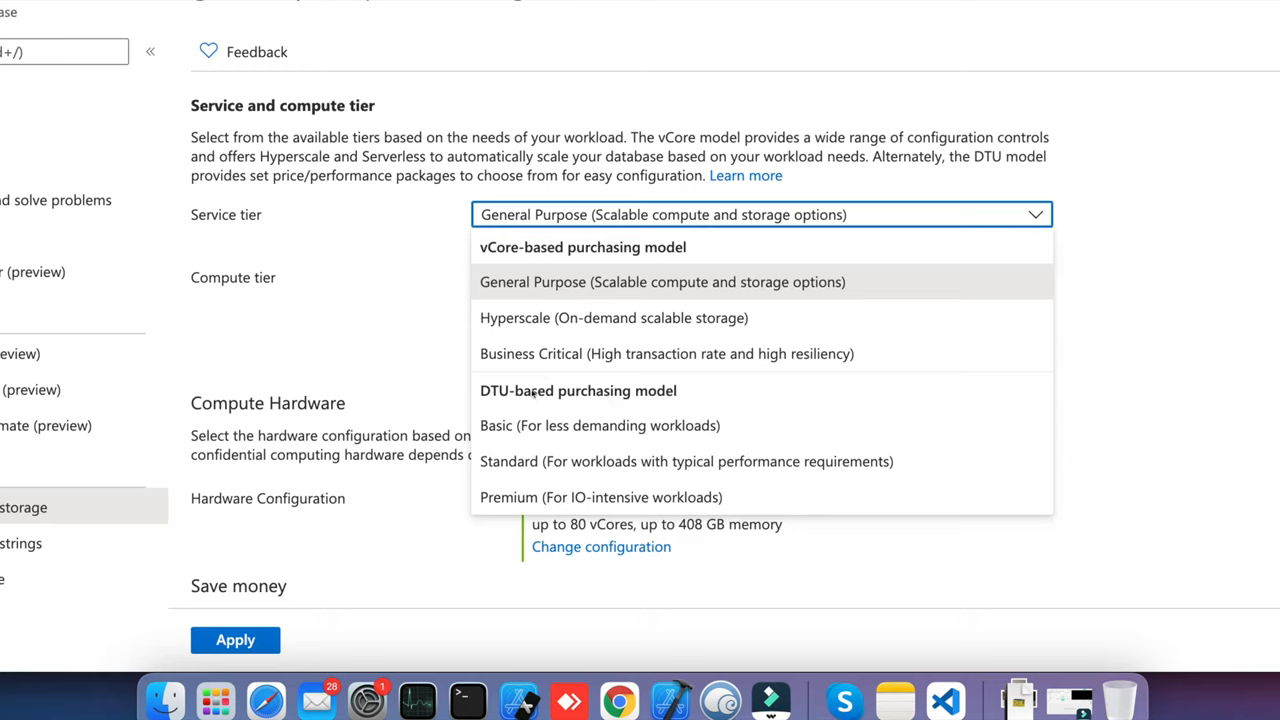
{"action": "mouse_move", "coordinate": [548, 390]}
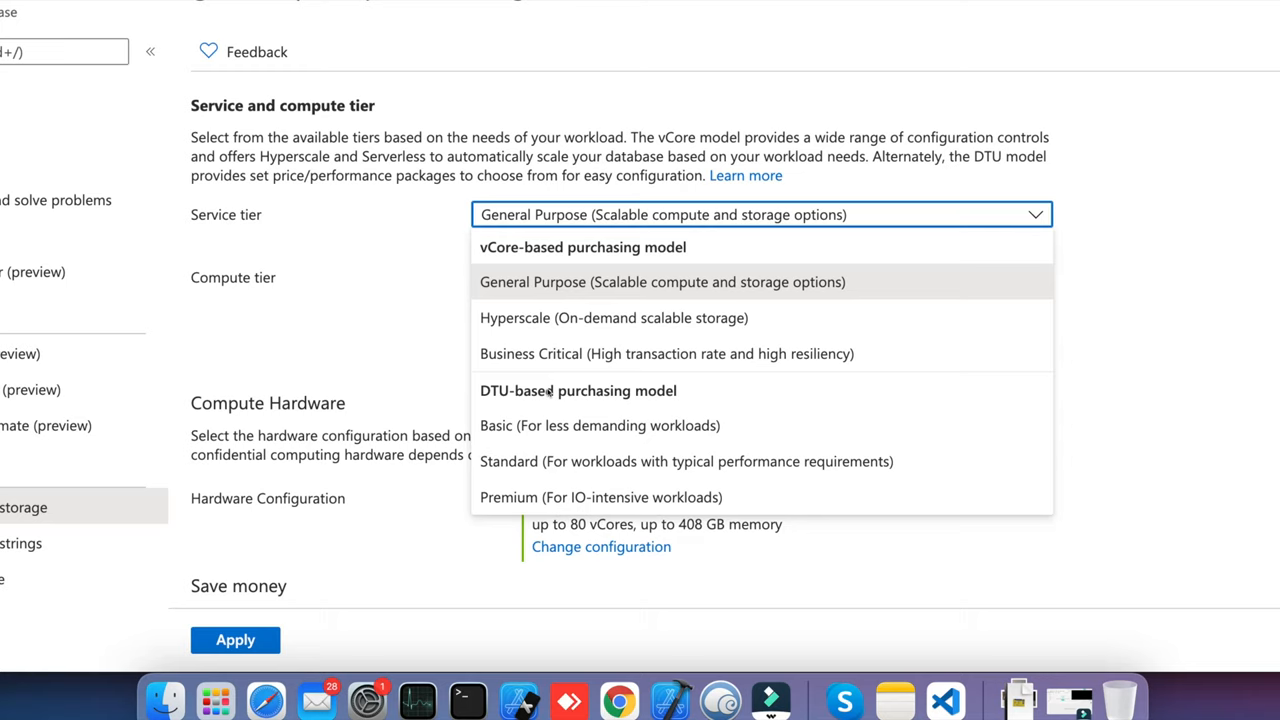
Keep General Purpose and raise provisioned compute from 2 to 4 vCores, estimating 979.64 USD monthly.
{"action": "left_click", "coordinate": [662, 280]}
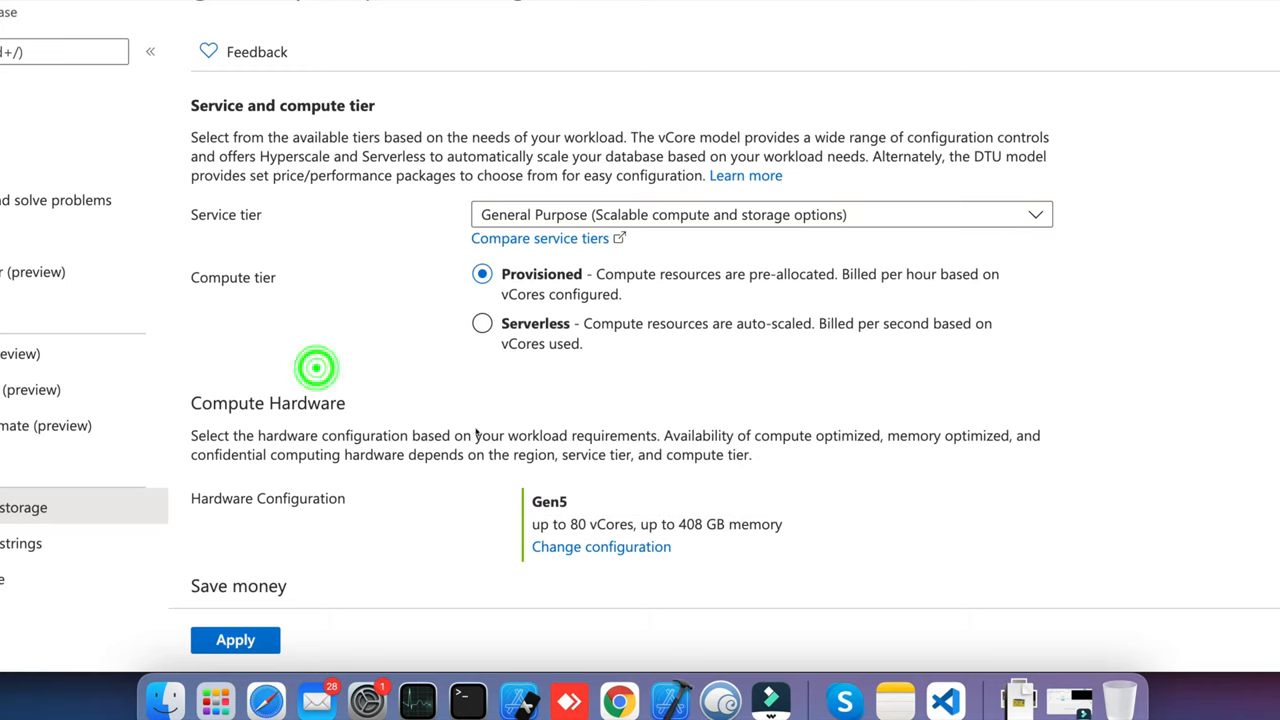
{"action": "scroll", "scroll_direction": "down", "scroll_amount": 3}
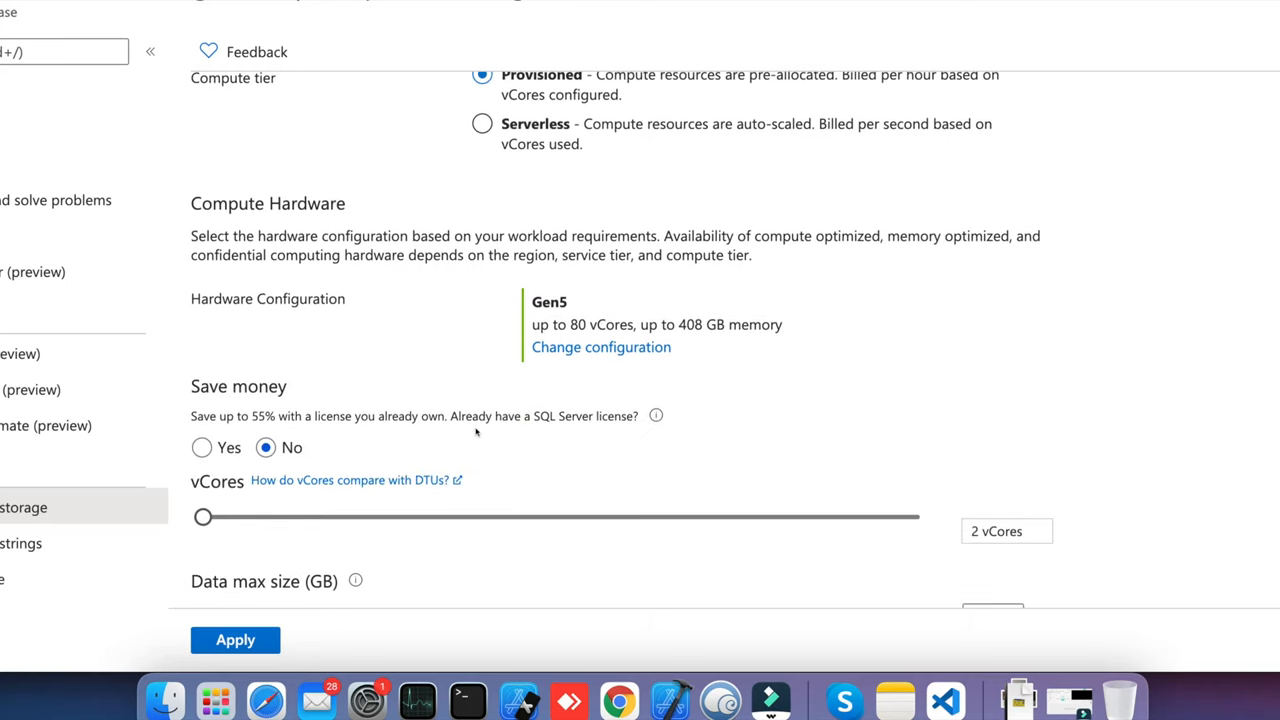
{"action": "scroll", "scroll_direction": "down", "scroll_amount": 3}
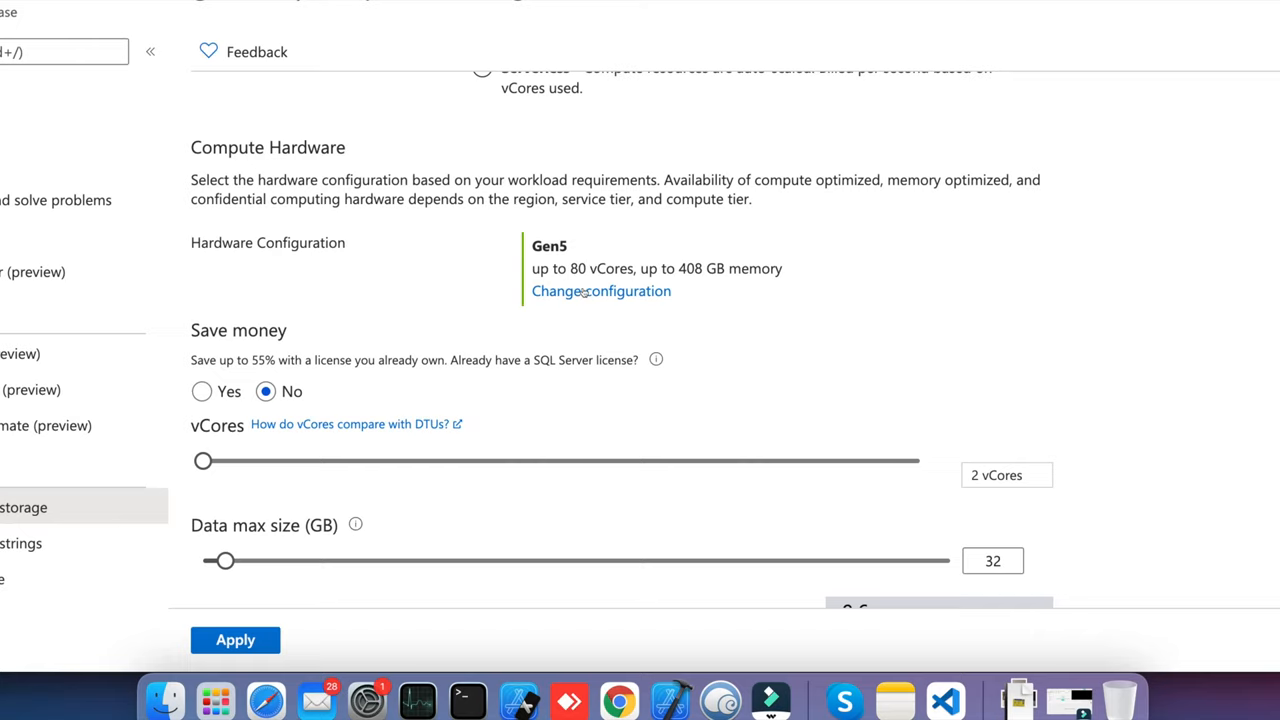
{"action": "left_click", "coordinate": [600, 292]}
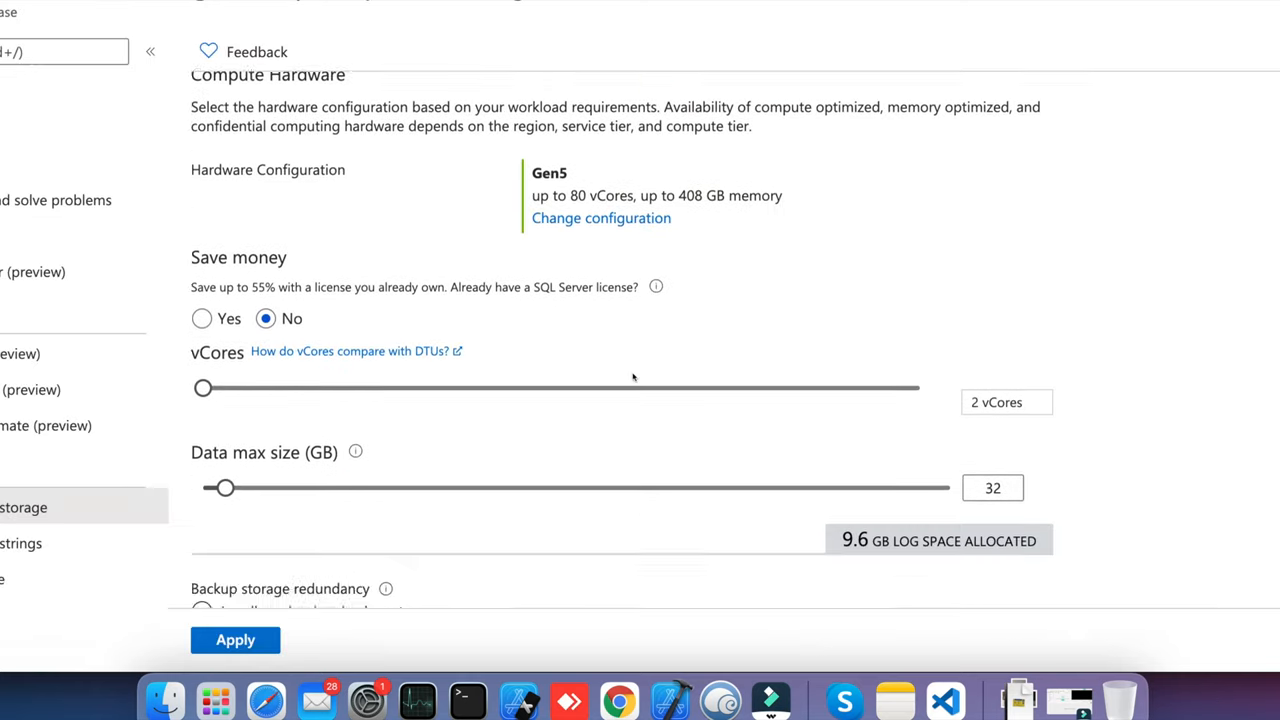
{"action": "scroll", "scroll_direction": "down", "scroll_amount": 3}
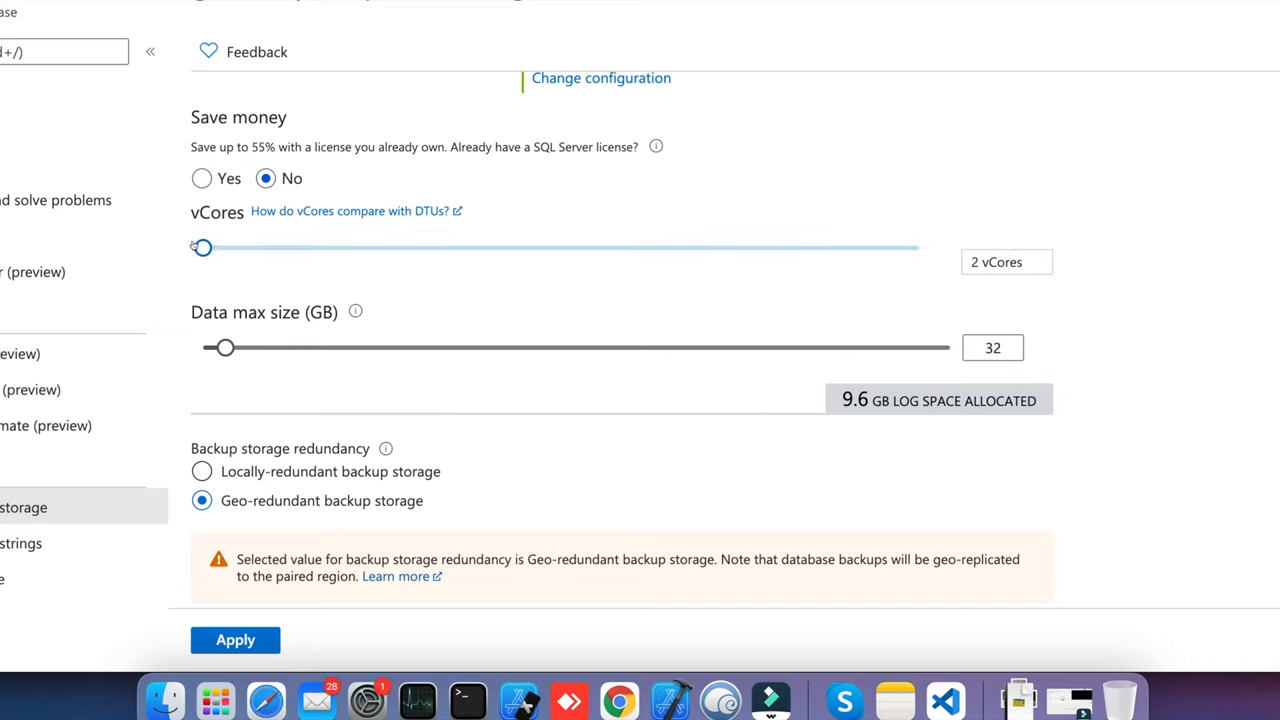
{"action": "left_click_drag", "start_coordinate": [202, 248], "coordinate": [256, 248]}
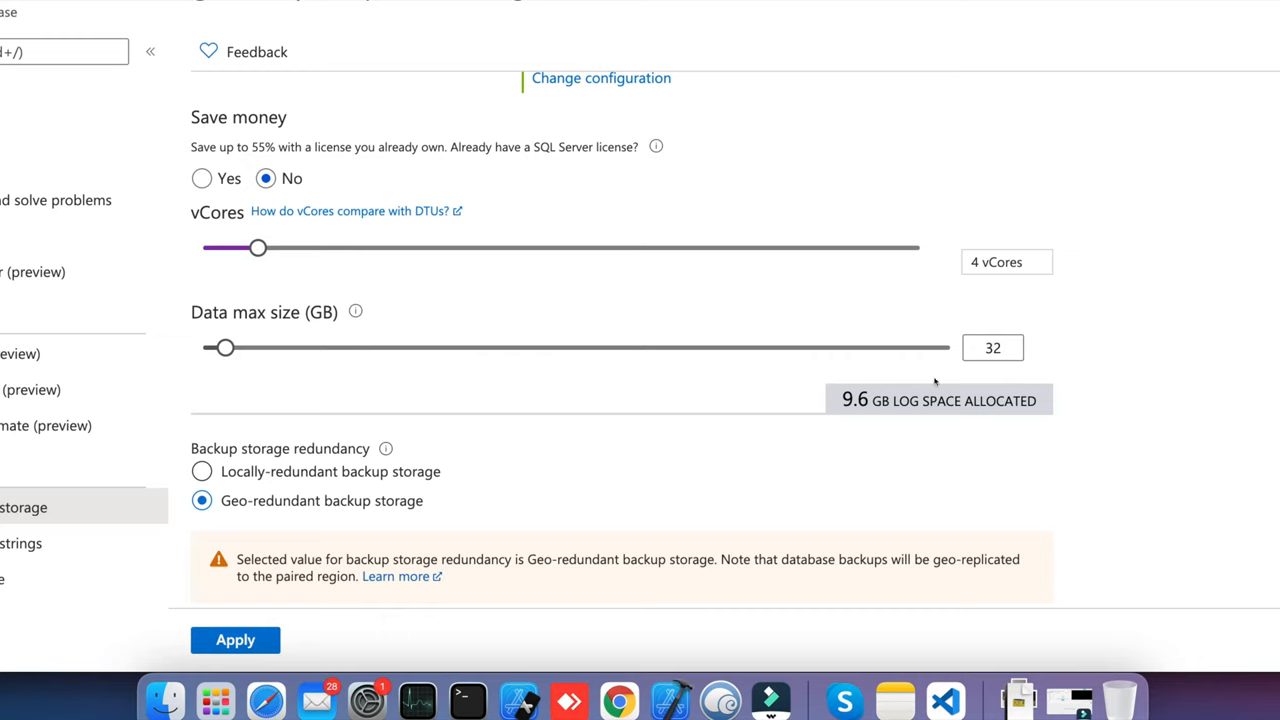
{"action": "scroll", "scroll_direction": "down", "scroll_amount": 3}
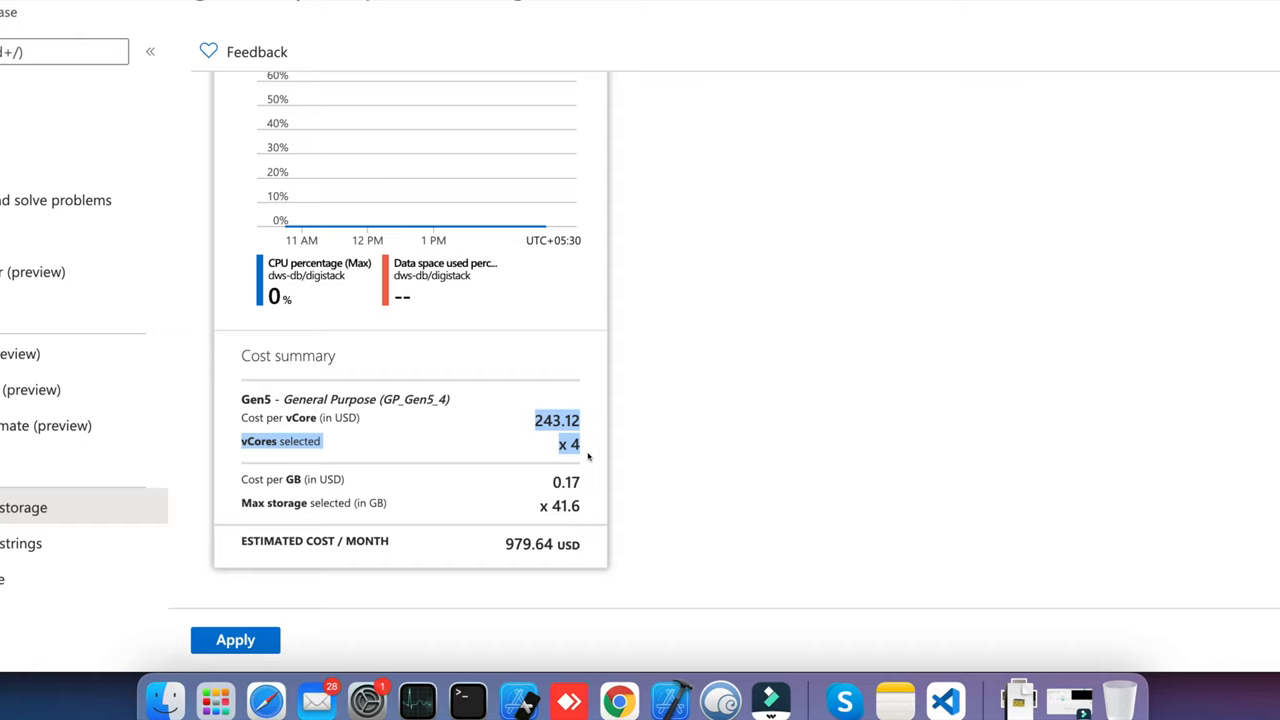
{"action": "mouse_move", "coordinate": [576, 460]}
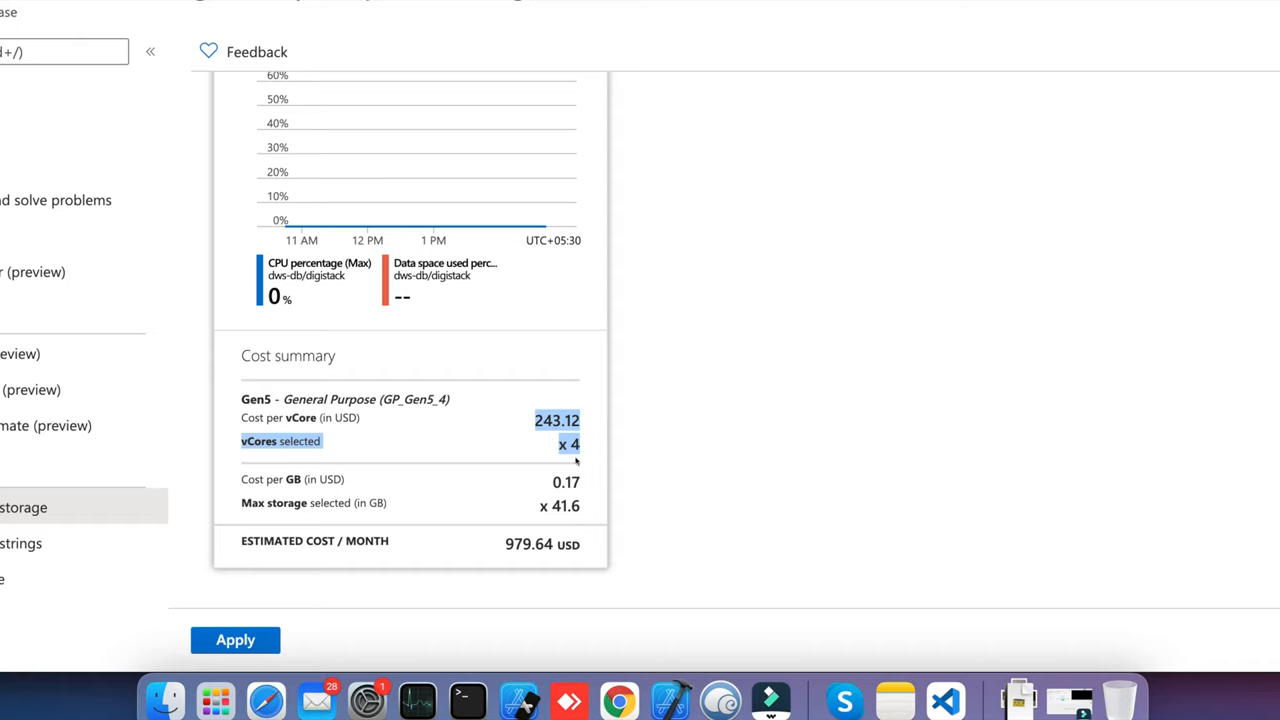
{"action": "mouse_move", "coordinate": [498, 548]}
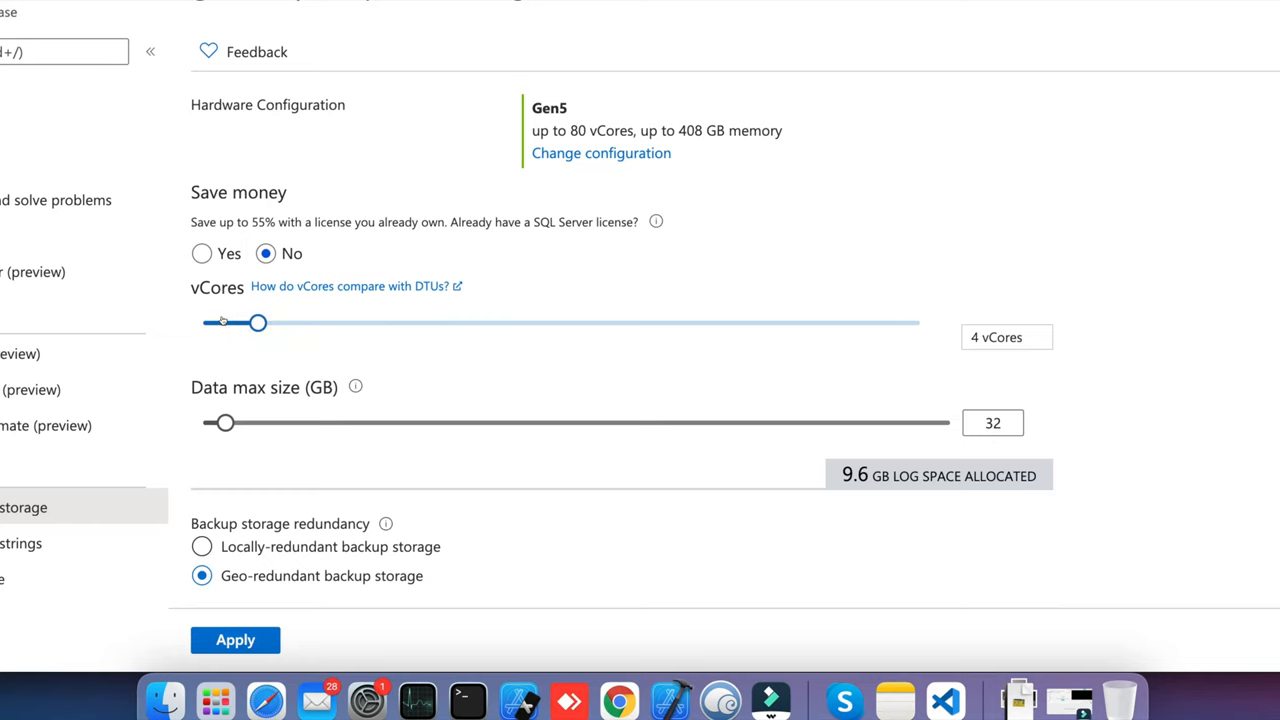
Lower the provisioned vCores back to 2, dropping the estimate to 493.41 USD monthly.
{"action": "left_click_drag", "start_coordinate": [258, 322], "coordinate": [204, 292]}
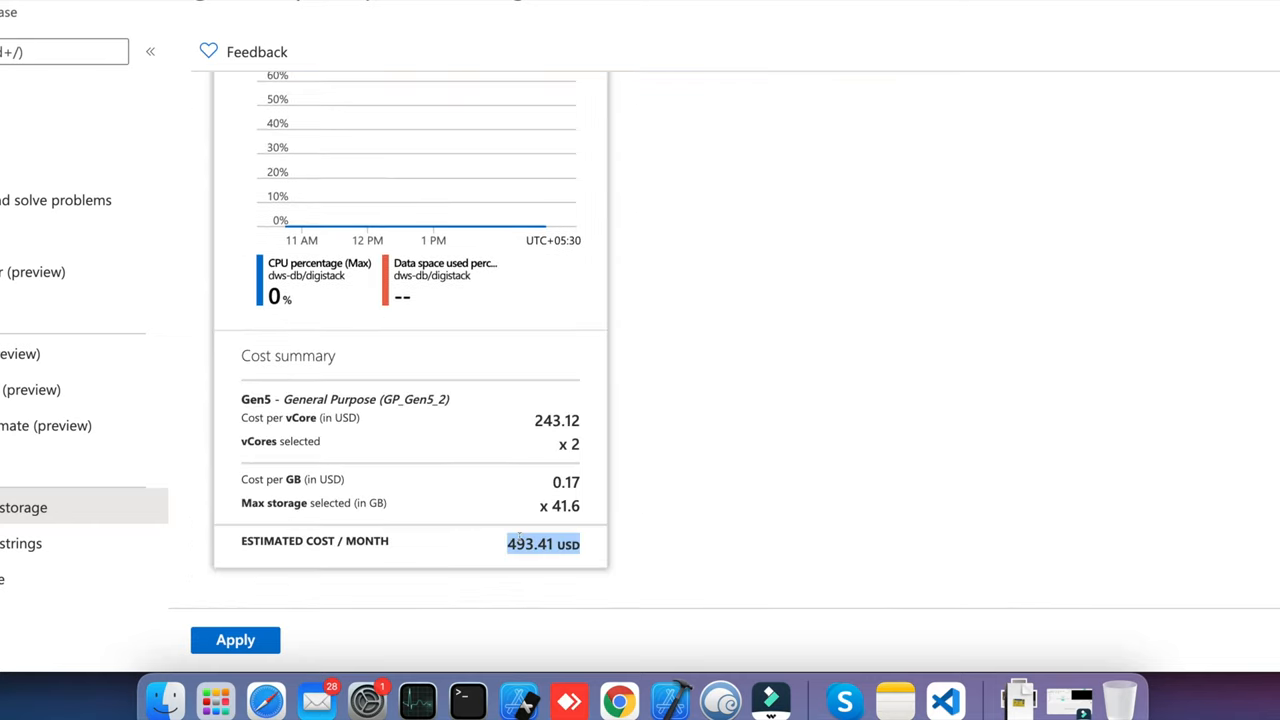
{"action": "scroll", "scroll_direction": "up", "scroll_amount": 3}
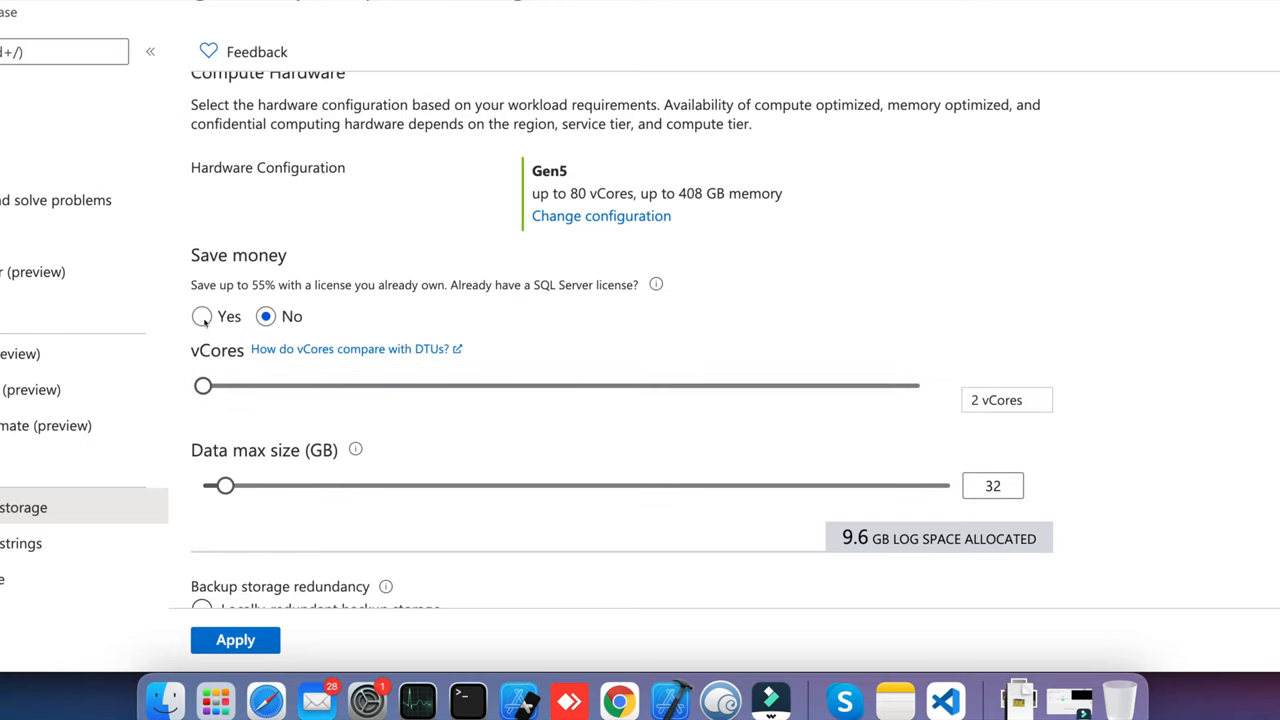
Choose Yes for Azure Hybrid Benefit and review the 31% discount giving 344.66 USD monthly.
{"action": "left_click", "coordinate": [200, 316]}
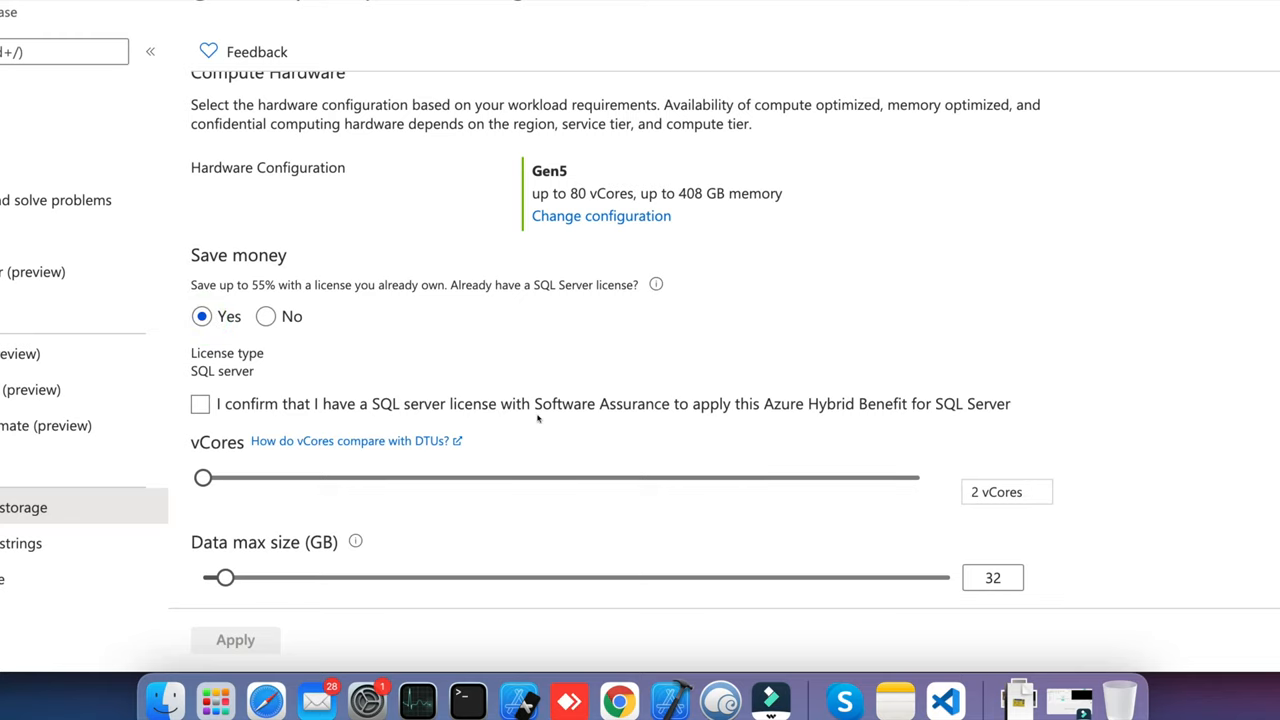
{"action": "scroll", "scroll_direction": "down", "scroll_amount": 3}
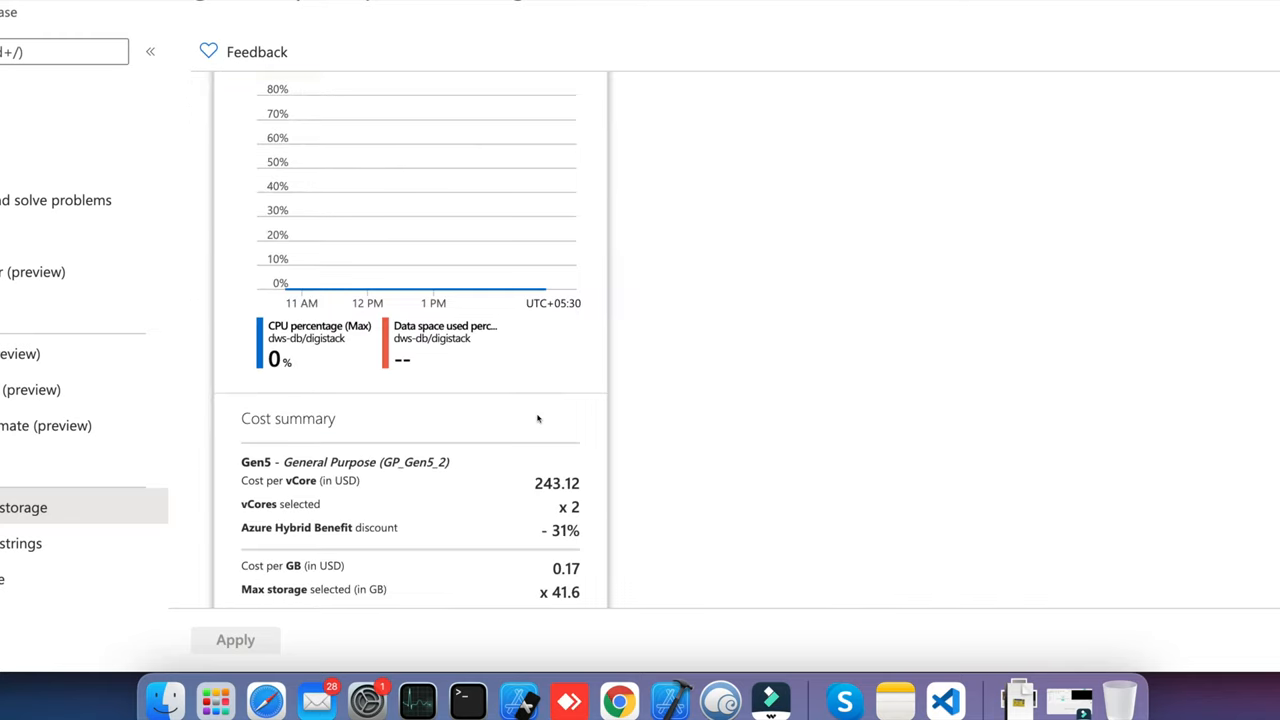
{"action": "scroll", "scroll_direction": "down", "scroll_amount": 3}
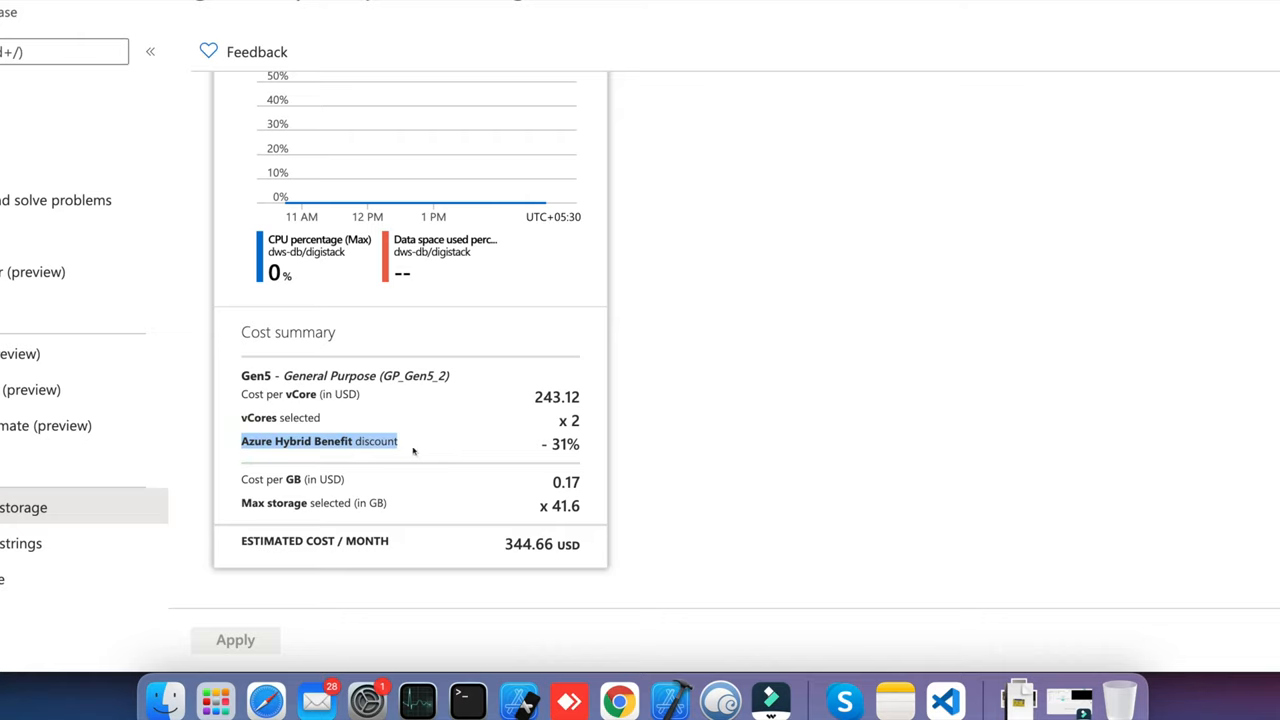
{"action": "mouse_move", "coordinate": [716, 448]}
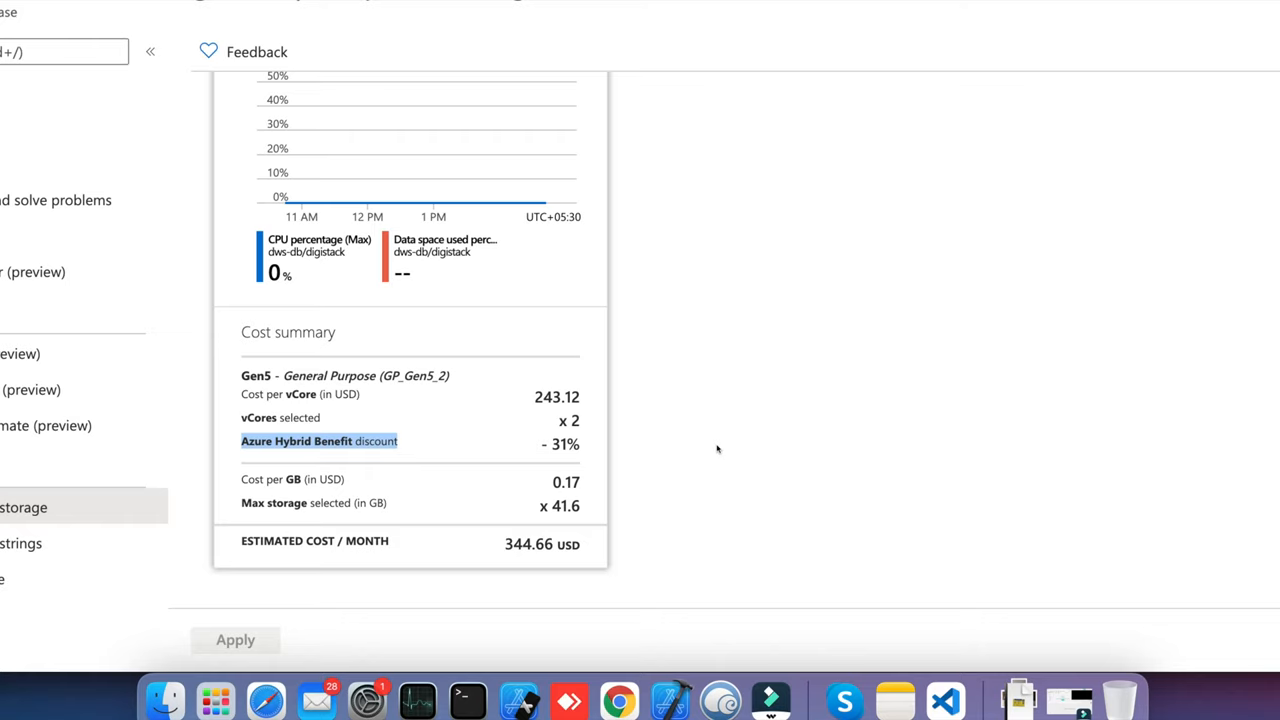
{"action": "scroll", "scroll_direction": "up", "scroll_amount": 3}
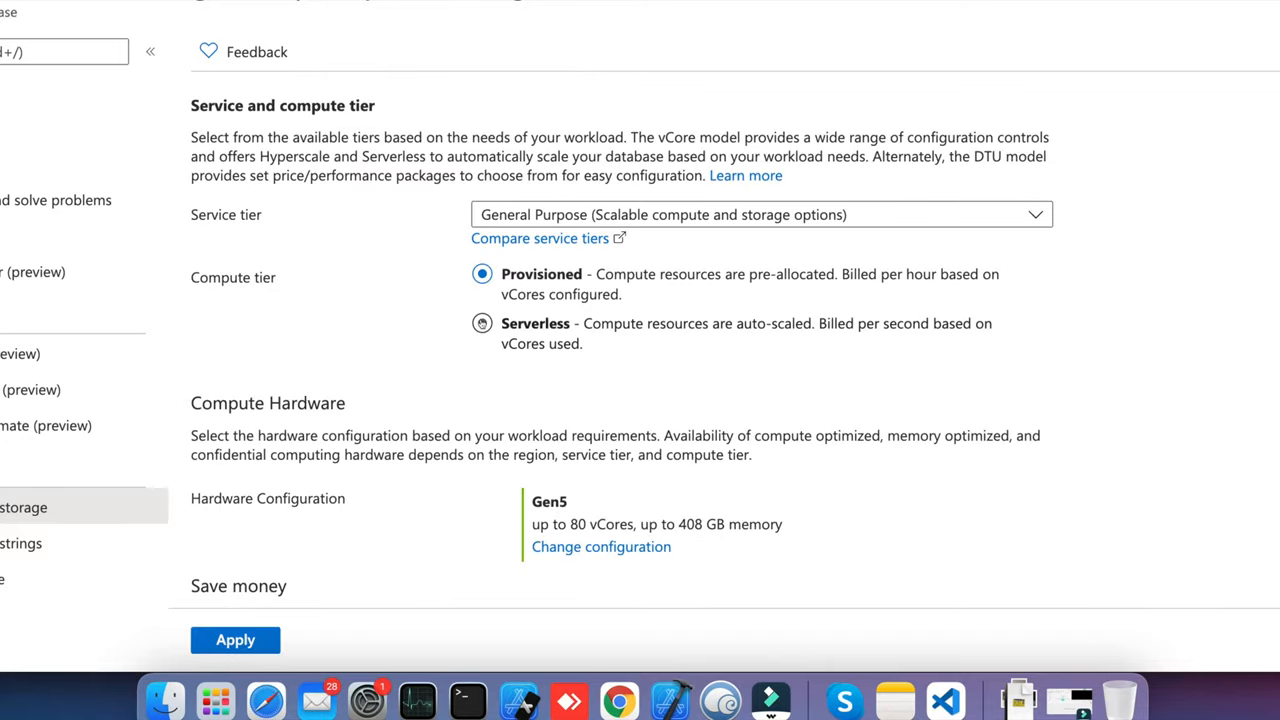
Switch to the Serverless compute tier with a maximum of 1 vCore and minimum of 0.5 vCore.
{"action": "left_click", "coordinate": [482, 324]}
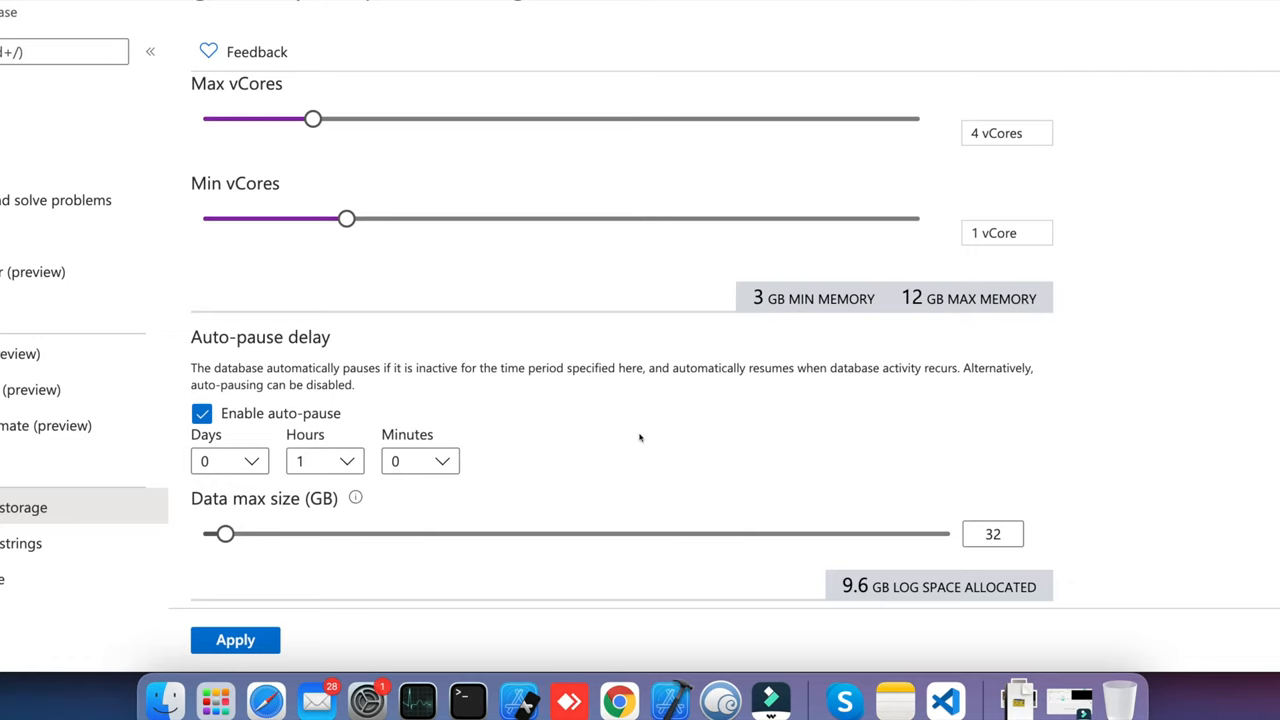
{"action": "left_click_drag", "start_coordinate": [312, 120], "coordinate": [204, 120]}
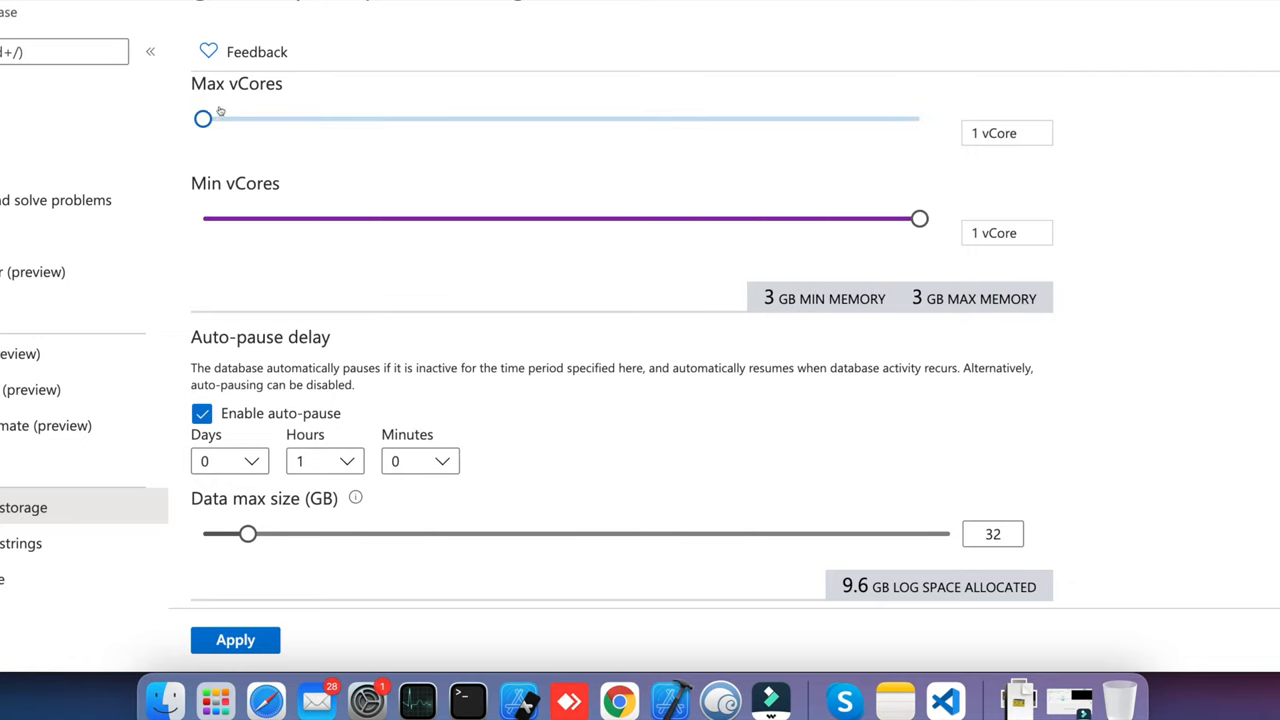
{"action": "left_click_drag", "start_coordinate": [920, 218], "coordinate": [440, 218]}
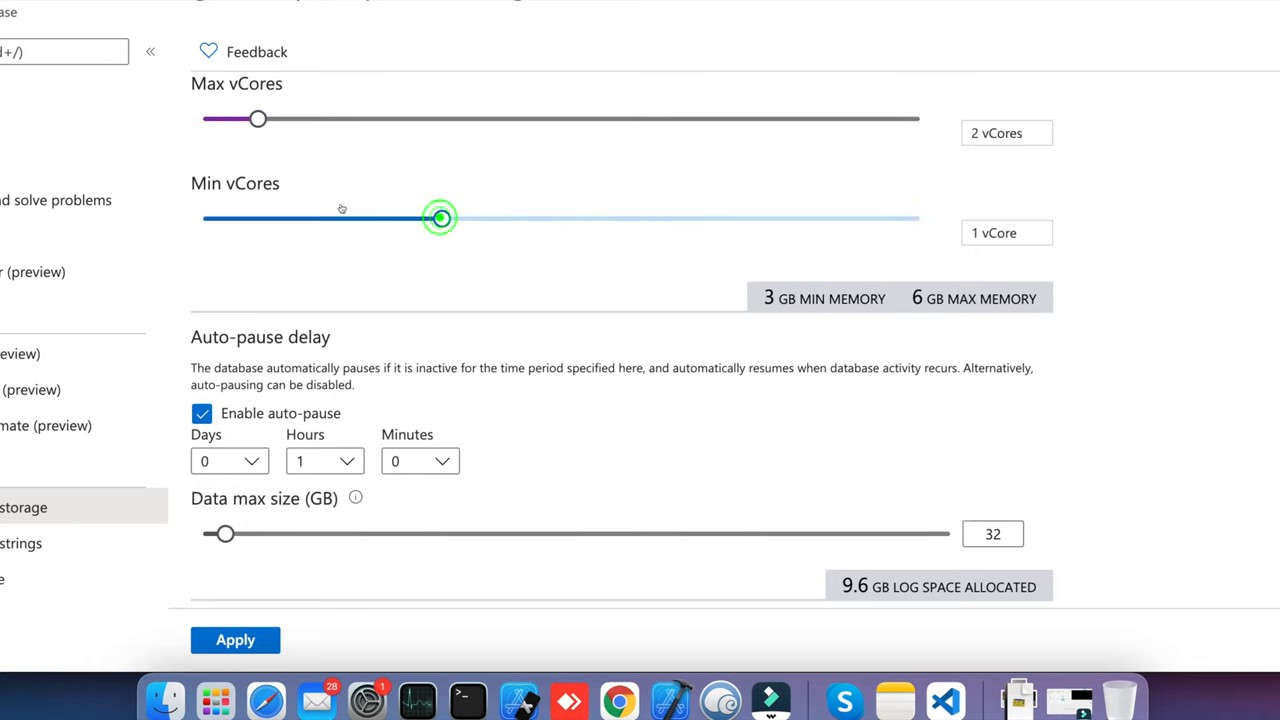
{"action": "left_click_drag", "start_coordinate": [440, 216], "coordinate": [204, 218]}
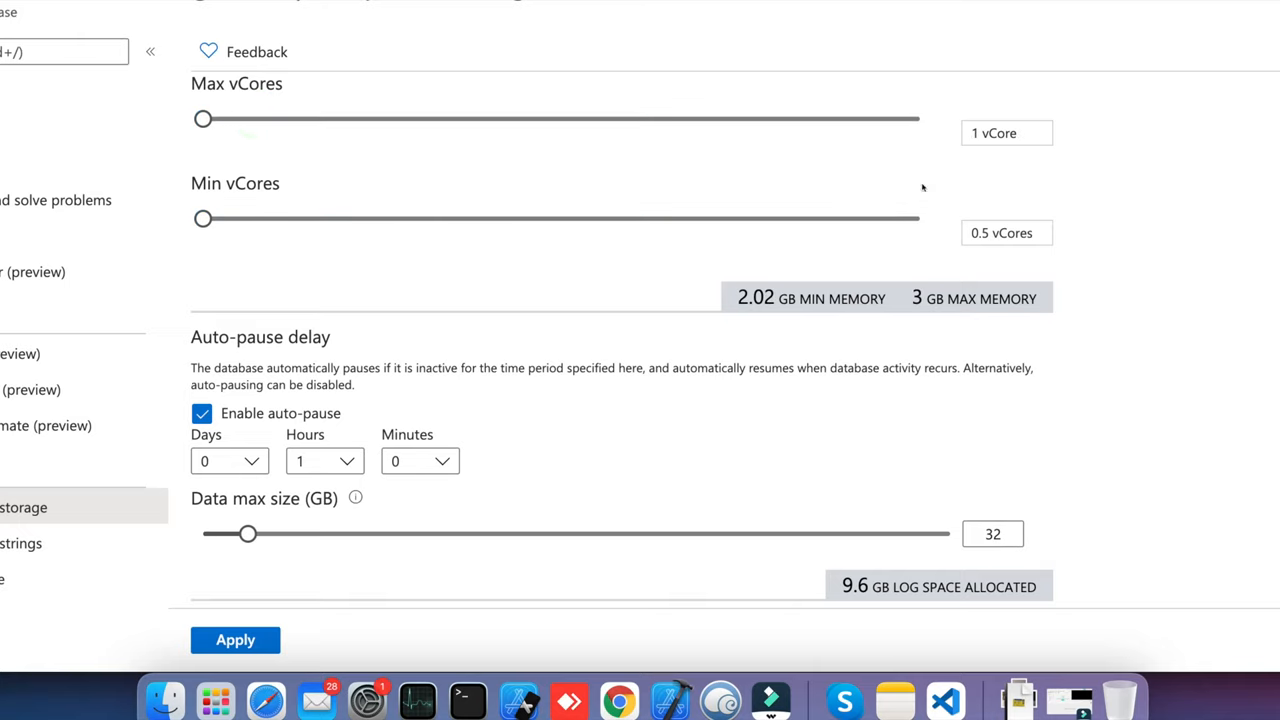
Set the auto-pause delay to 3 hours and apply the new serverless settings.
{"action": "scroll", "scroll_direction": "down", "scroll_amount": 3}
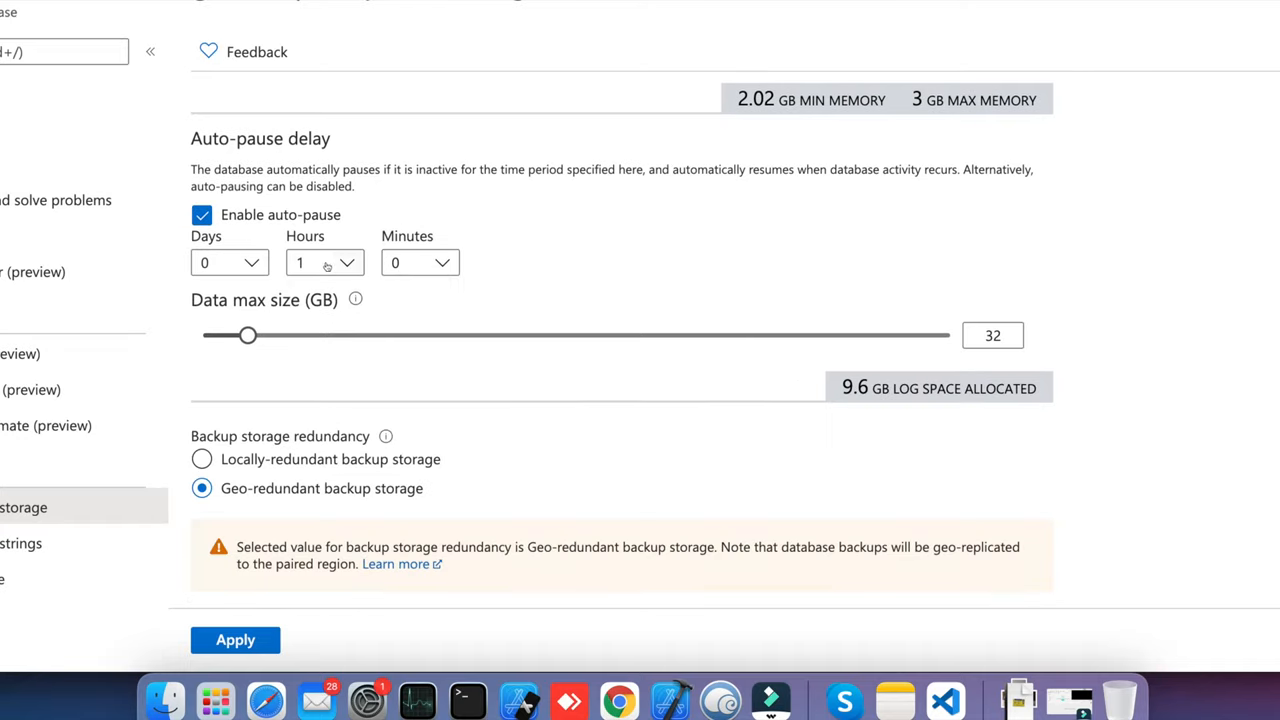
{"action": "left_click", "coordinate": [324, 262]}
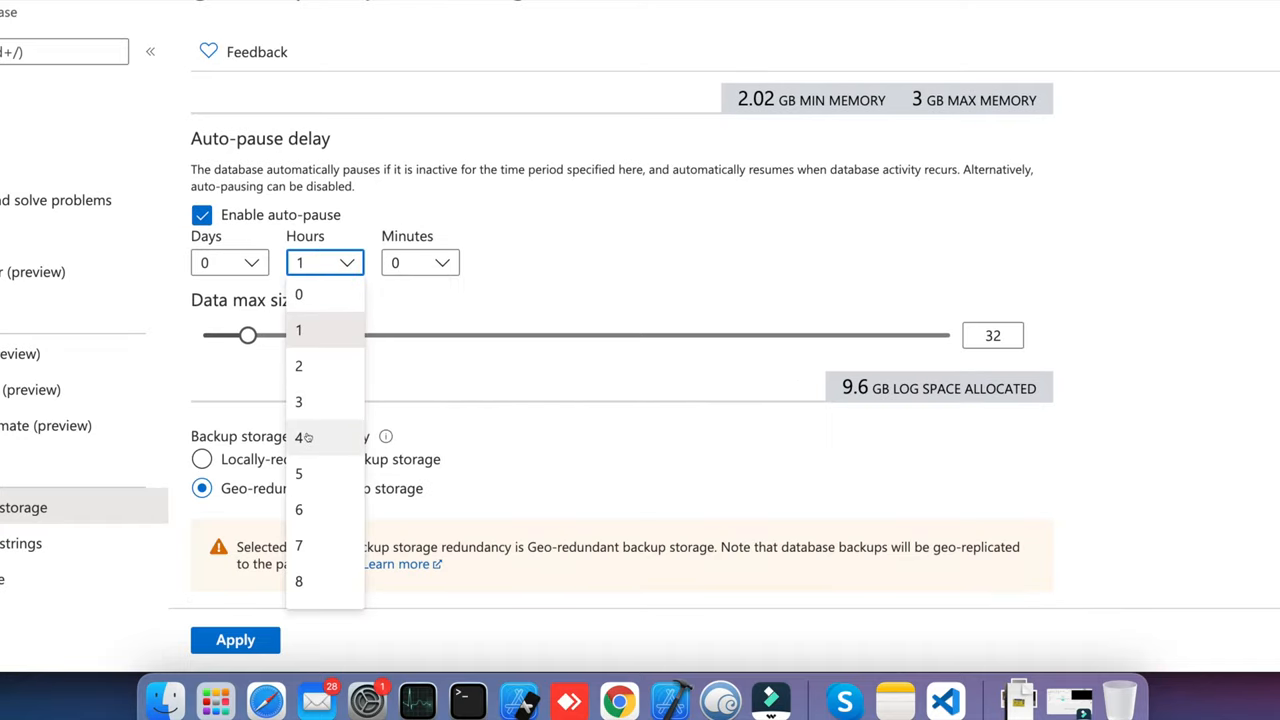
{"action": "mouse_move", "coordinate": [320, 400]}
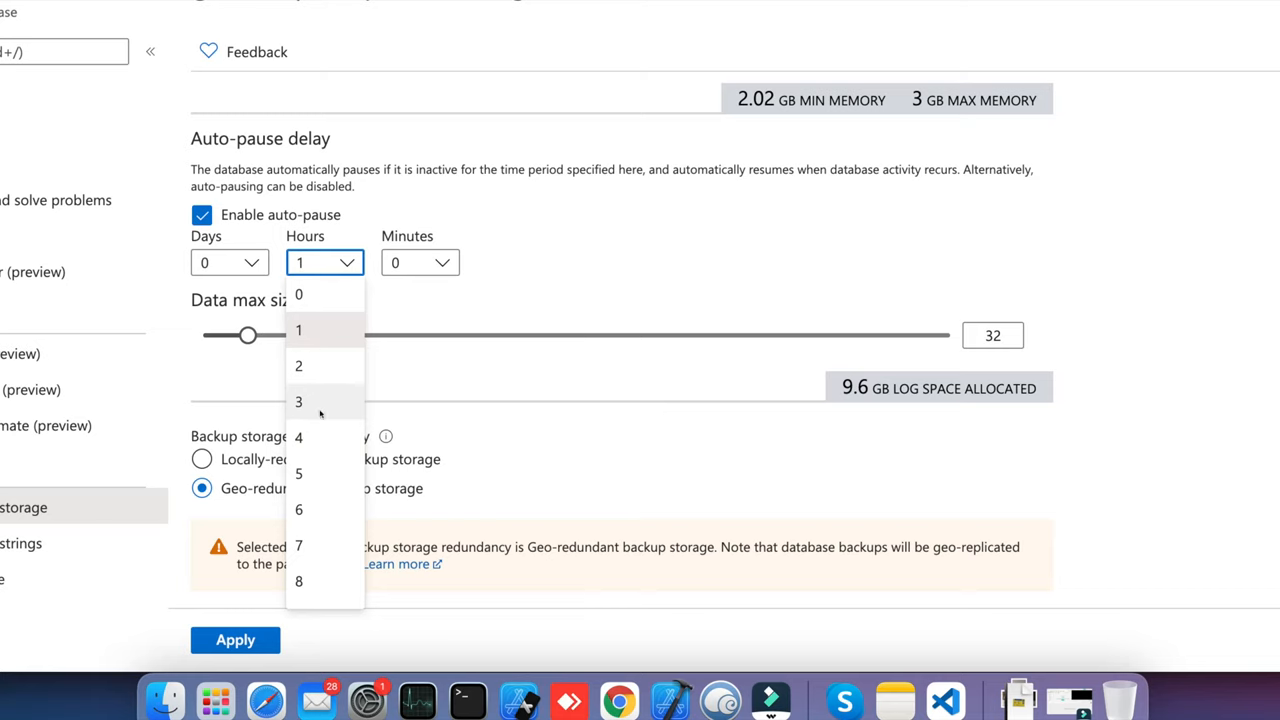
{"action": "scroll", "scroll_direction": "down", "scroll_amount": 3}
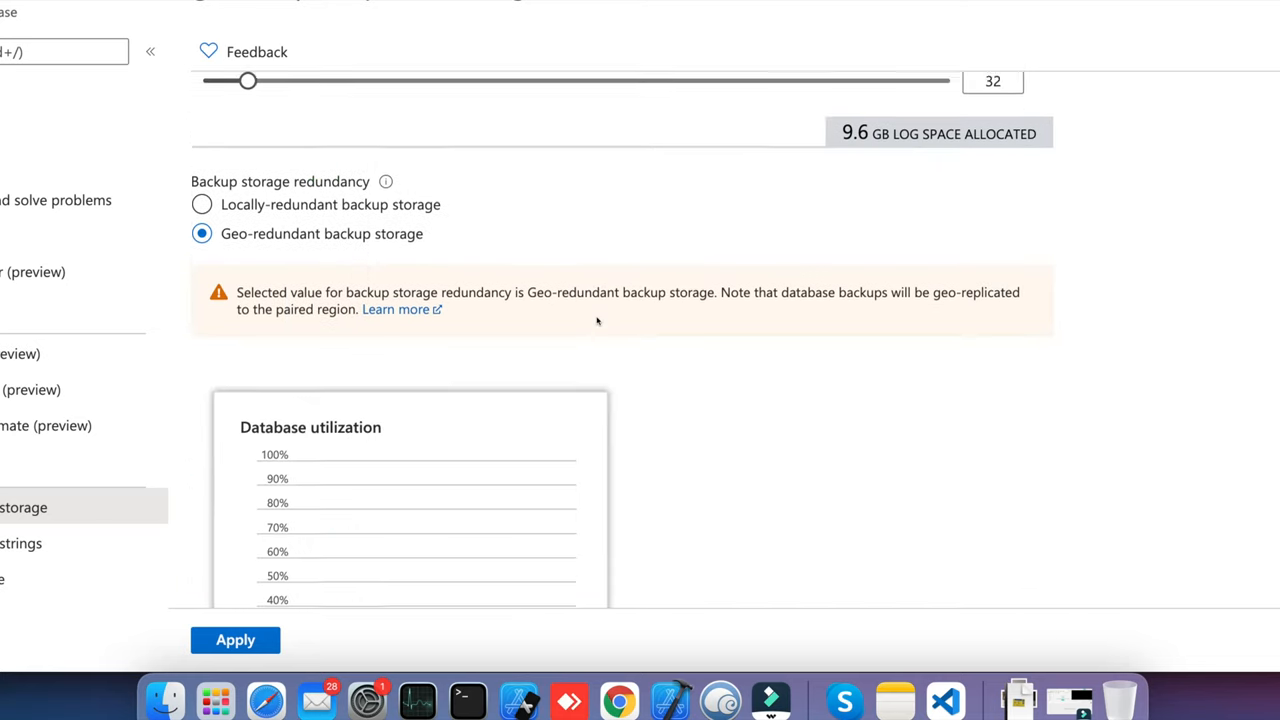
{"action": "scroll", "scroll_direction": "down", "scroll_amount": 3}
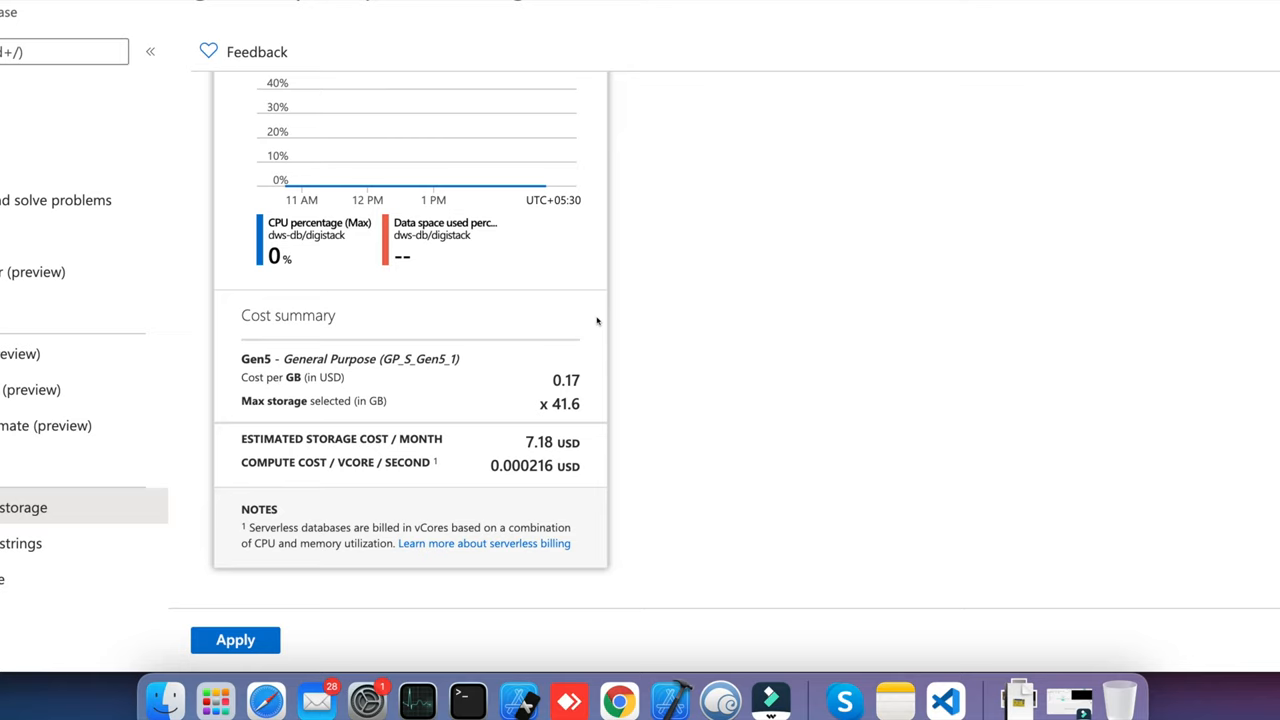
{"action": "mouse_move", "coordinate": [482, 464]}
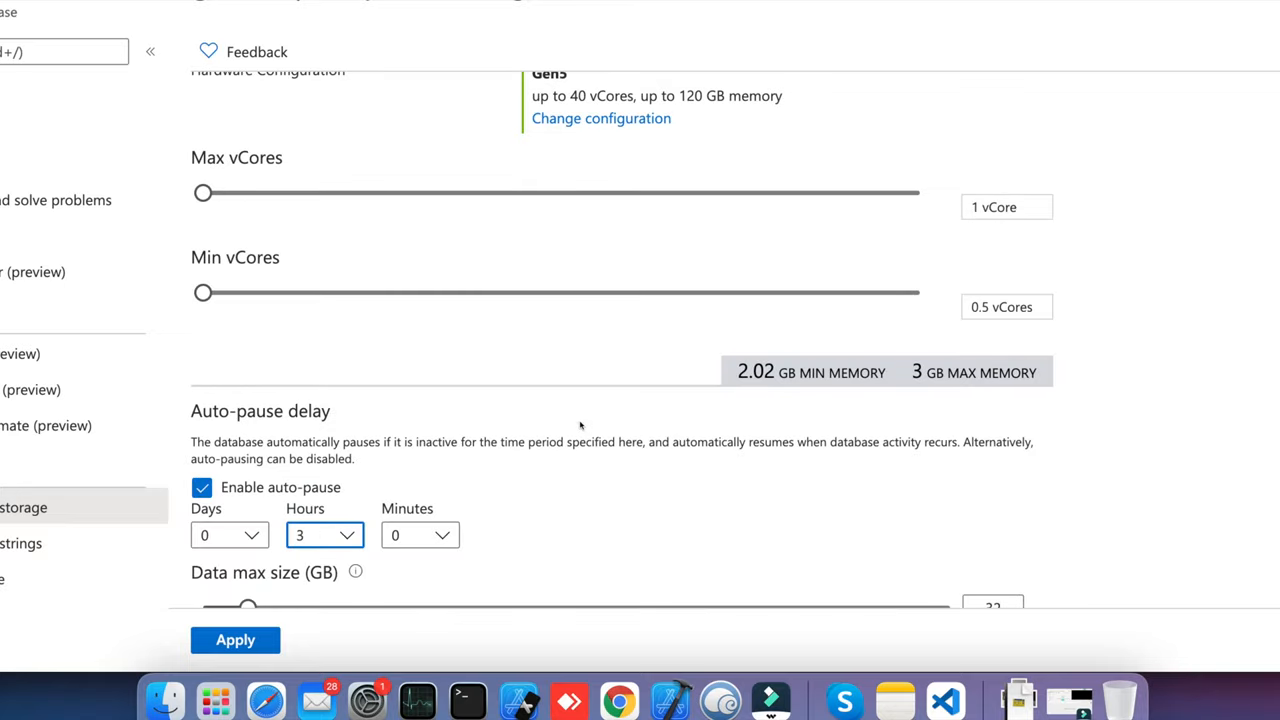
{"action": "left_click", "coordinate": [268, 92]}
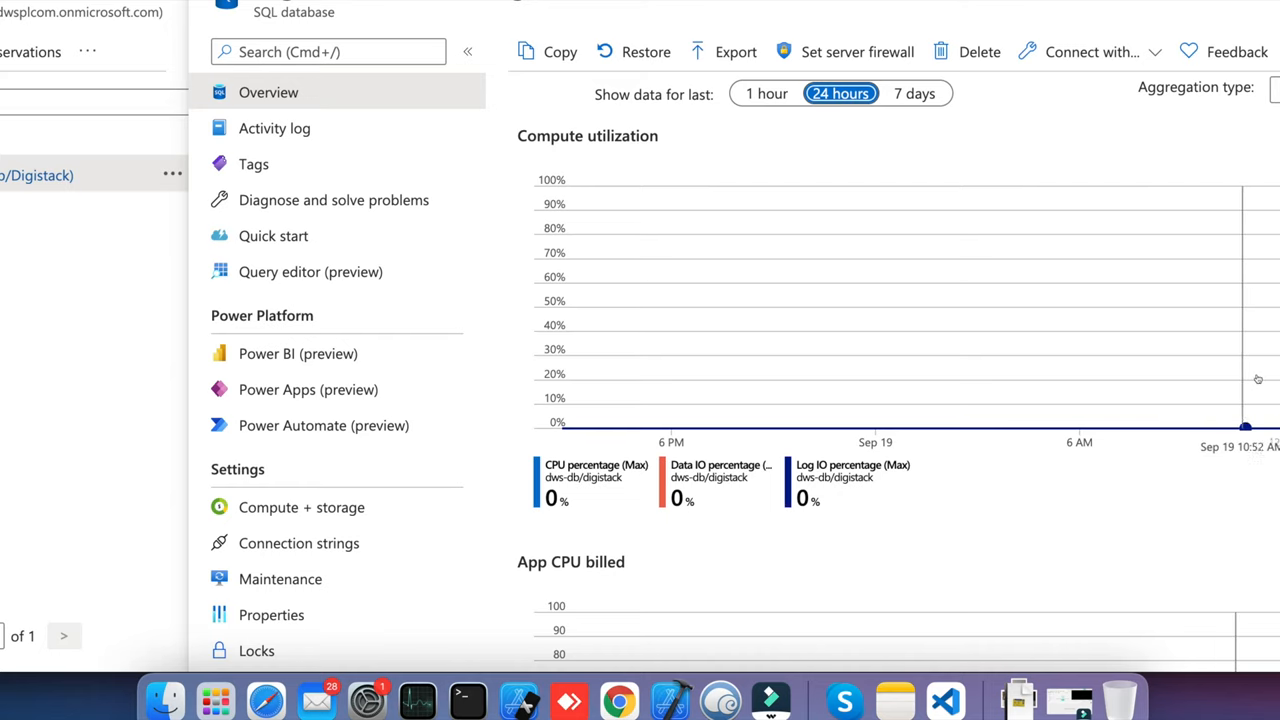
{"action": "mouse_move", "coordinate": [1034, 356]}
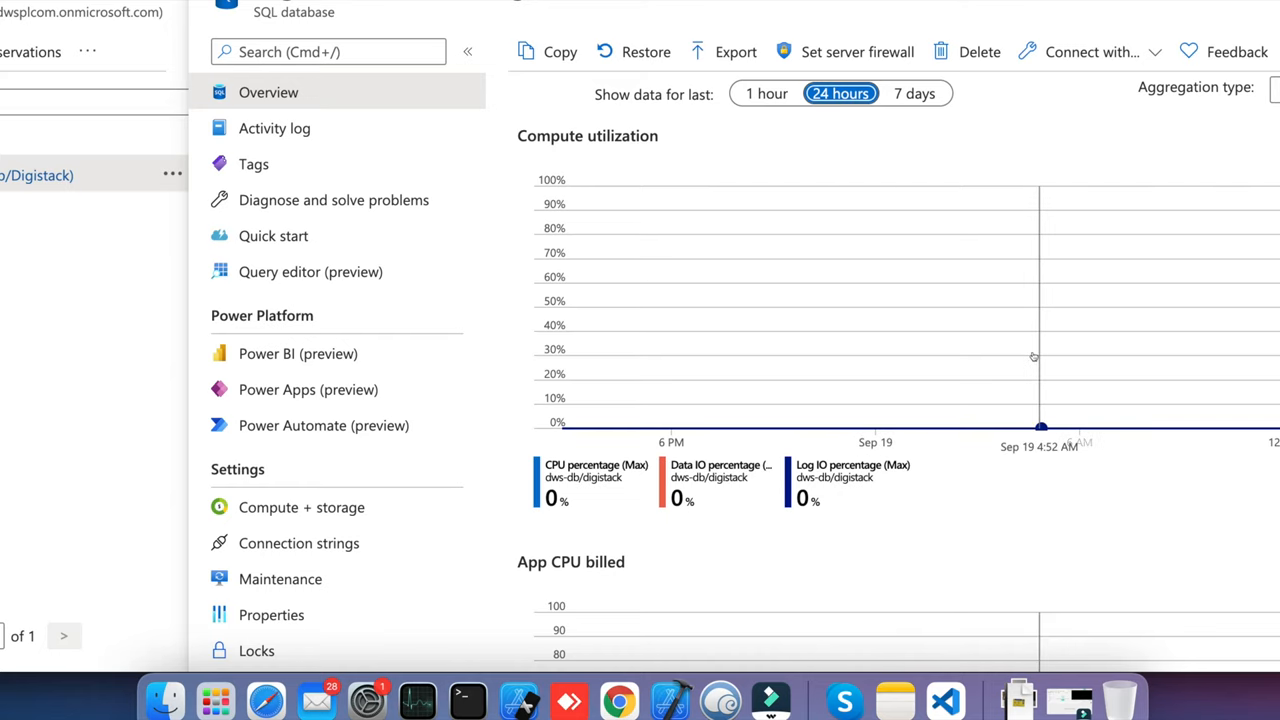
Show the last 7 days of utilization and review the App CPU billed chart totalling 49.81k.
{"action": "scroll", "scroll_direction": "down", "scroll_amount": 3}
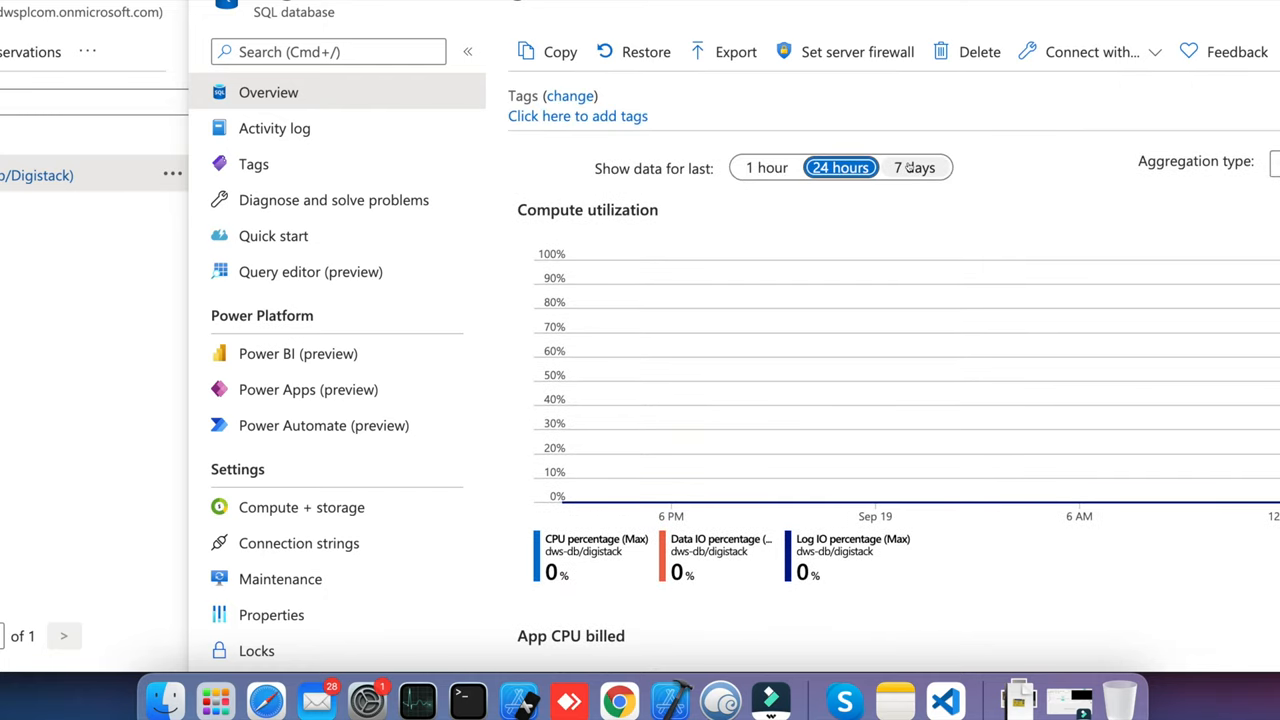
{"action": "left_click", "coordinate": [914, 168]}
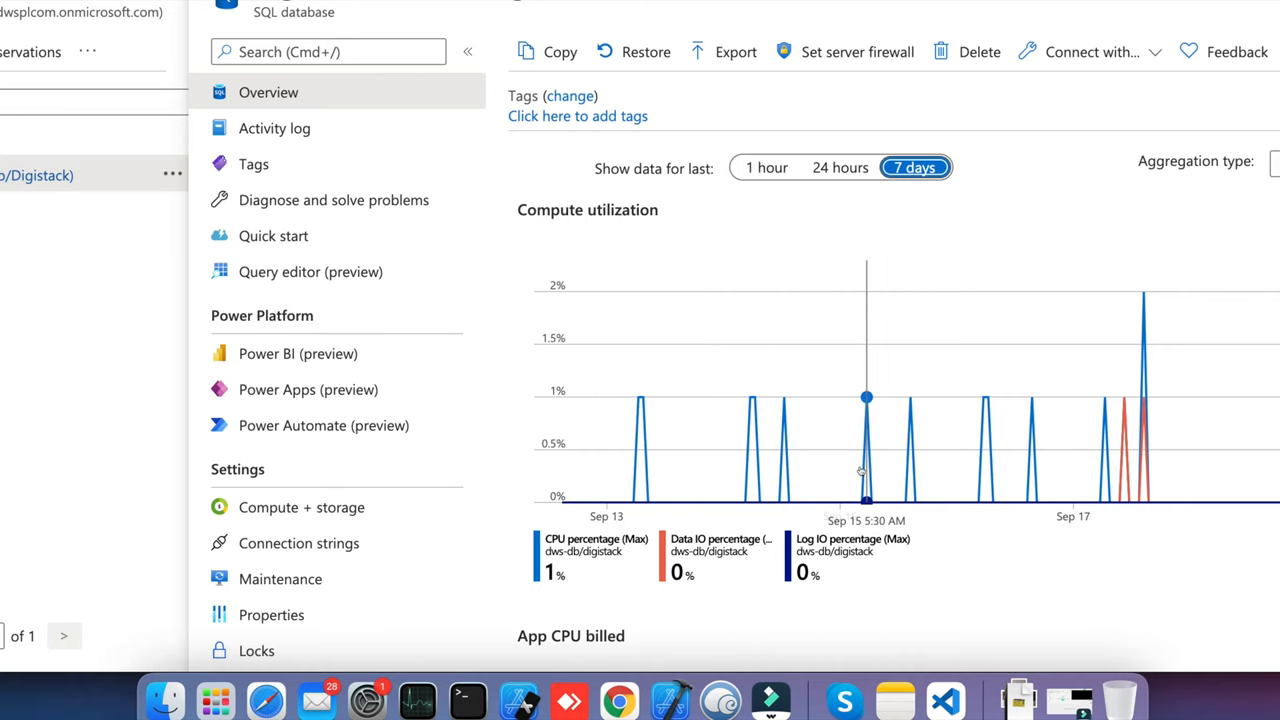
{"action": "scroll", "scroll_direction": "down", "scroll_amount": 3}
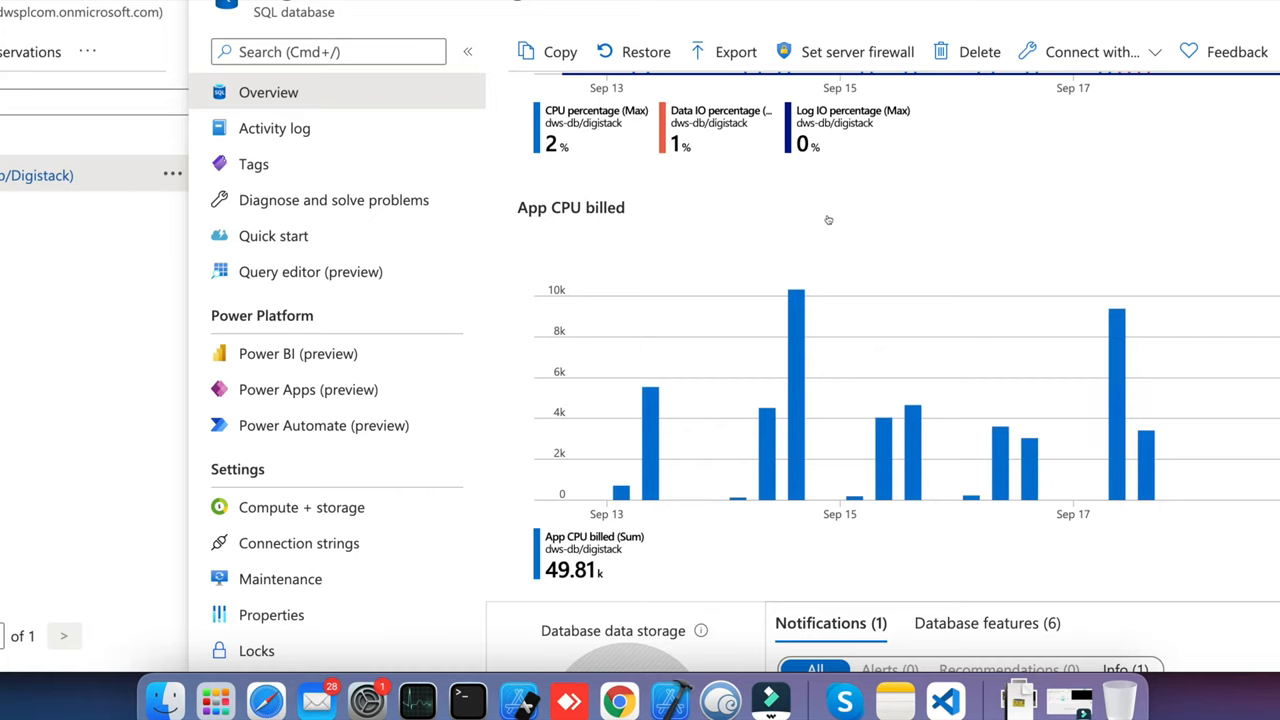
{"action": "mouse_move", "coordinate": [584, 578]}
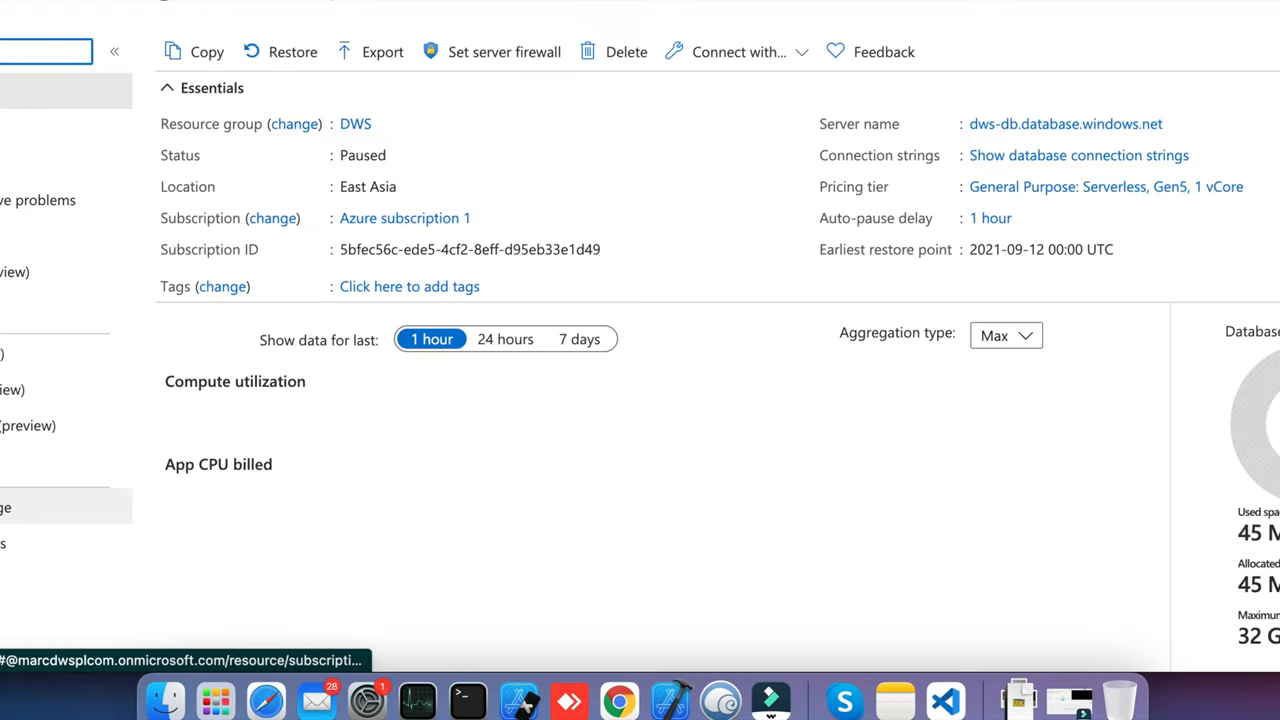
From the Pricing tier link, reach the Cost summary and select the 0.000216 USD compute cost per vCore-second.
{"action": "left_click", "coordinate": [1104, 188]}
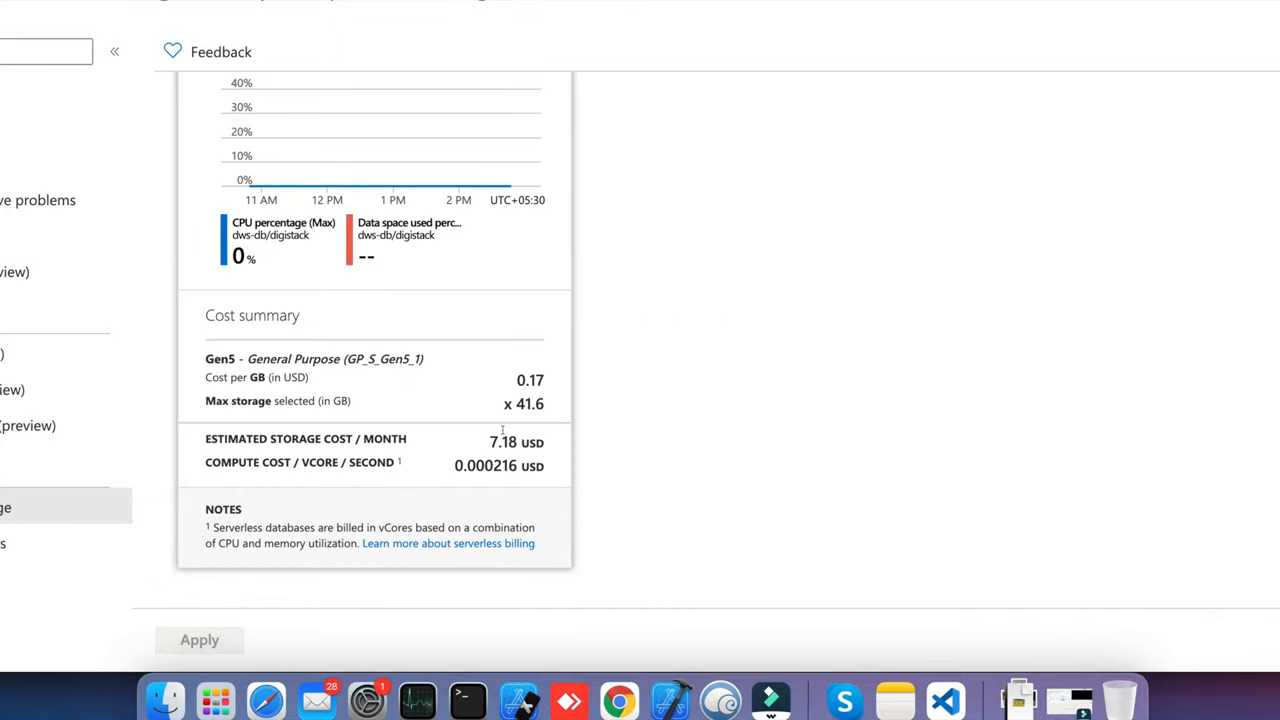
{"action": "left_click", "coordinate": [452, 464]}
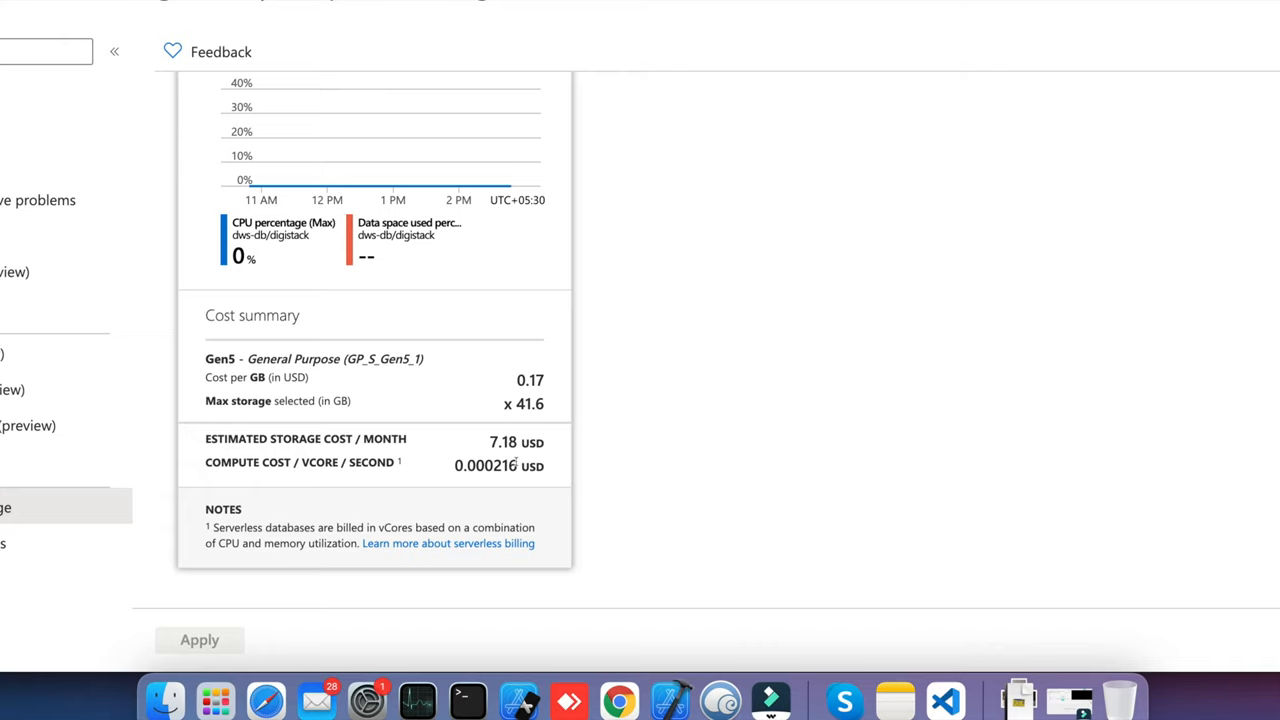
{"action": "double_click", "coordinate": [484, 464]}
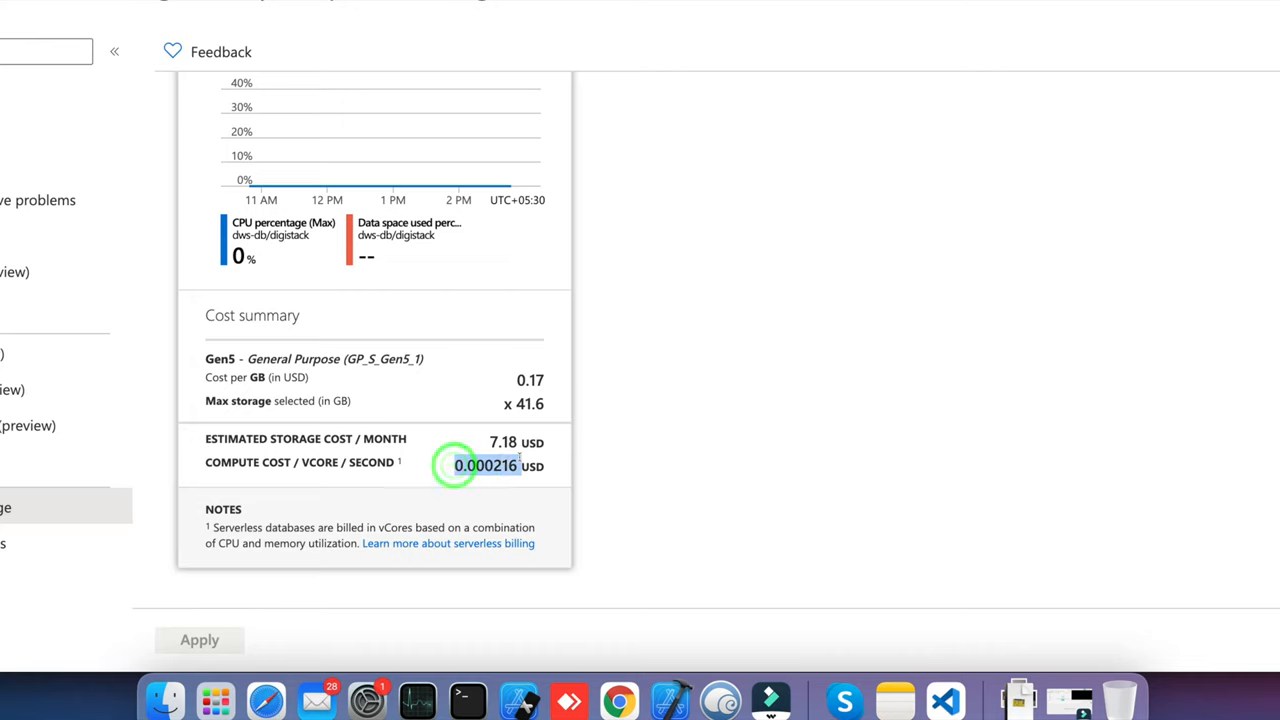
{"action": "left_click", "coordinate": [484, 464]}
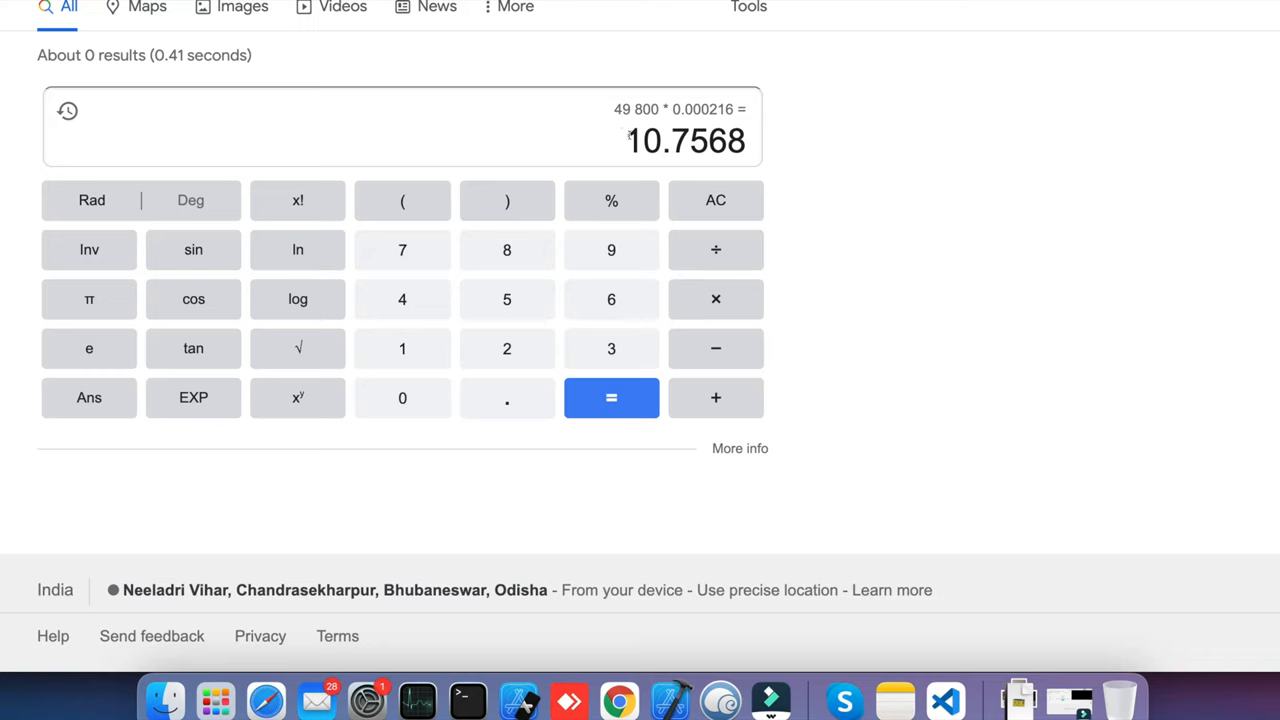
Select the calculated result 10.7568 from 49800 × 0.000216 in Google's calculator.
{"action": "double_click", "coordinate": [684, 140]}
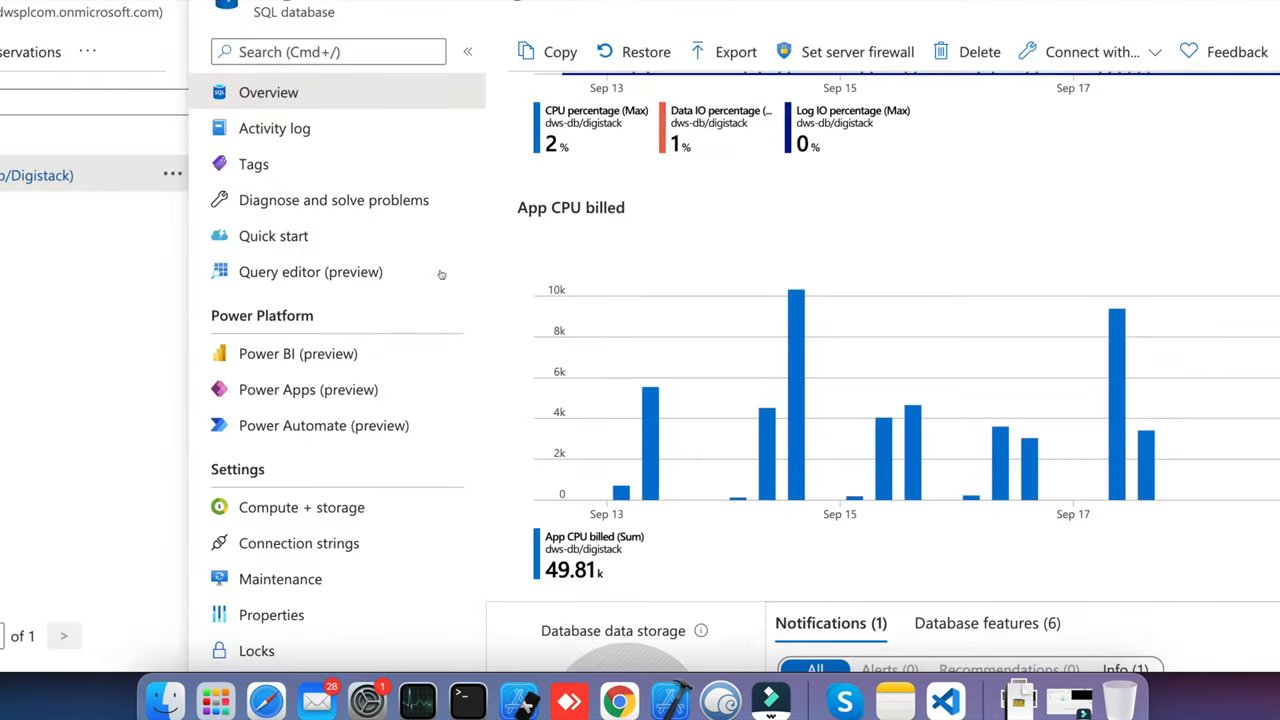
{"action": "mouse_move", "coordinate": [310, 272]}
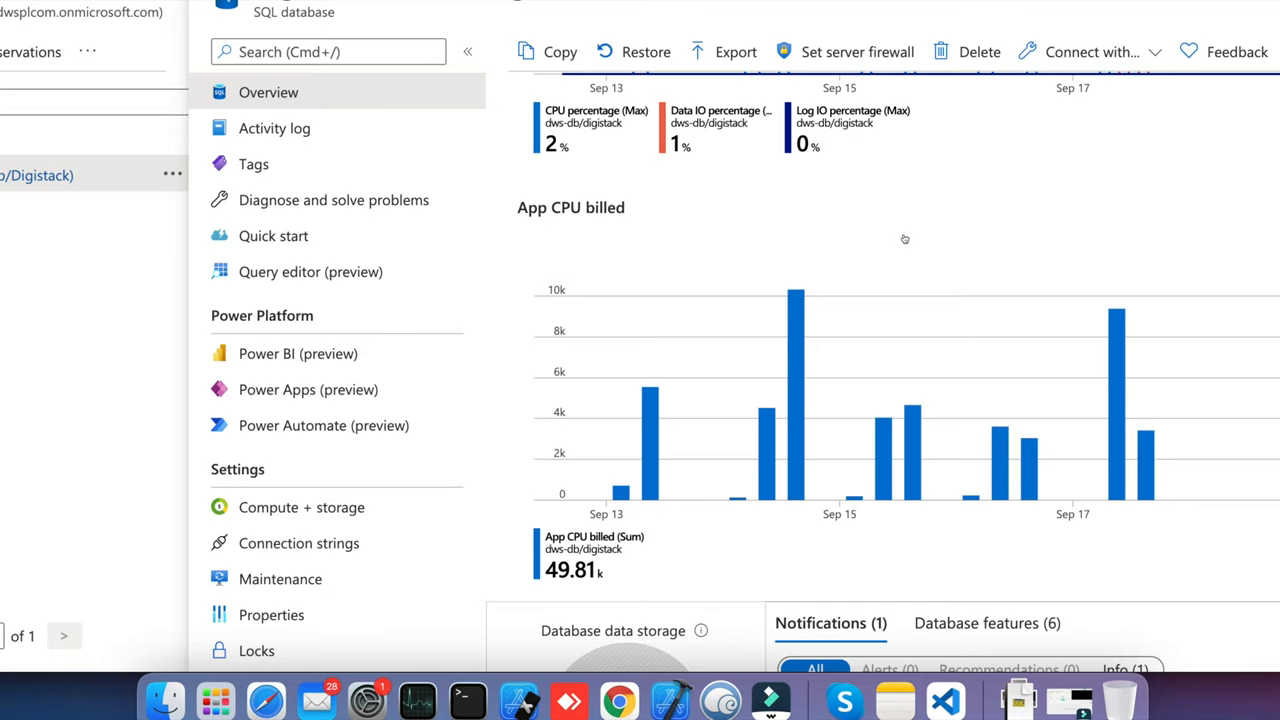
Return to the Azure Portal database Overview with the 7-day App CPU billed chart.
{"action": "left_click", "coordinate": [300, 508]}
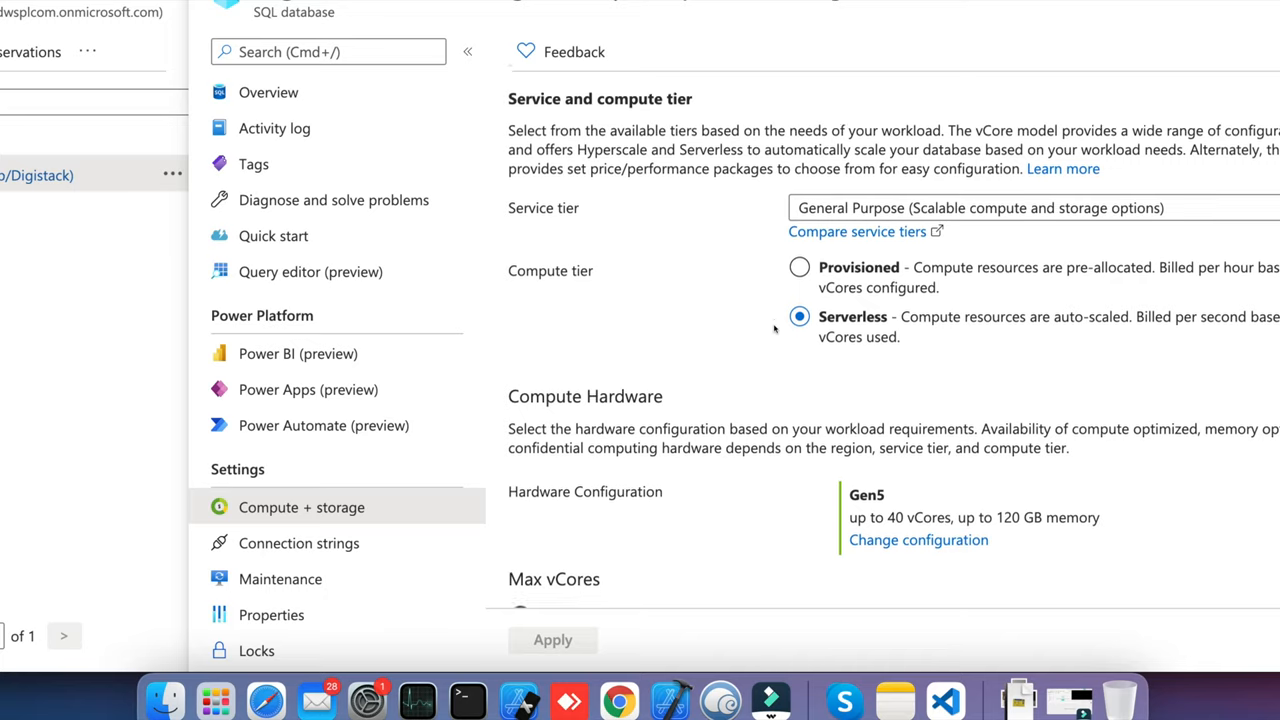
Scroll Compute + storage to see Serverless Gen5, 0.5–1 vCore limits and 1-hour auto-pause.
{"action": "scroll", "scroll_direction": "down", "scroll_amount": 3}
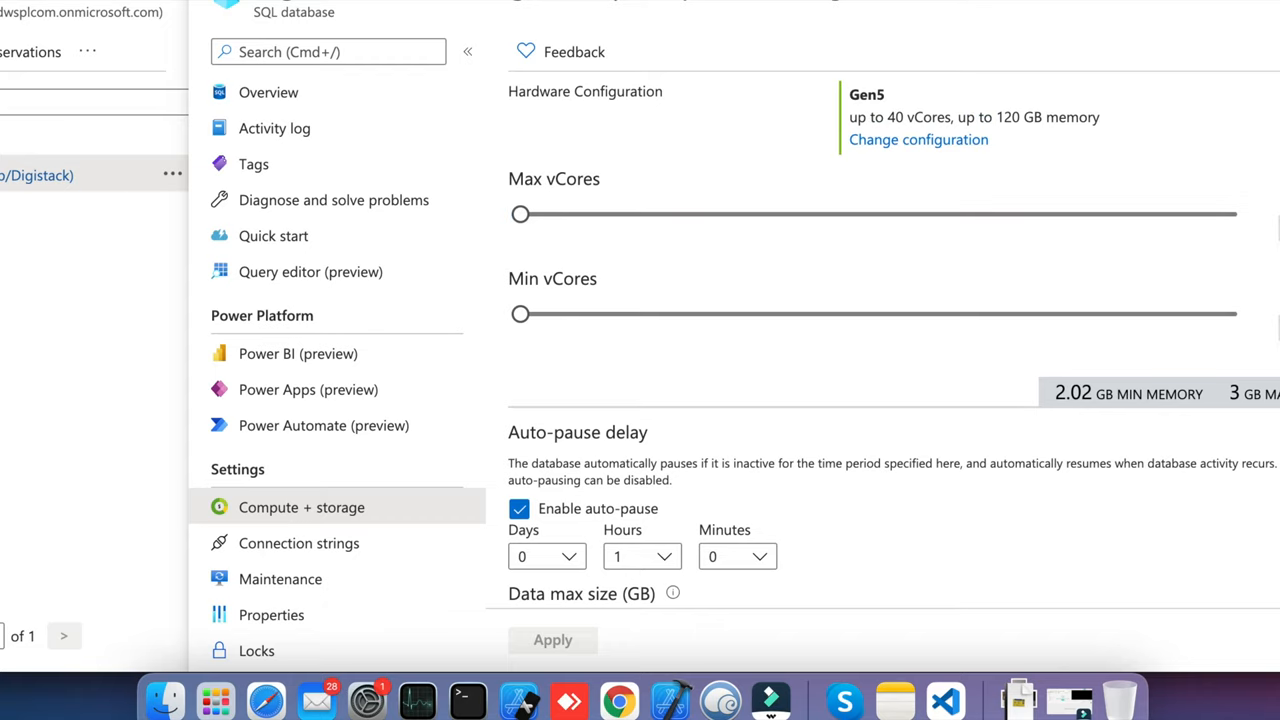
{"action": "mouse_move", "coordinate": [1200, 392]}
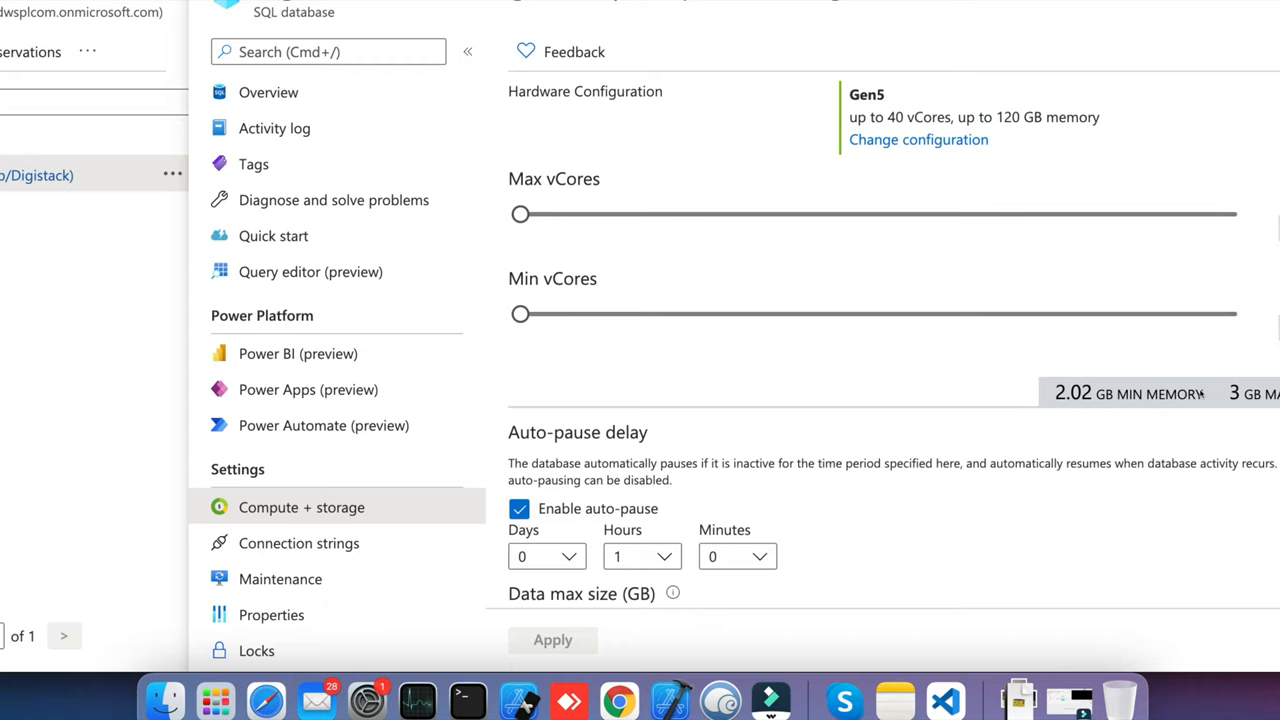
{"action": "scroll", "scroll_direction": "up", "scroll_amount": 3}
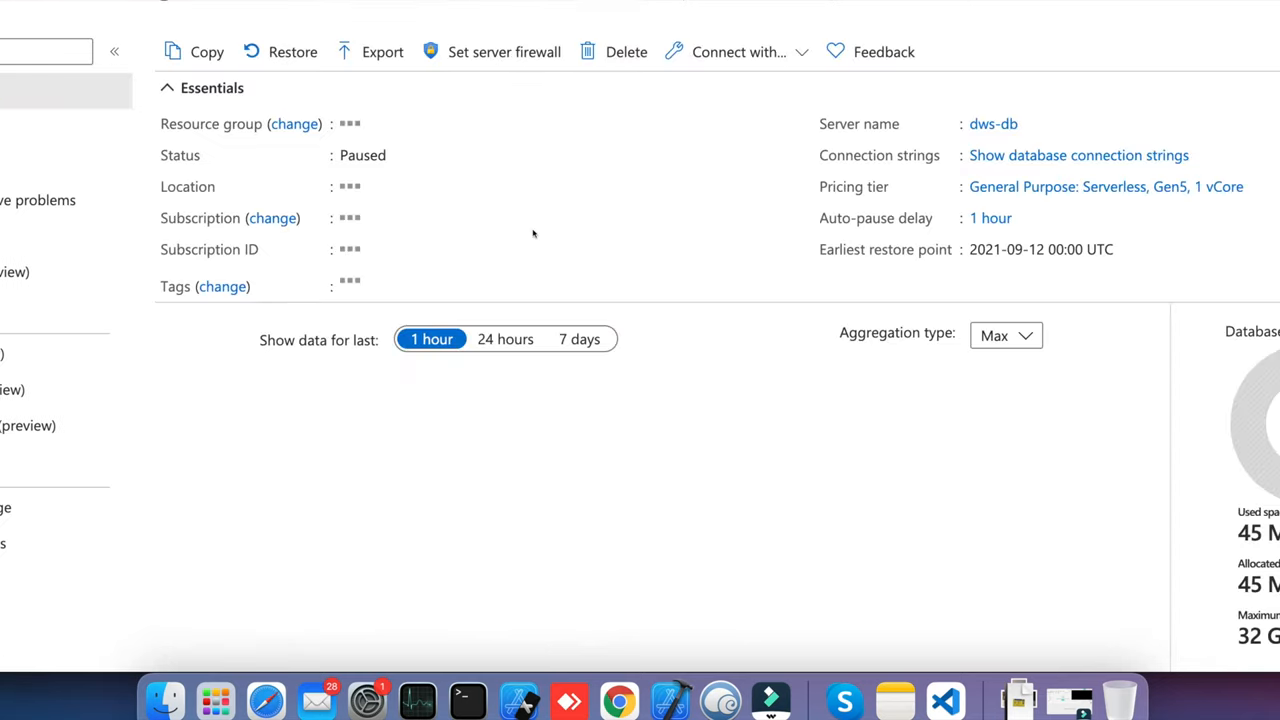
Show the Overview monitoring charts for 7 days, with App CPU billed at 49.81k.
{"action": "scroll", "scroll_direction": "down", "scroll_amount": 3}
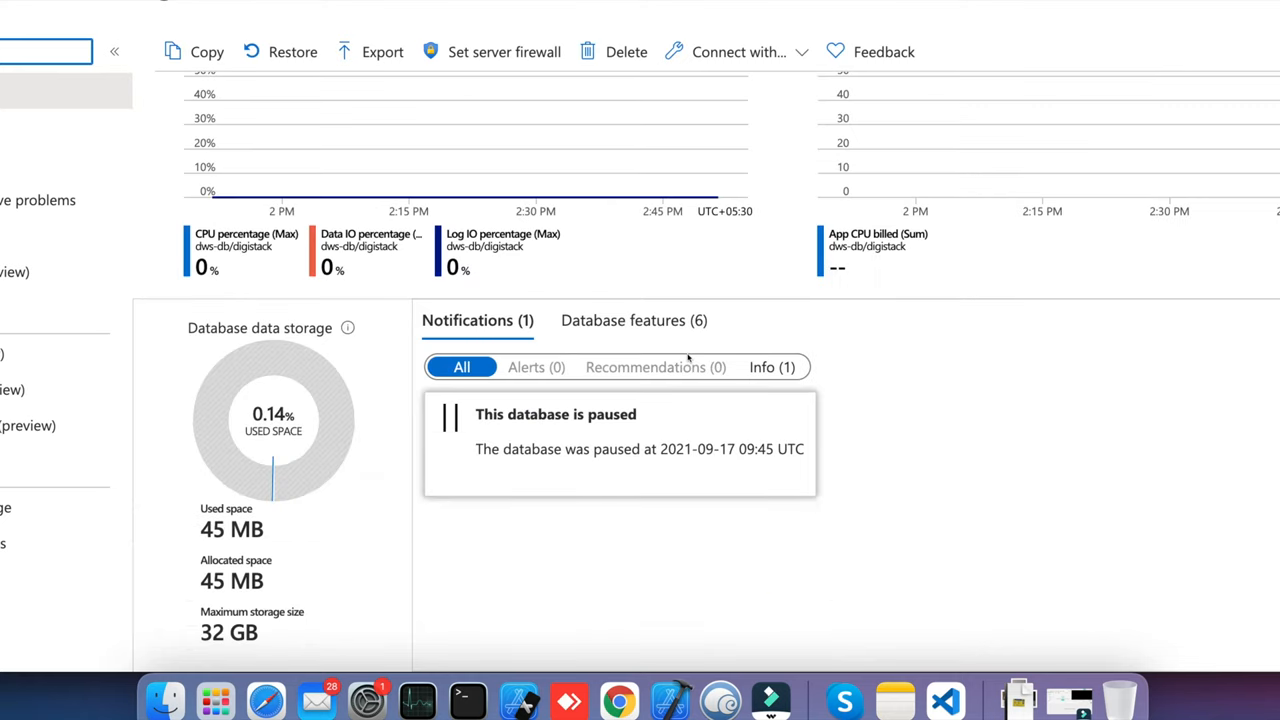
{"action": "scroll", "scroll_direction": "up", "scroll_amount": 3}
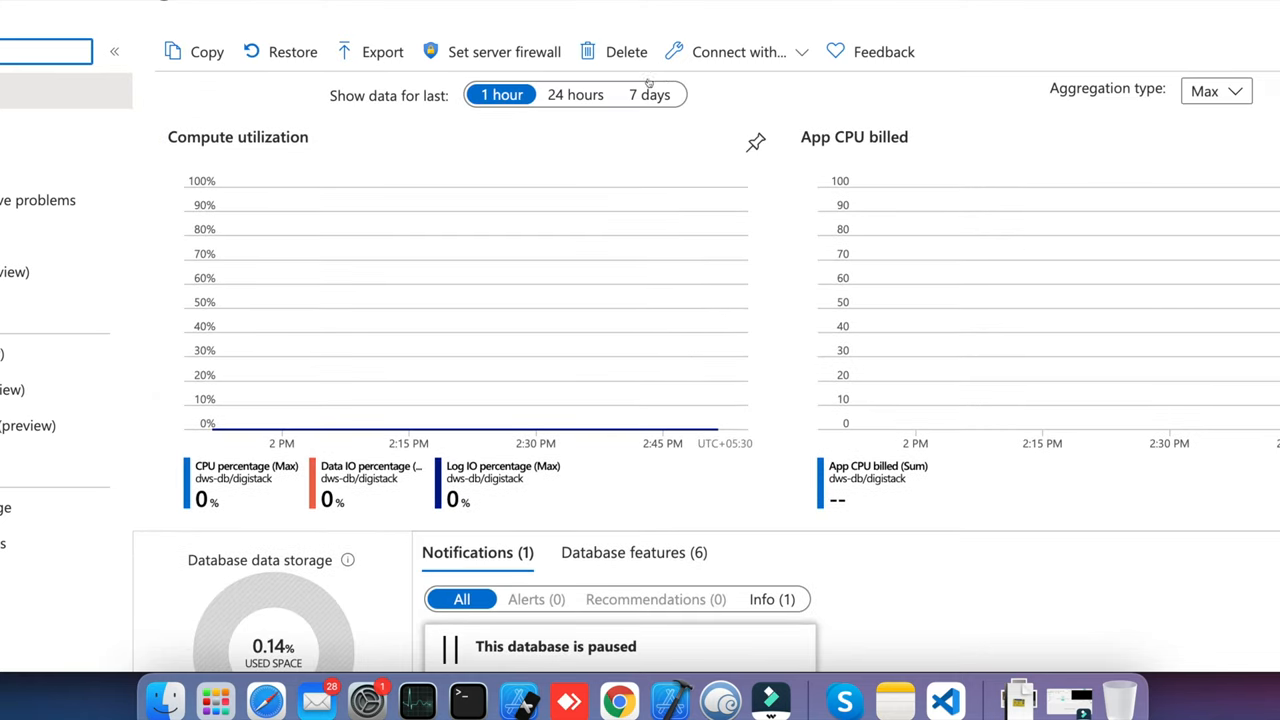
{"action": "left_click", "coordinate": [648, 94]}
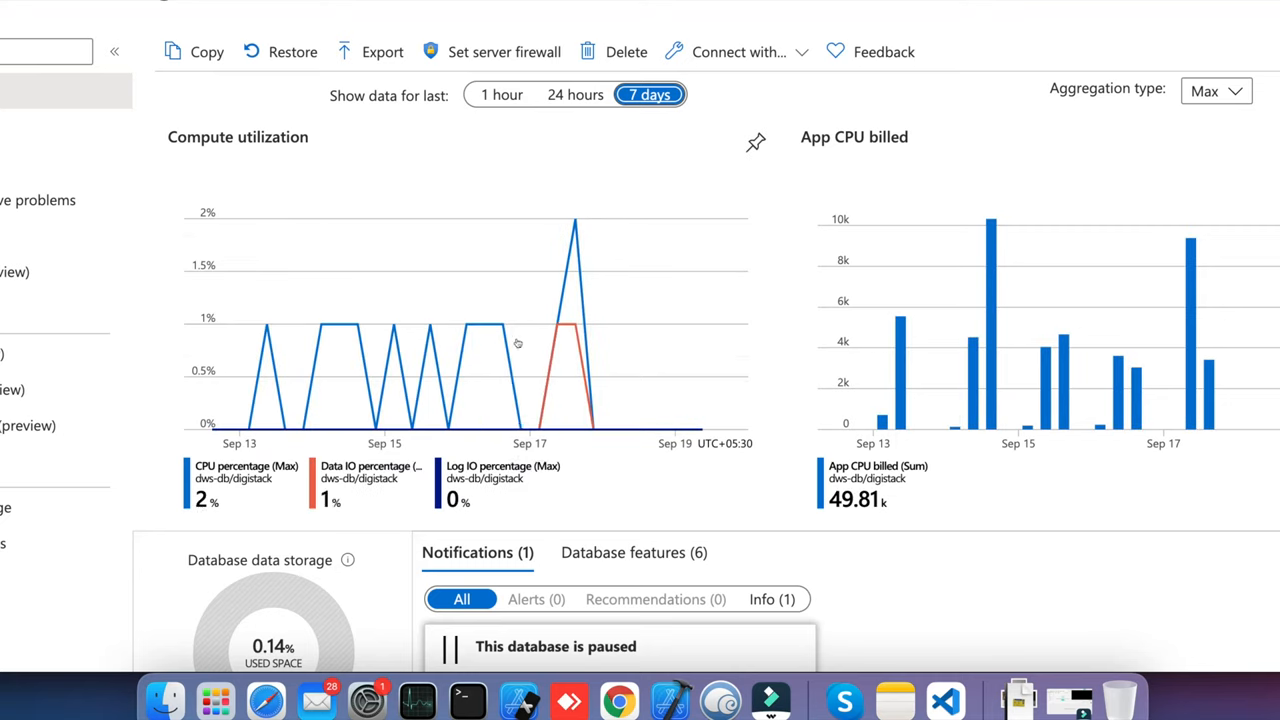
{"action": "mouse_move", "coordinate": [320, 324]}
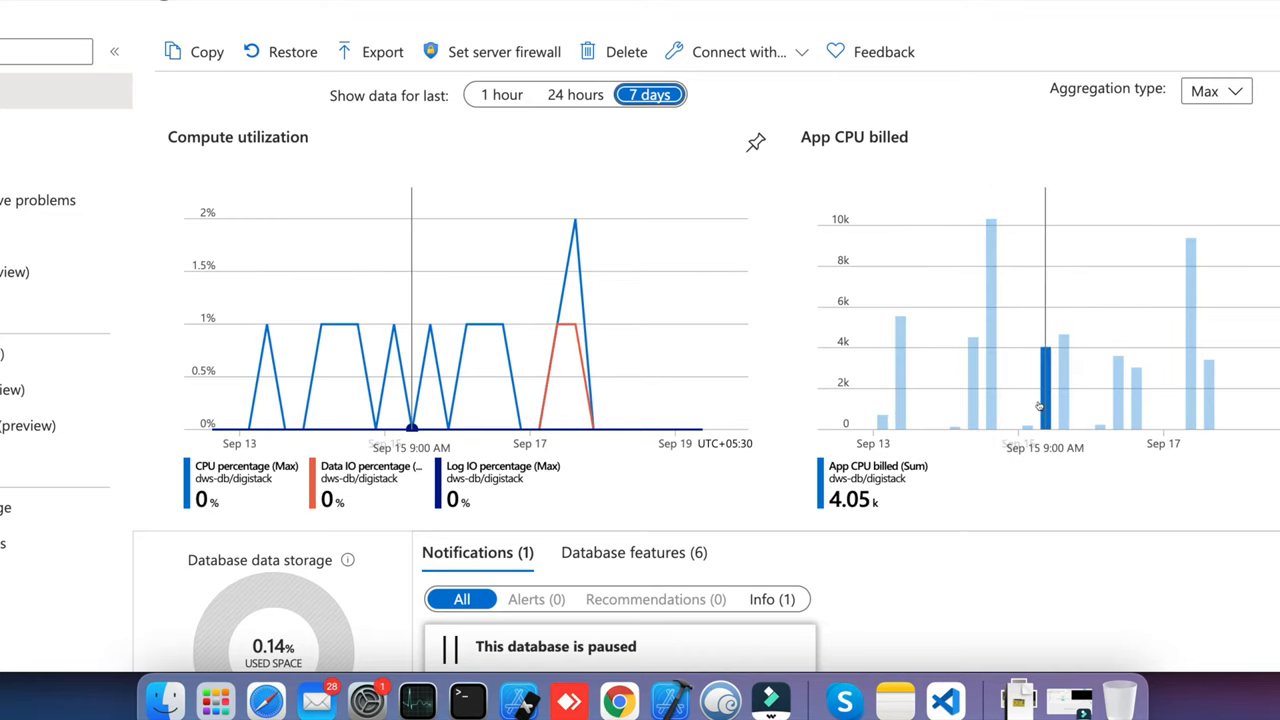
{"action": "mouse_move", "coordinate": [1210, 404]}
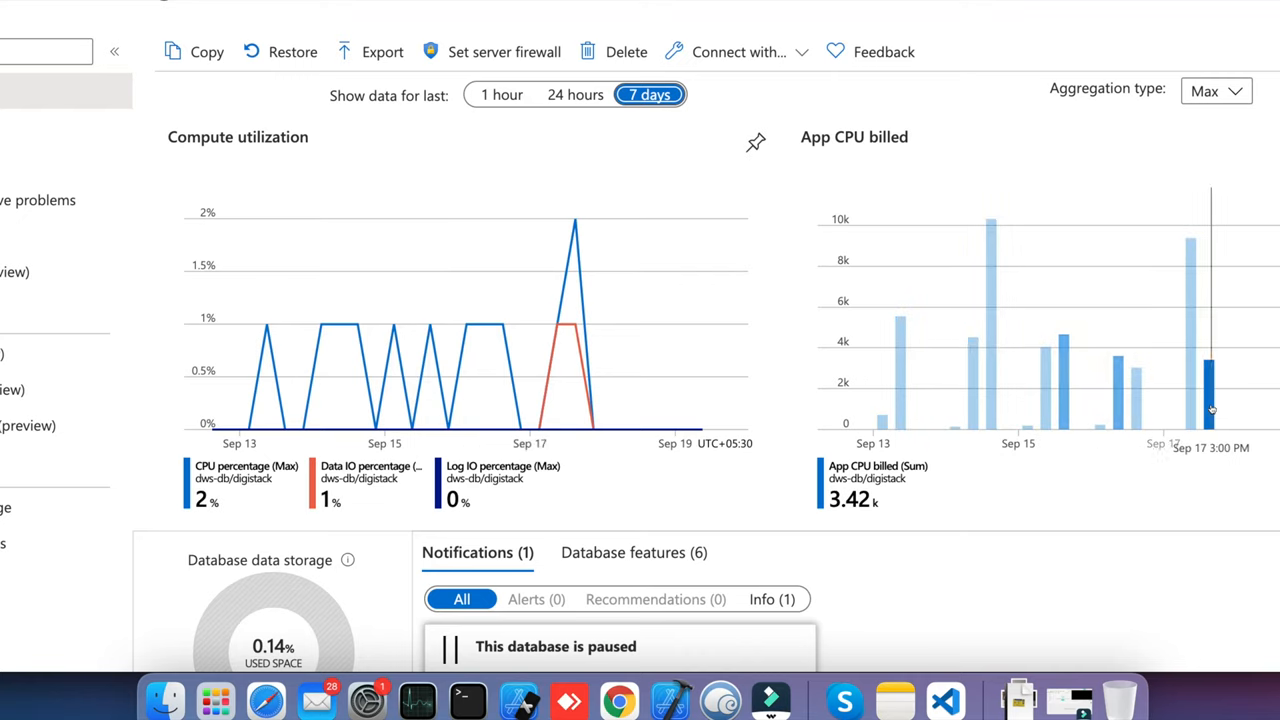
{"action": "mouse_move", "coordinate": [900, 536]}
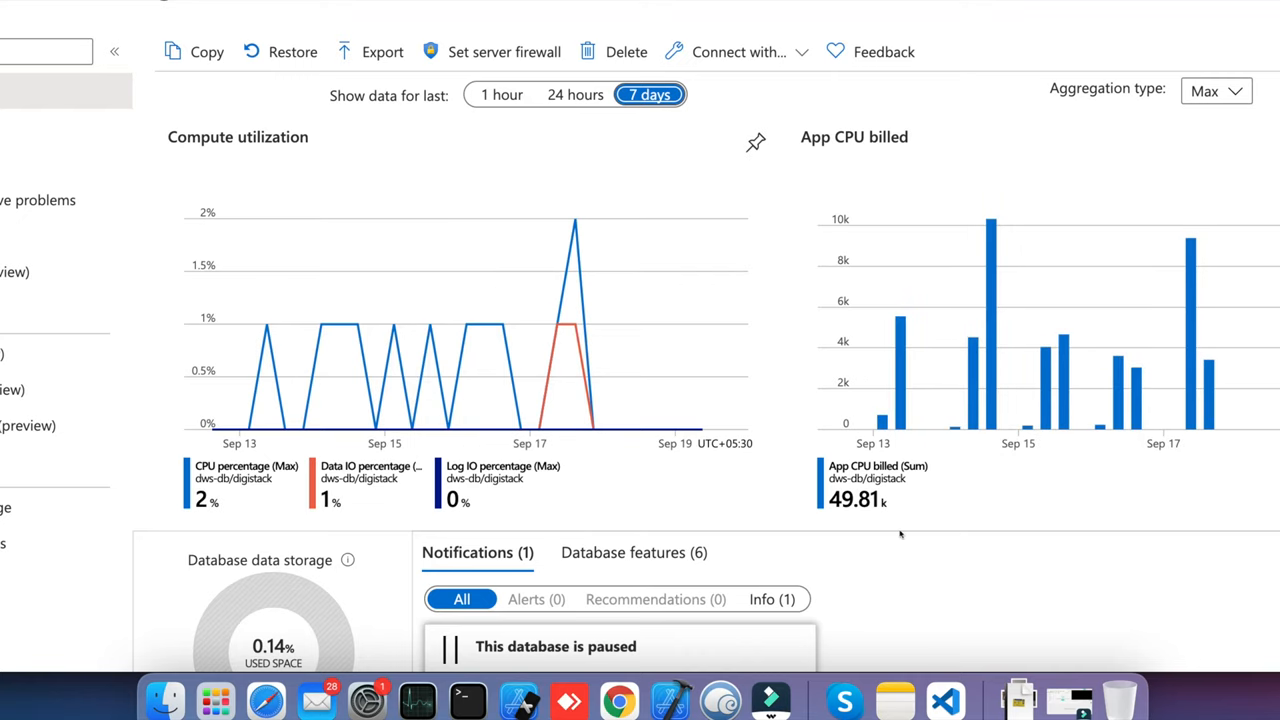
{"action": "mouse_move", "coordinate": [868, 516]}
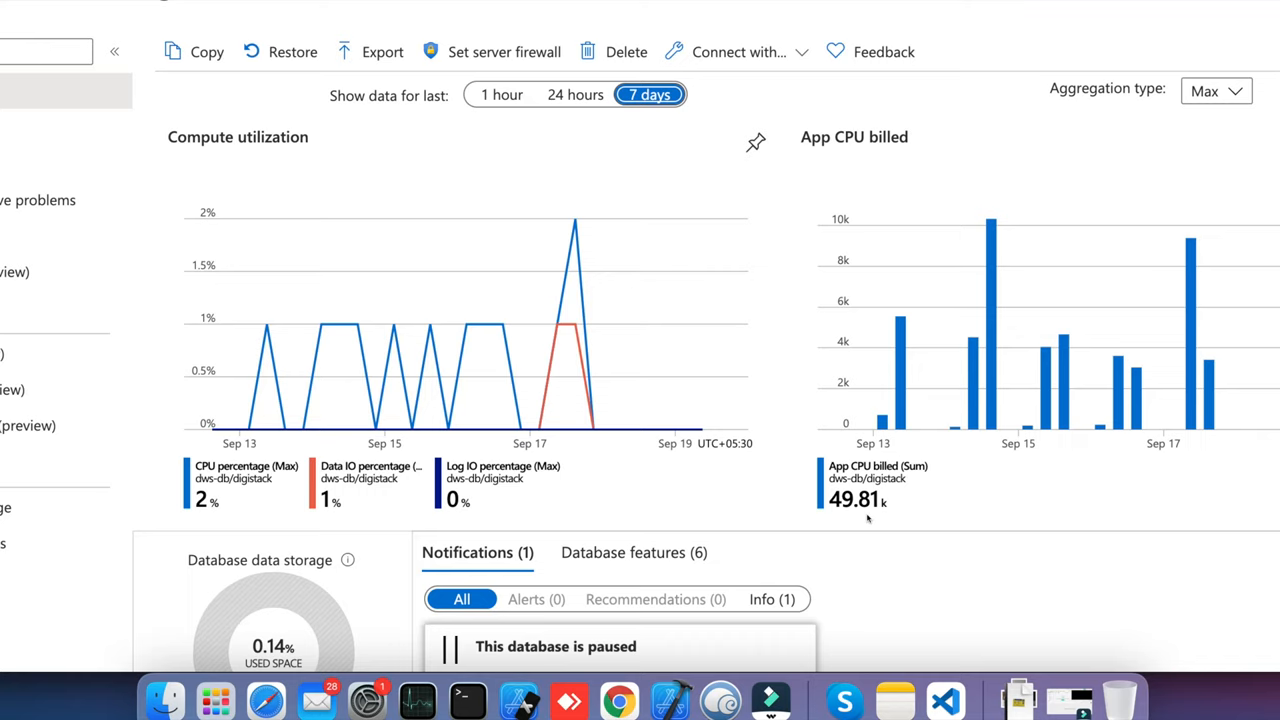
{"action": "scroll", "scroll_direction": "down", "scroll_amount": 3}
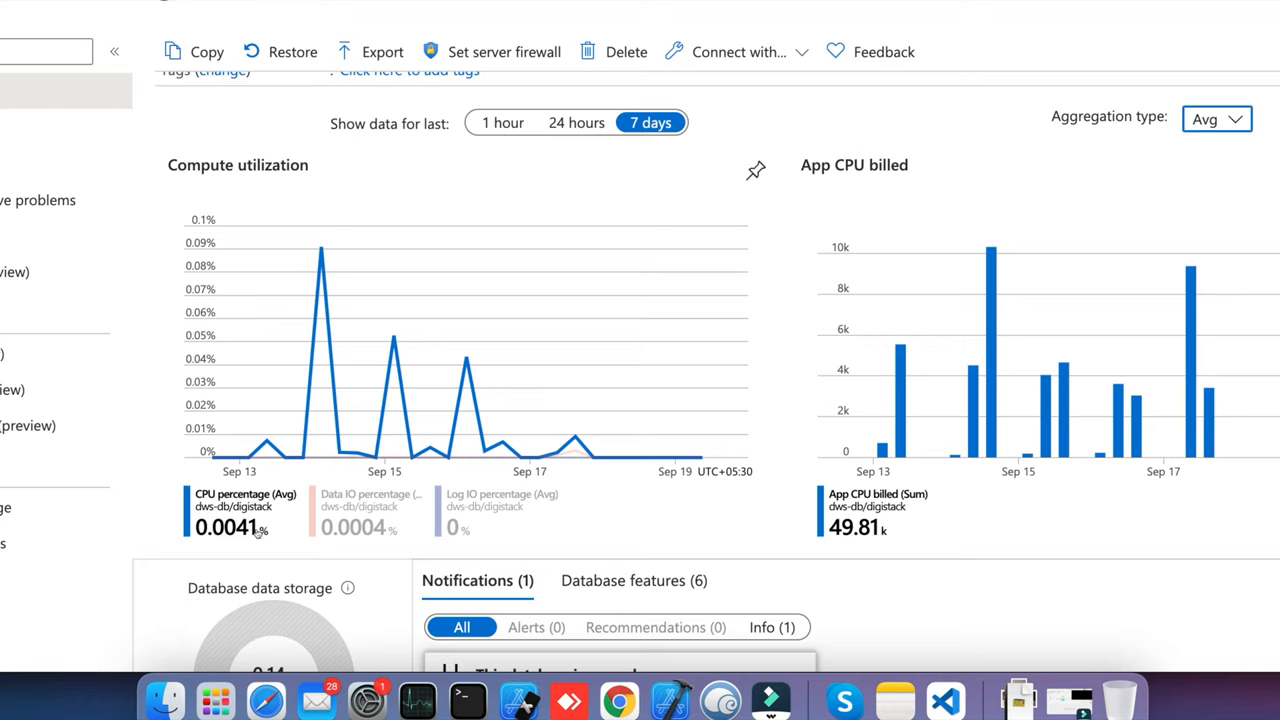
Scroll through the average-aggregated charts, 45 MB of 32 GB storage and the 2021-09-17 pause notice.
{"action": "scroll", "scroll_direction": "down", "scroll_amount": 3}
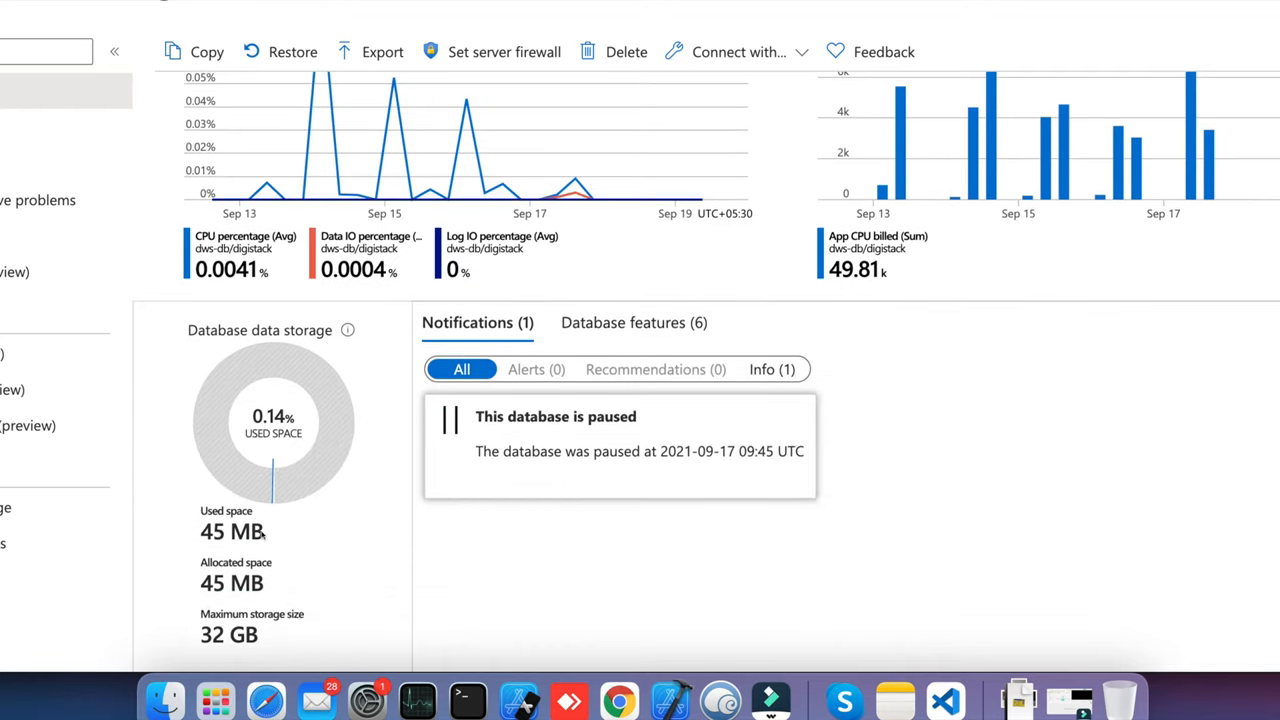
{"action": "mouse_move", "coordinate": [490, 548]}
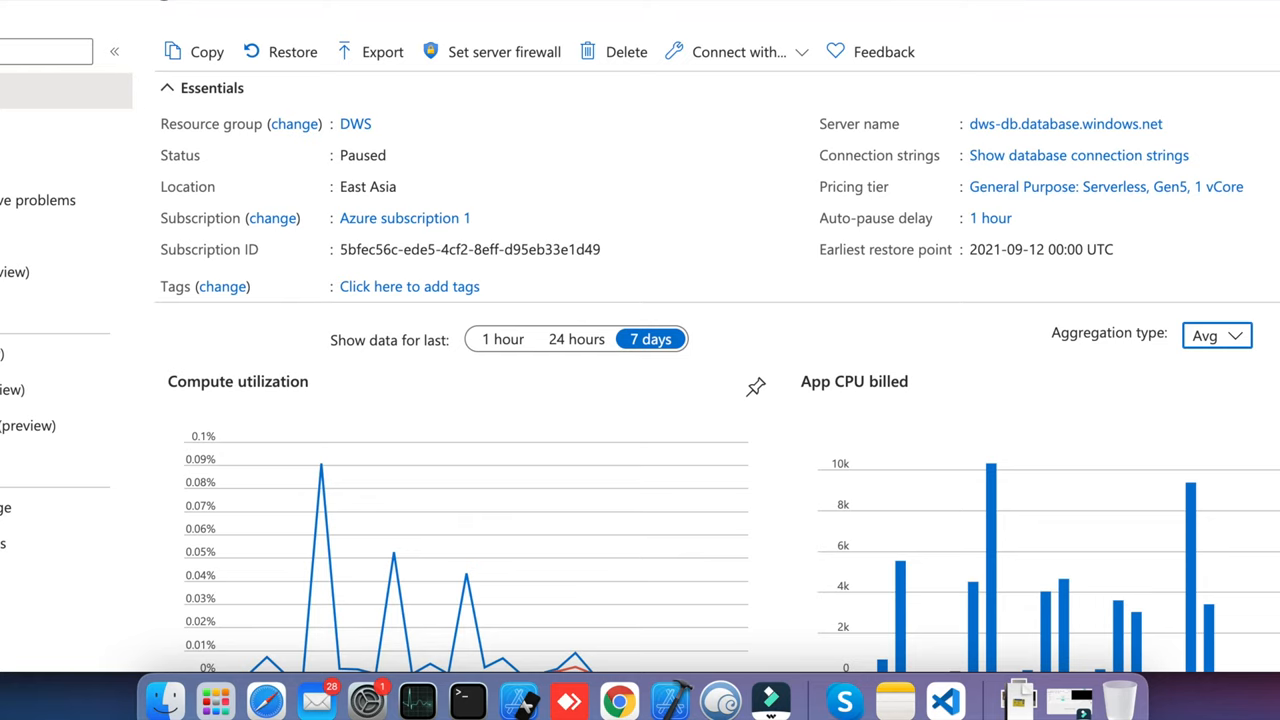
{"action": "scroll", "scroll_direction": "down", "scroll_amount": 3}
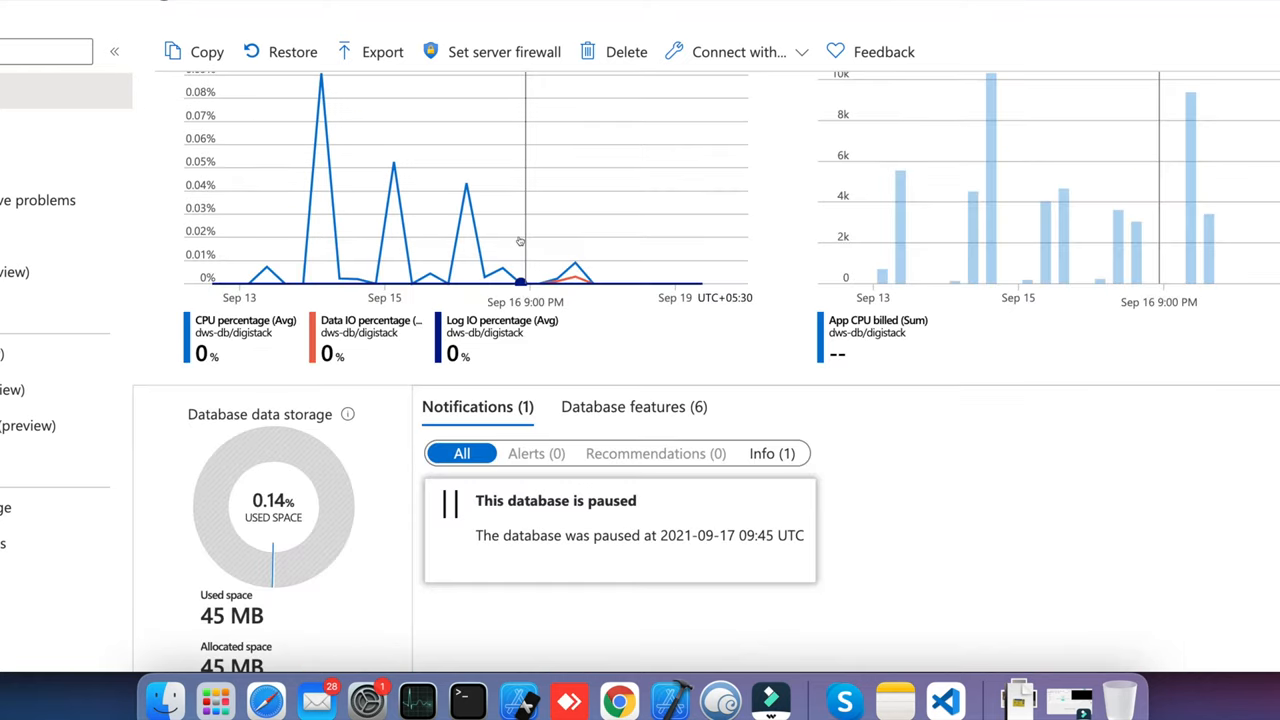